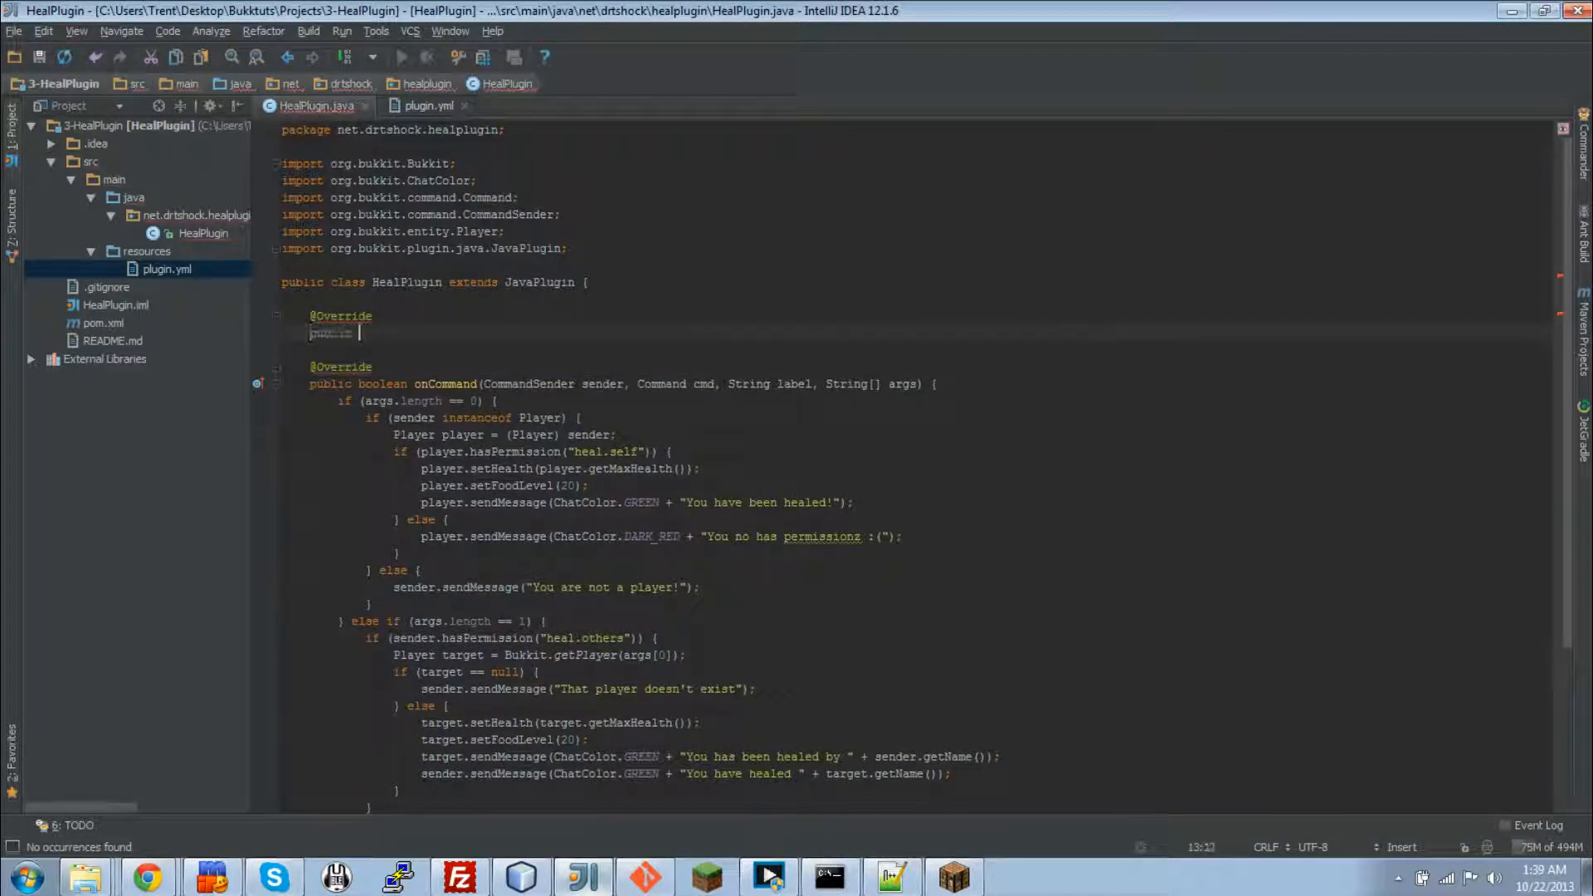
Step: Add an onEnable() override that calls saveDefaultConfig() above onCommand
text(public void onEnable() {)
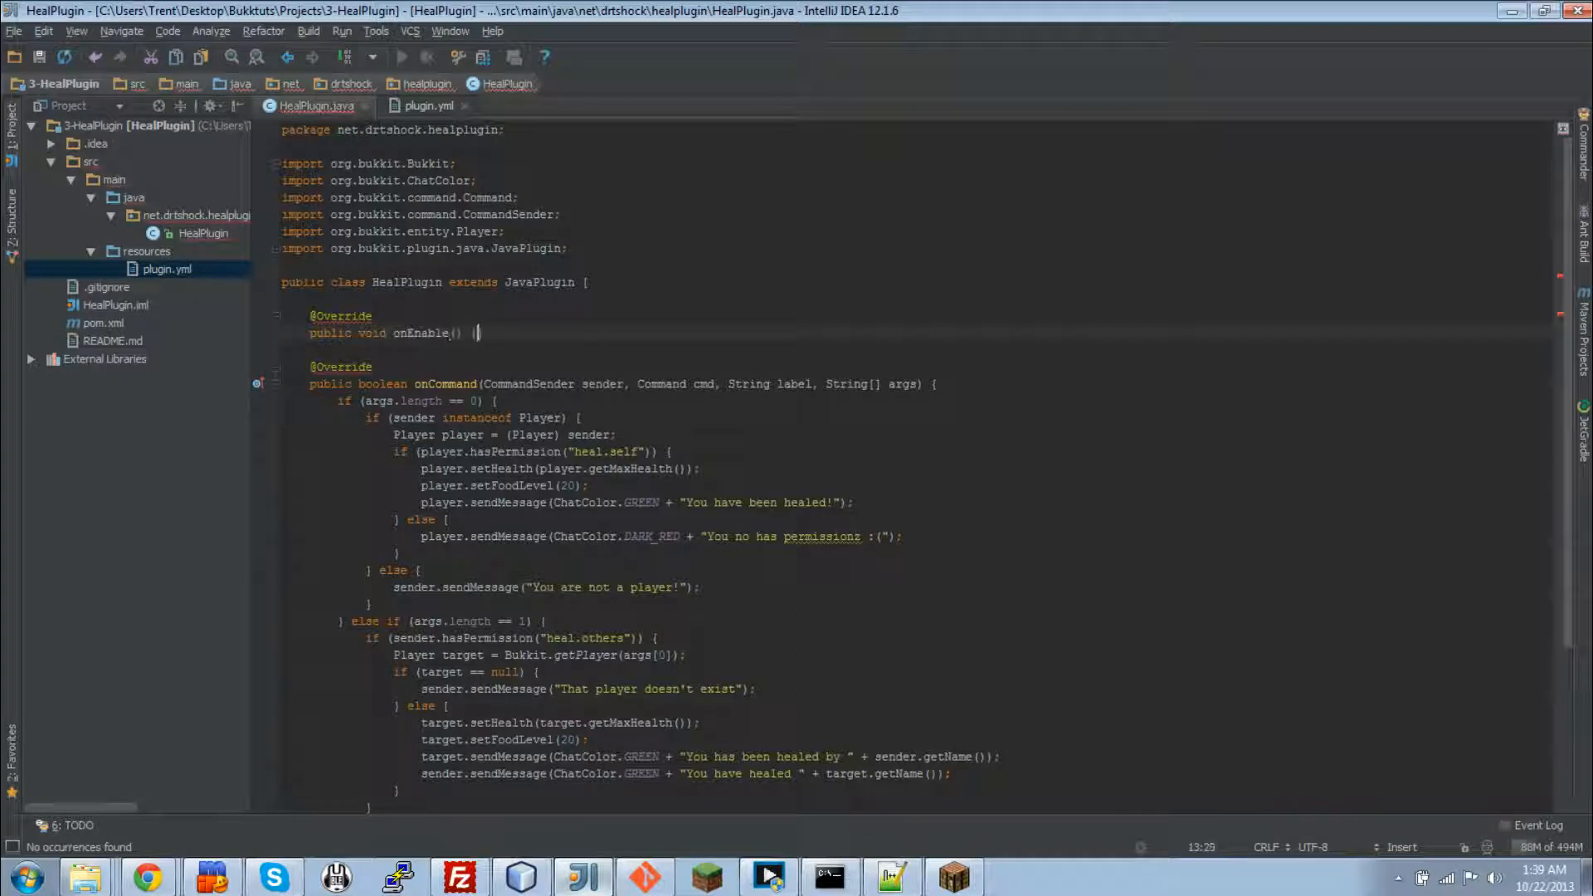
text(saveDefaultConfig();)
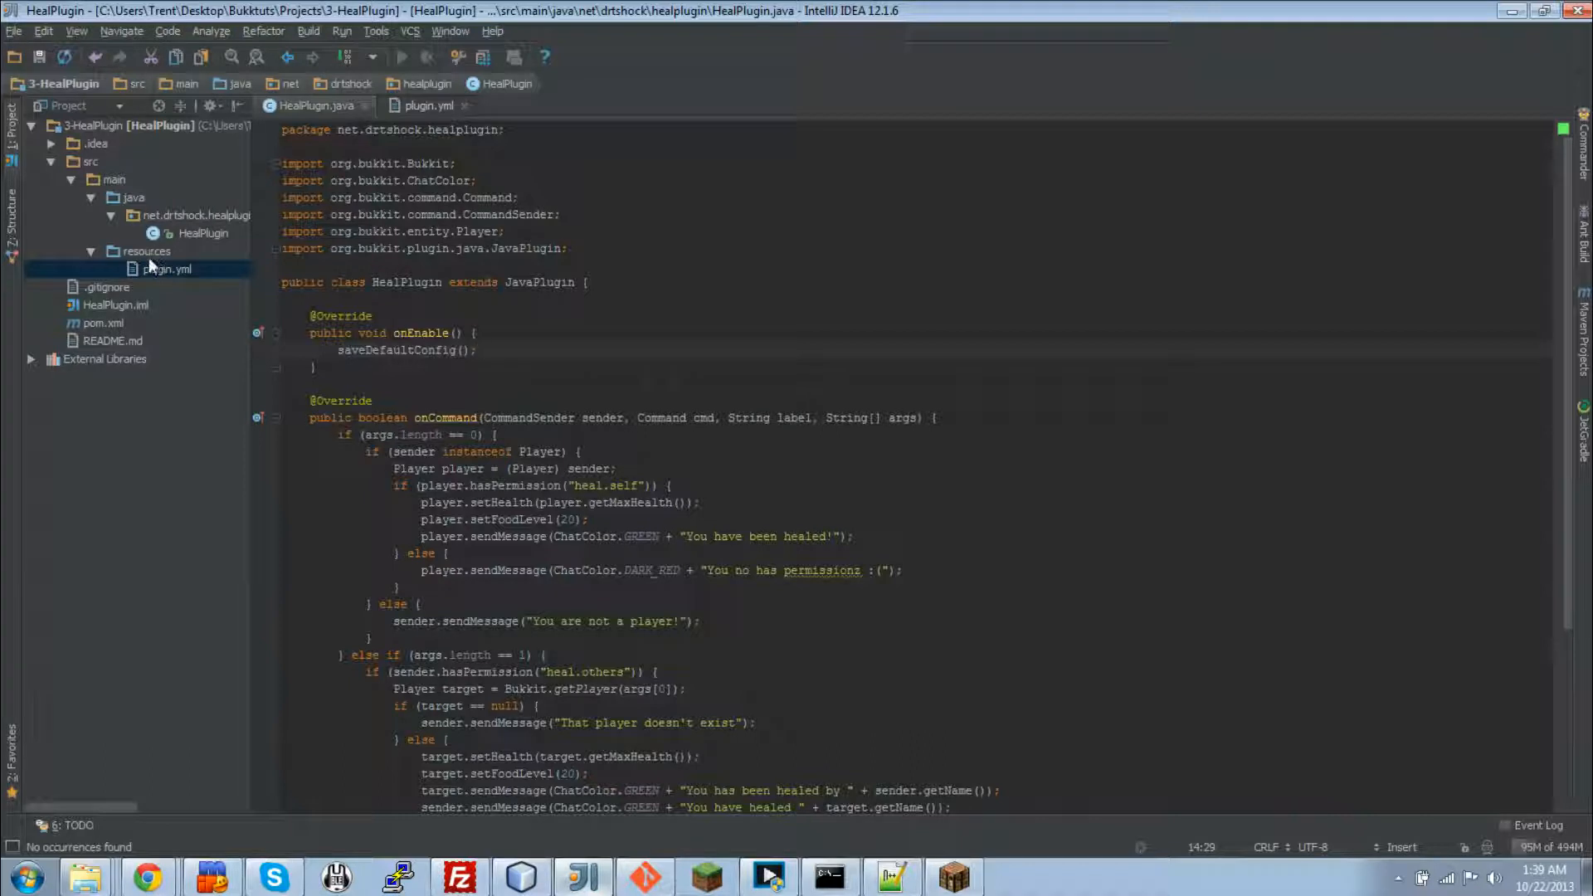
Step: Create config.yml in the resources folder and add the drtshock credit comments
right_click(146, 250)
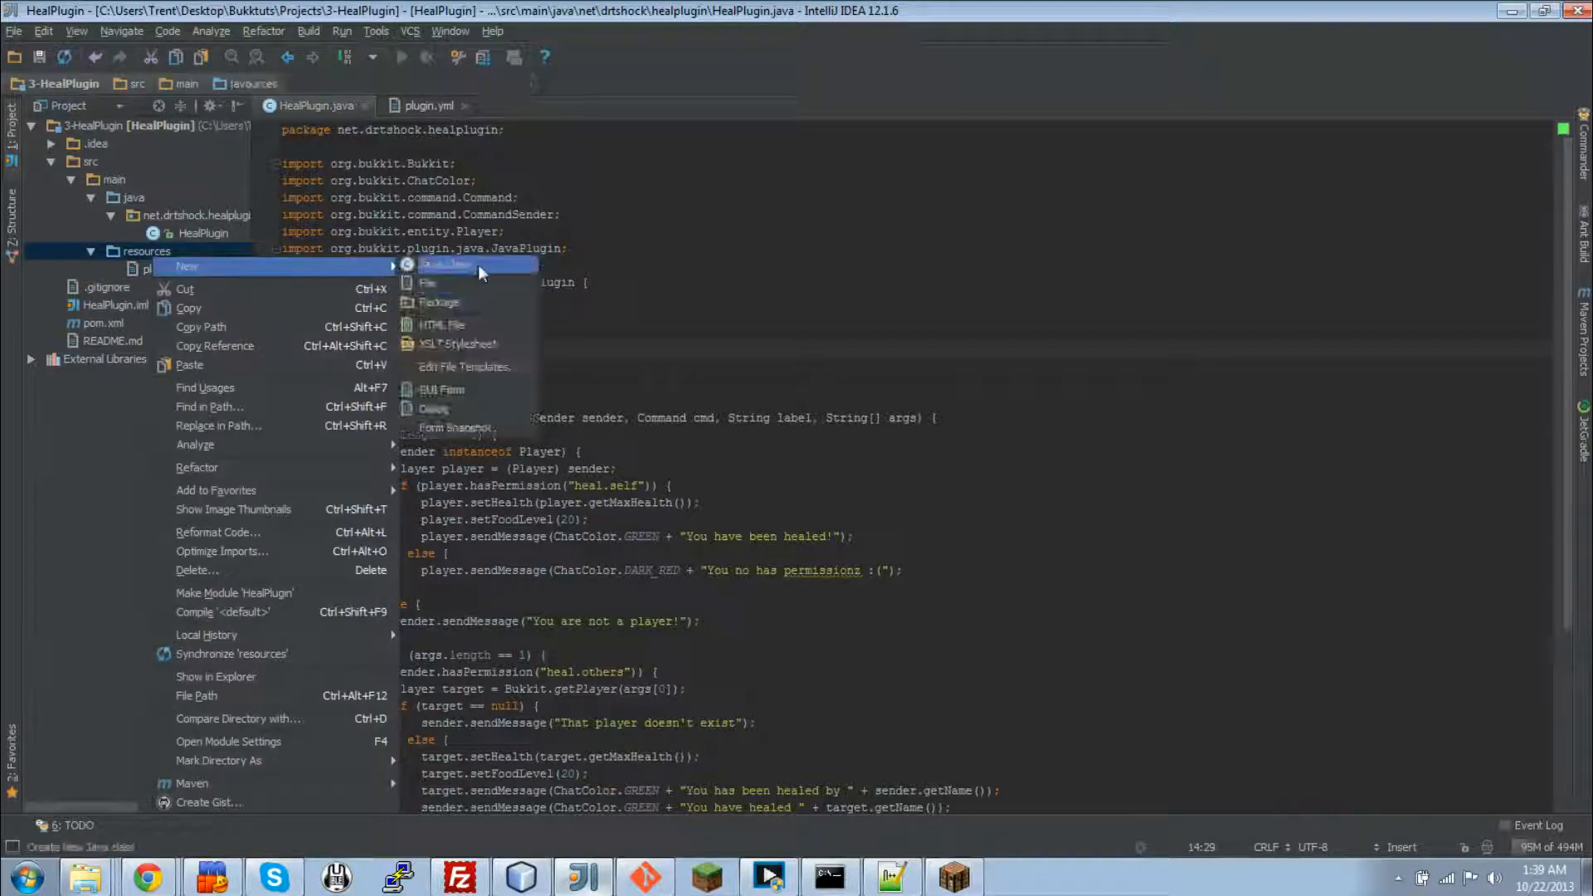
click(426, 282)
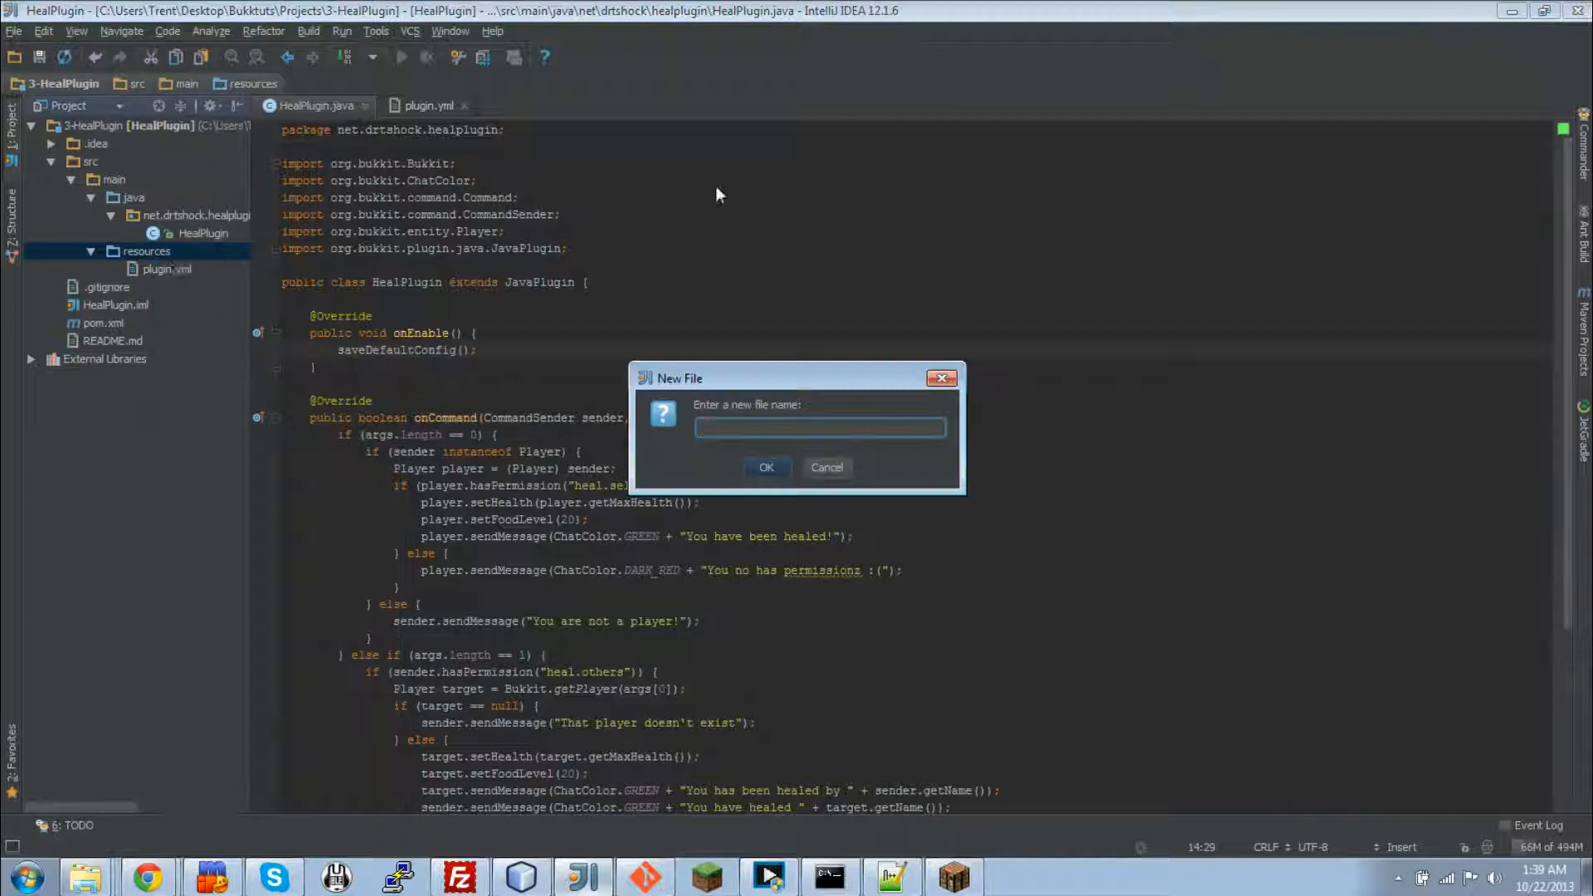
text(config.y)
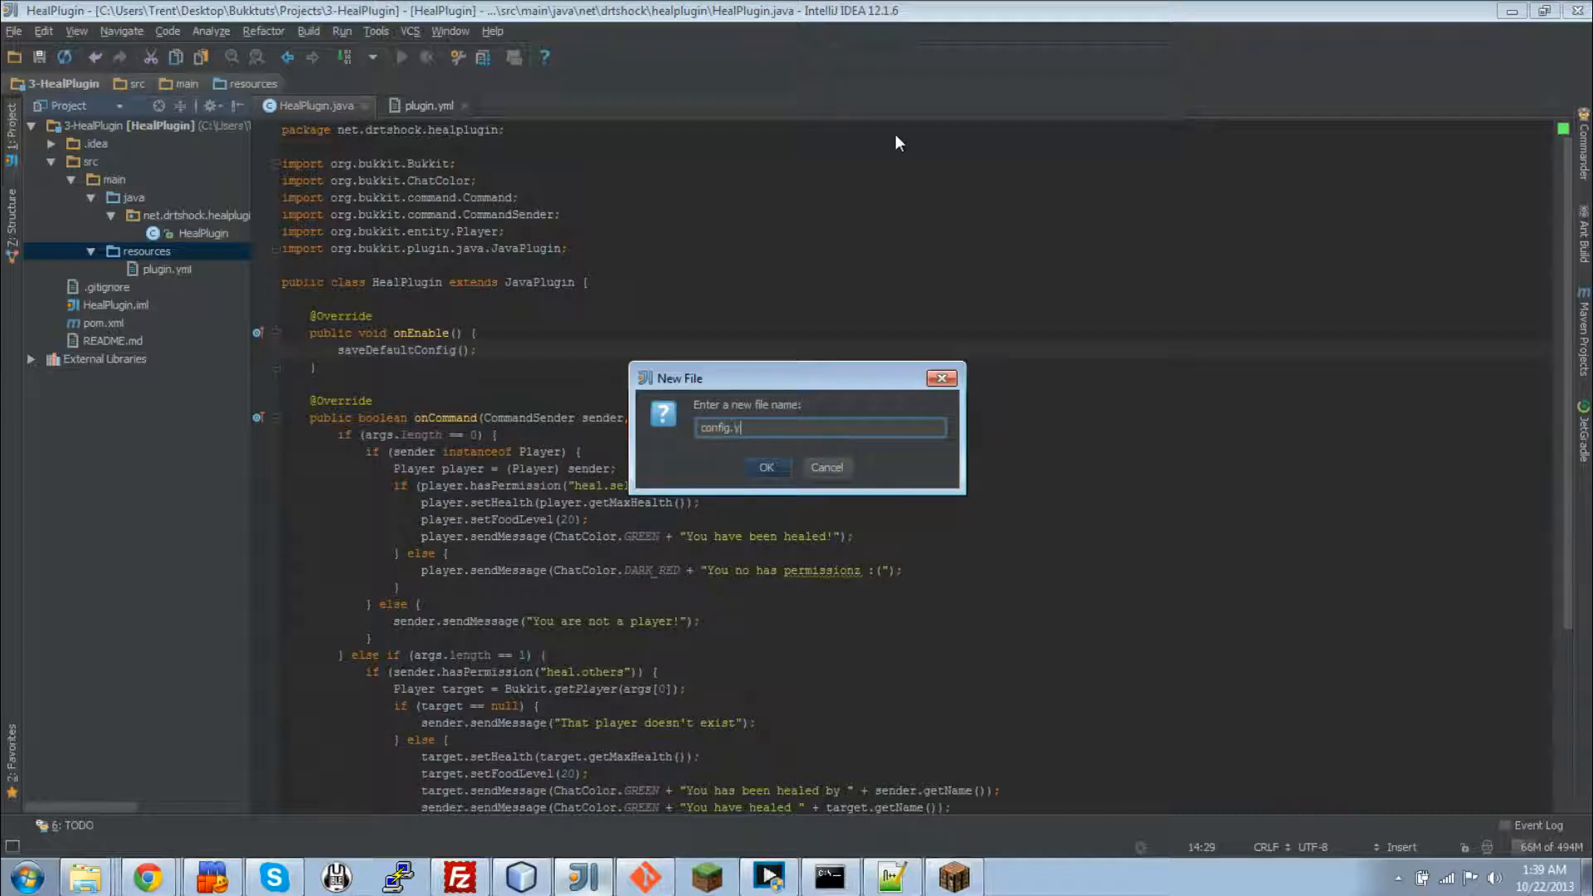
click(767, 468)
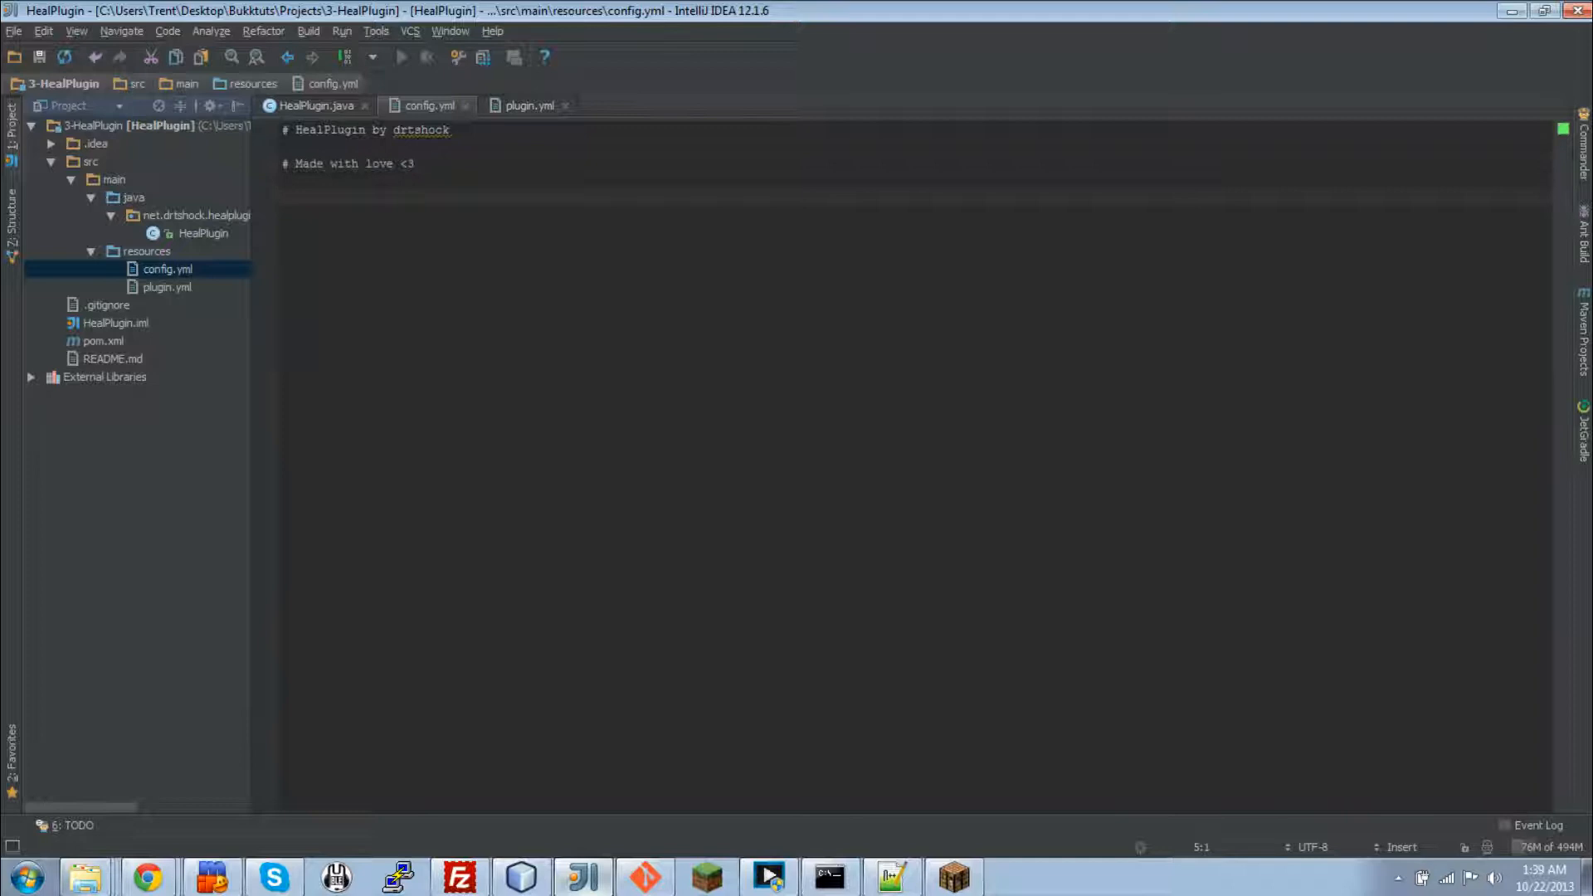
Step: Define exp-on-heal: 100 in config.yml below the comments
text(exp-on-heal)
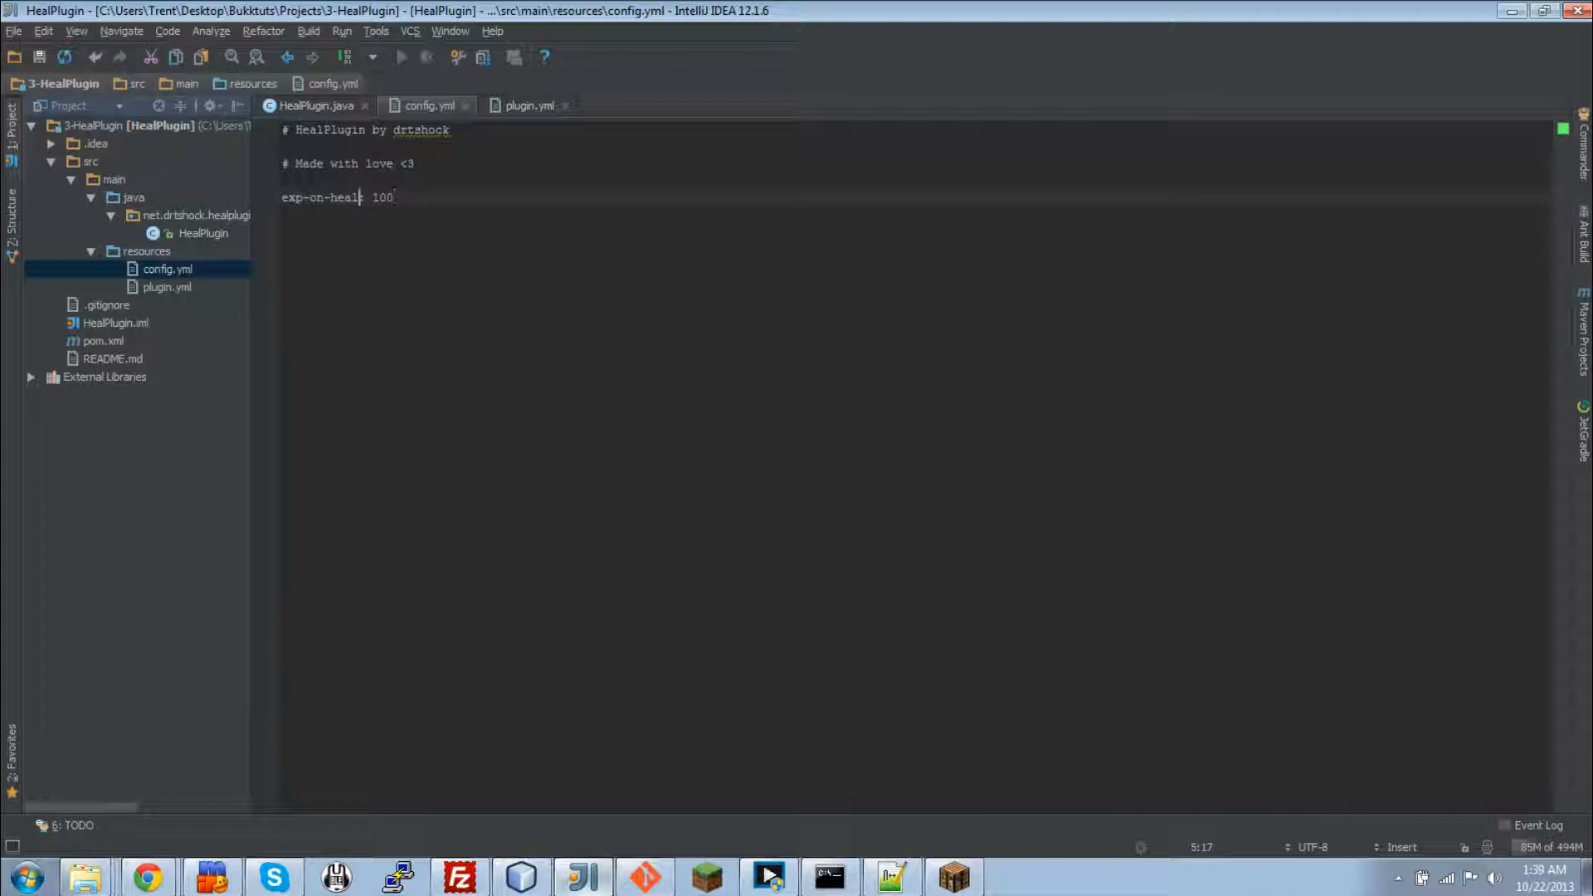
text(:)
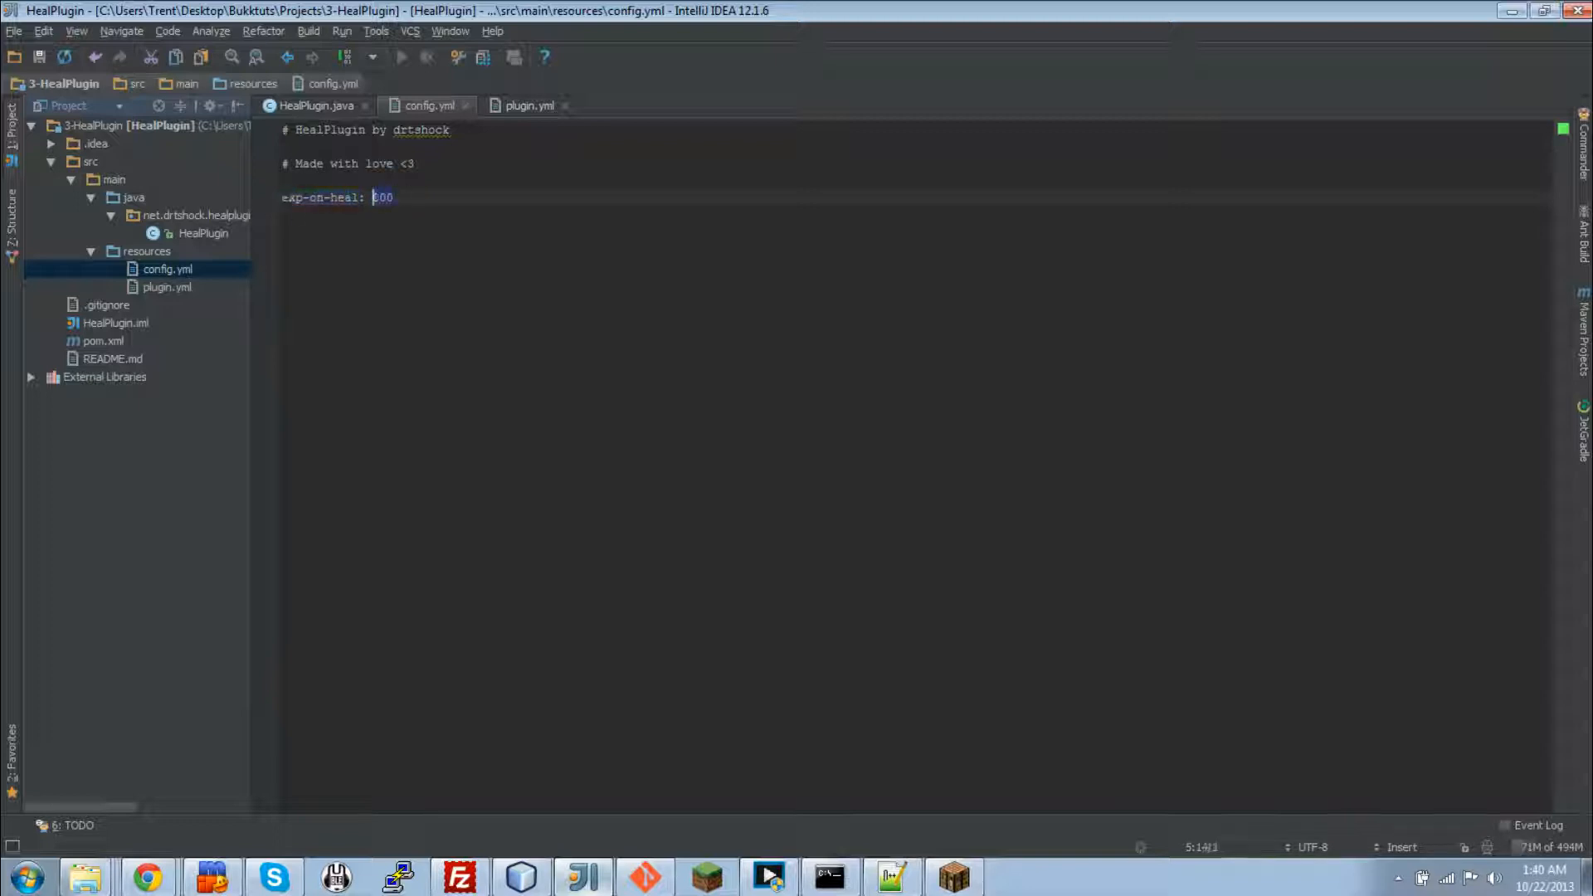
text(100)
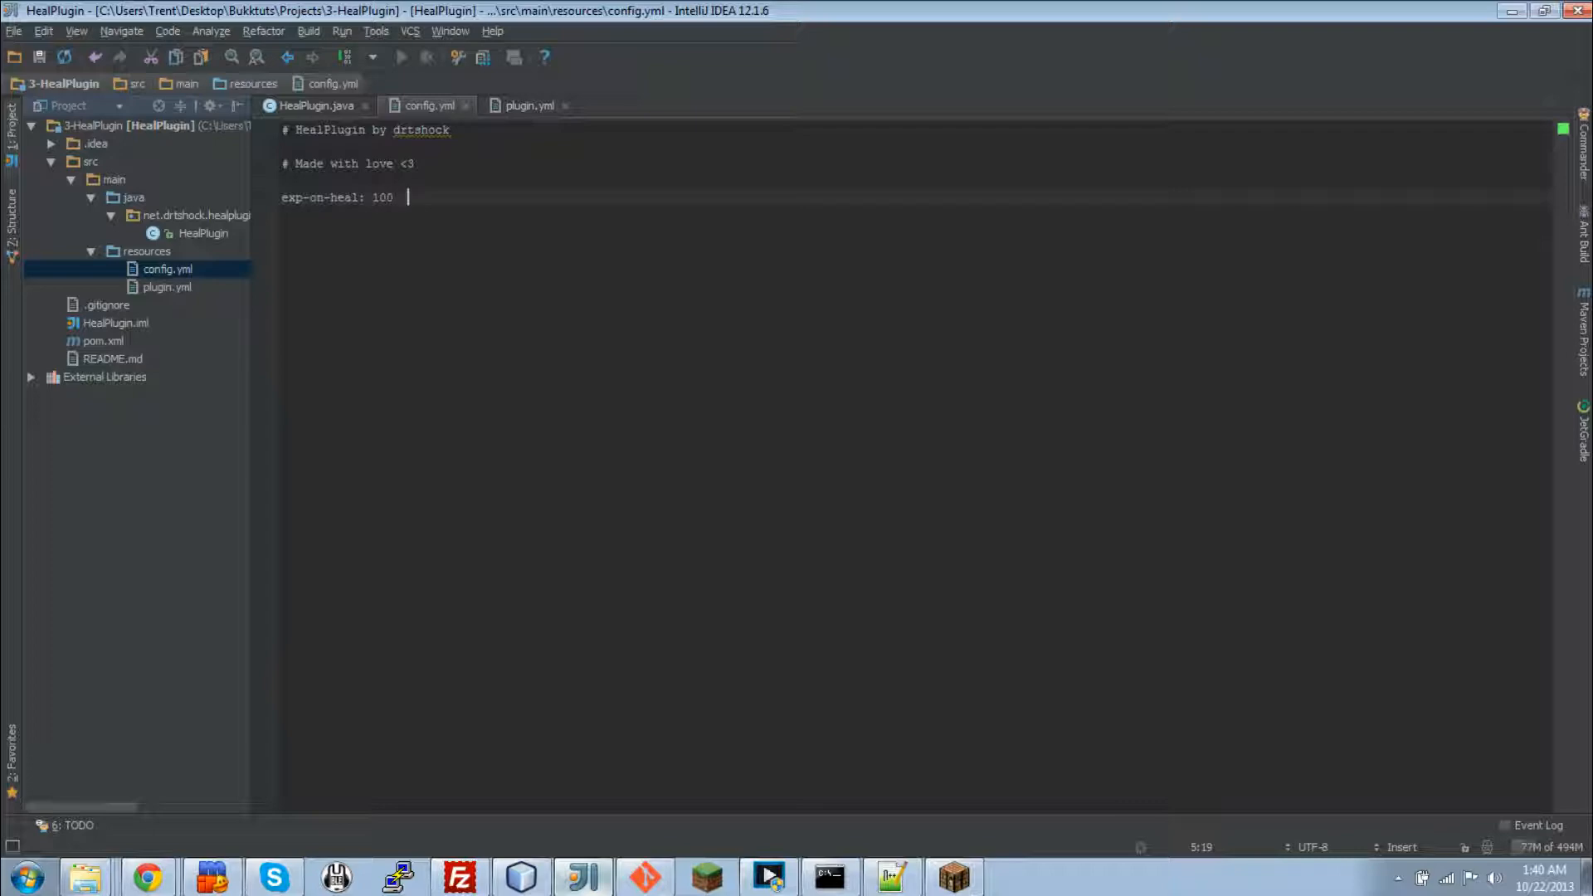
mouse_move(251, 126)
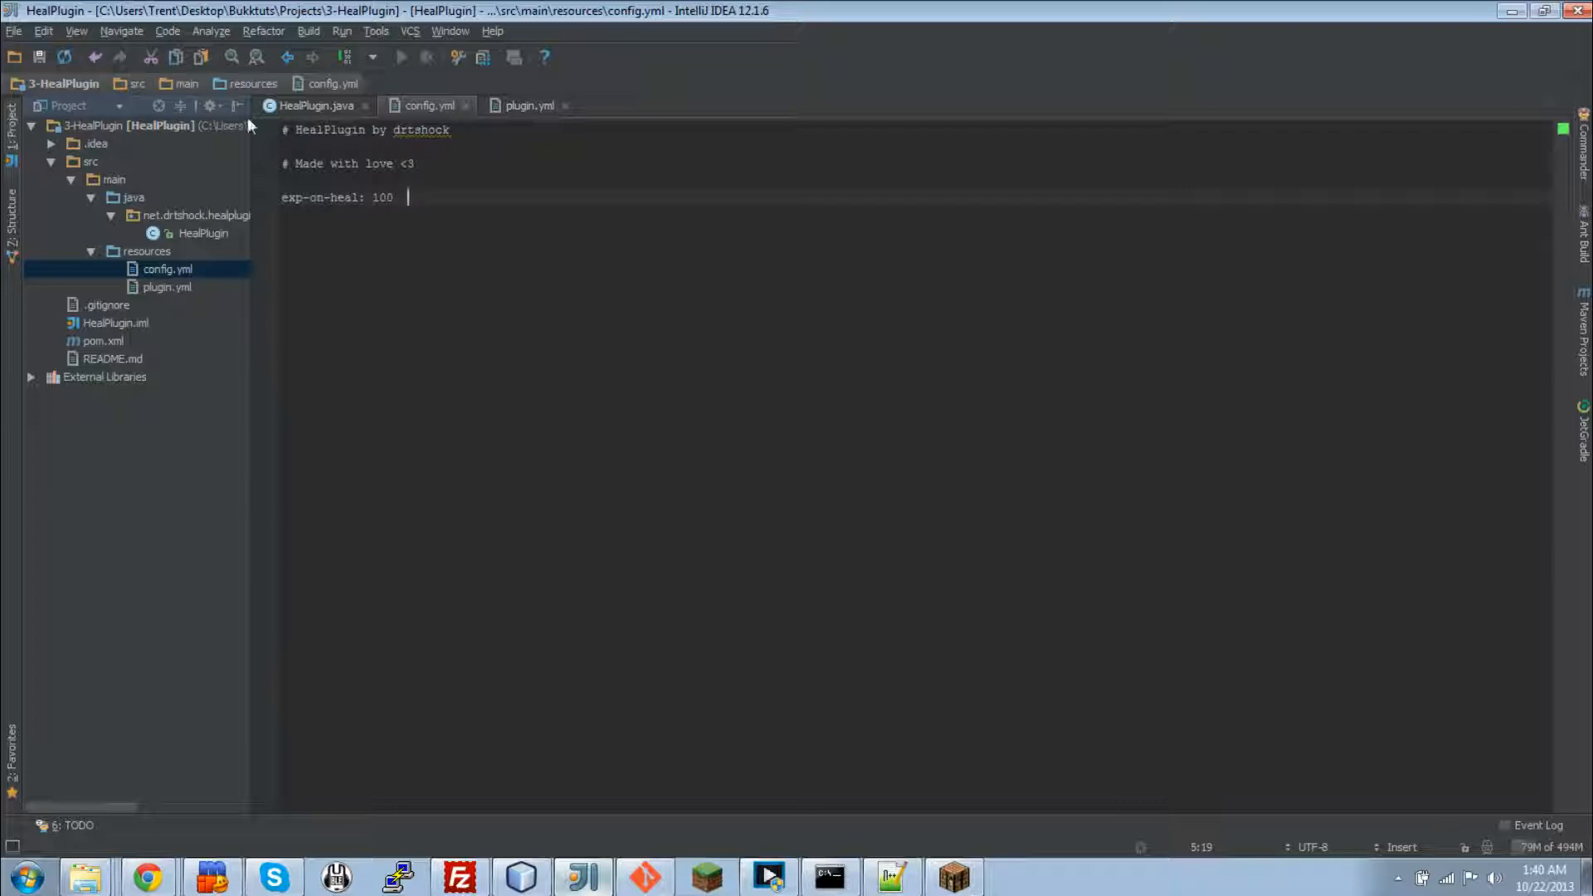
Step: Give self-healed players exp via player.giveExp(getConfig().getInt("exp-on-heal", 100))
click(314, 104)
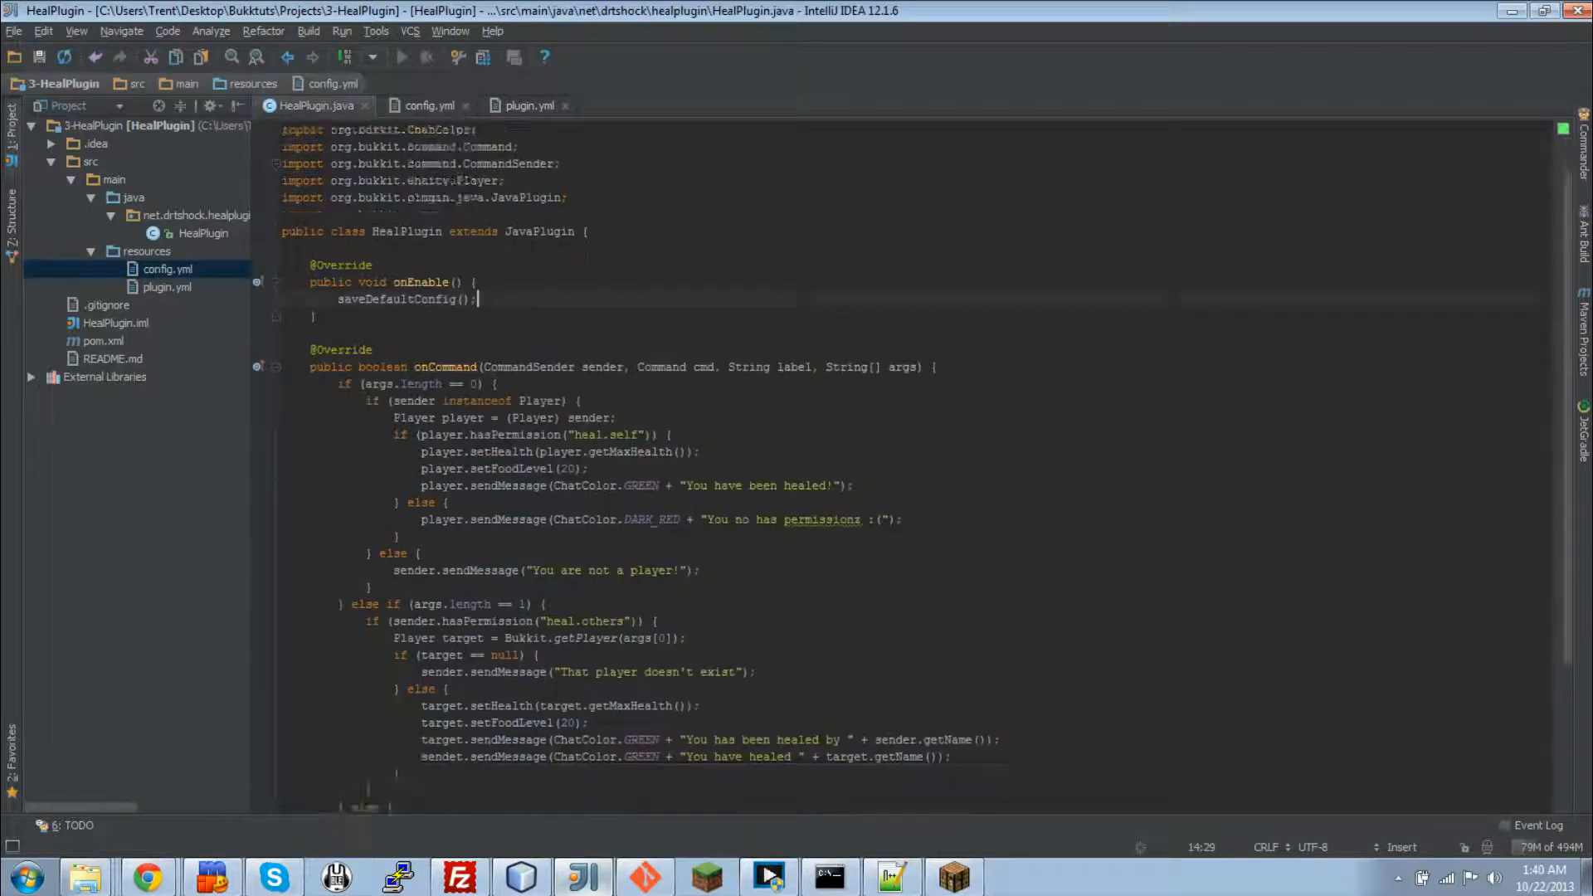
scroll(down, 3)
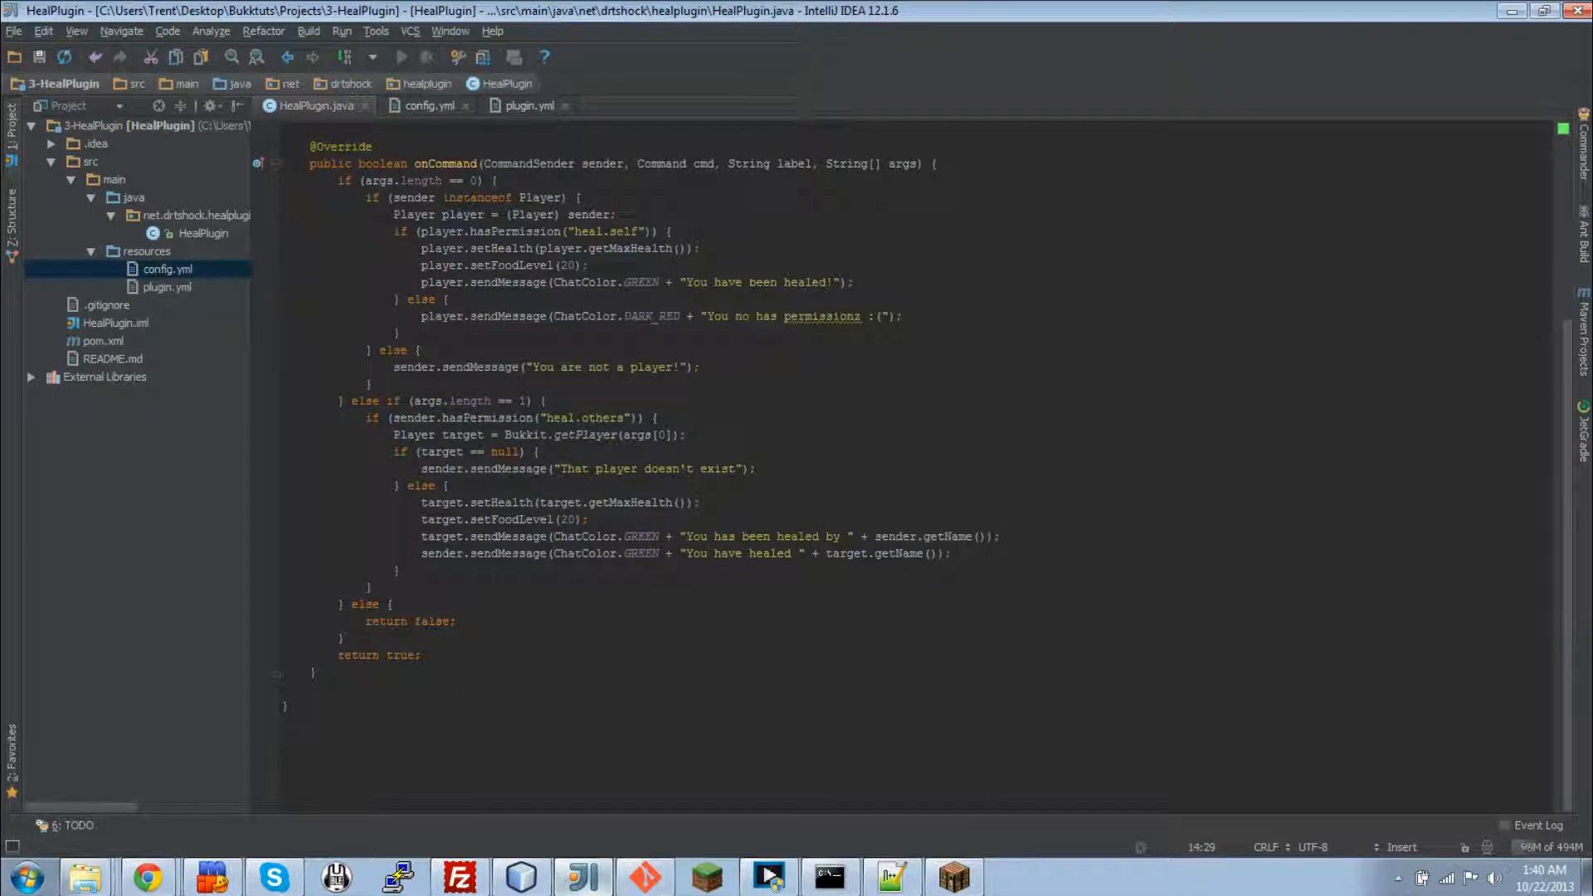
scroll(up, 3)
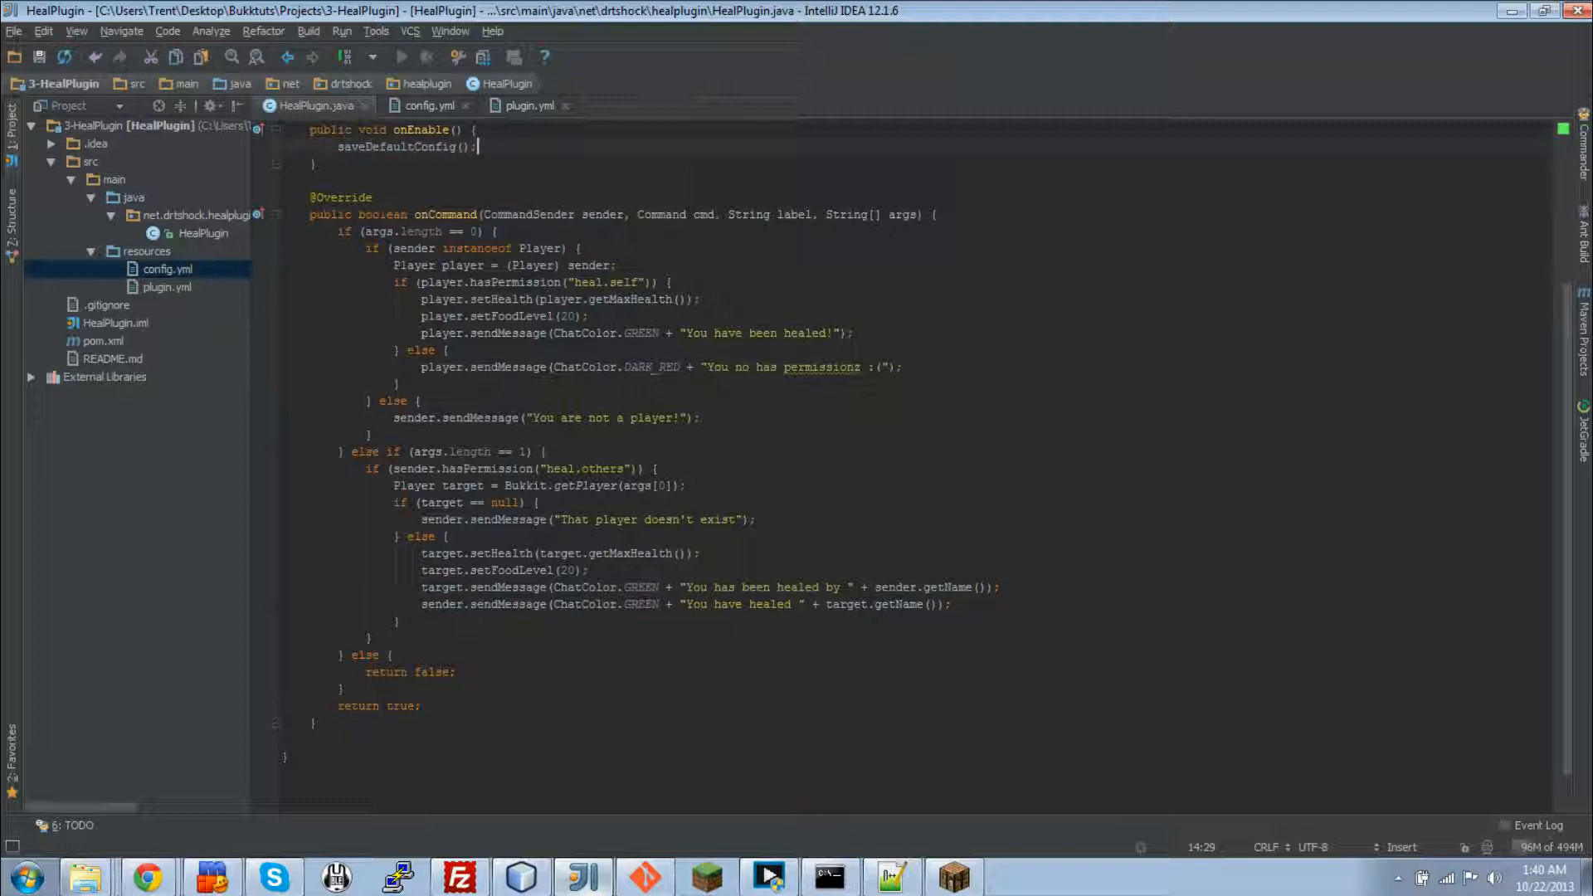
text(player.giveE)
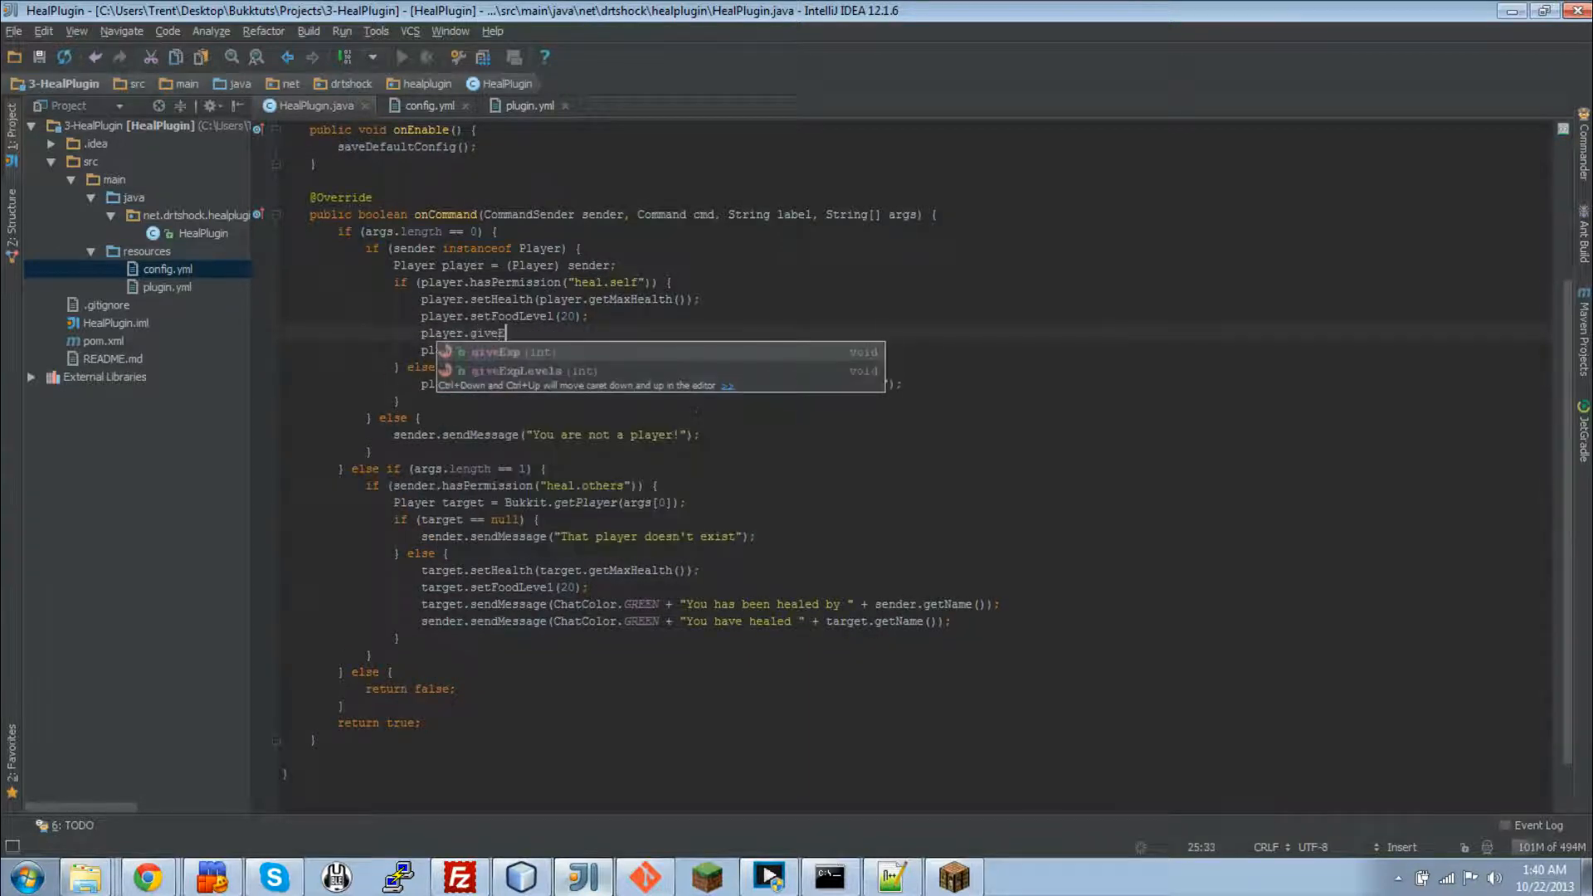
click(499, 352)
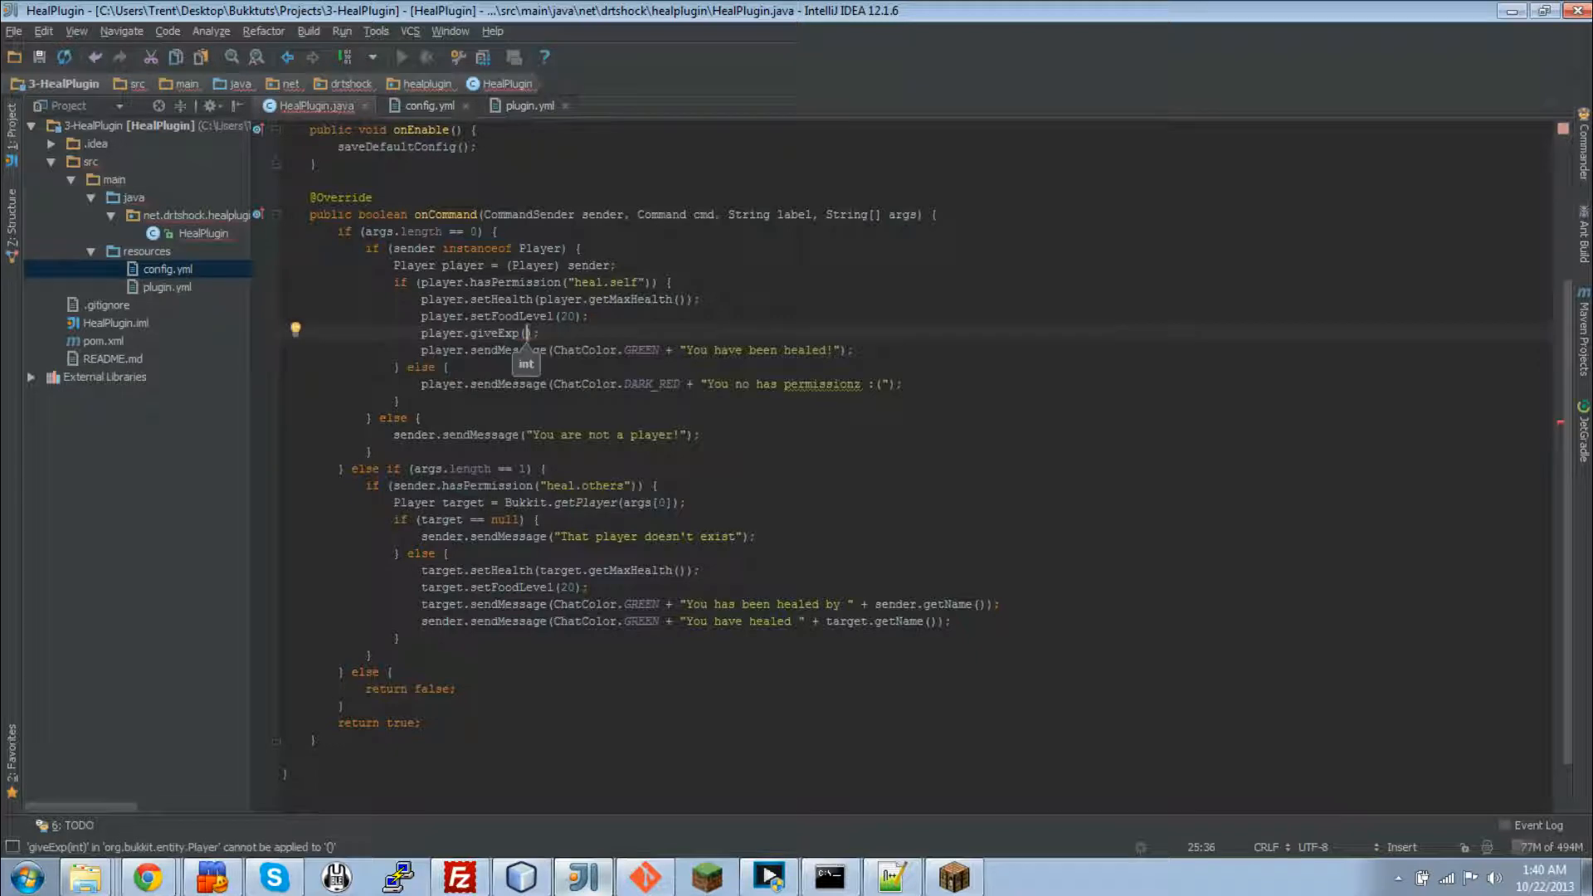
text(getConfig())
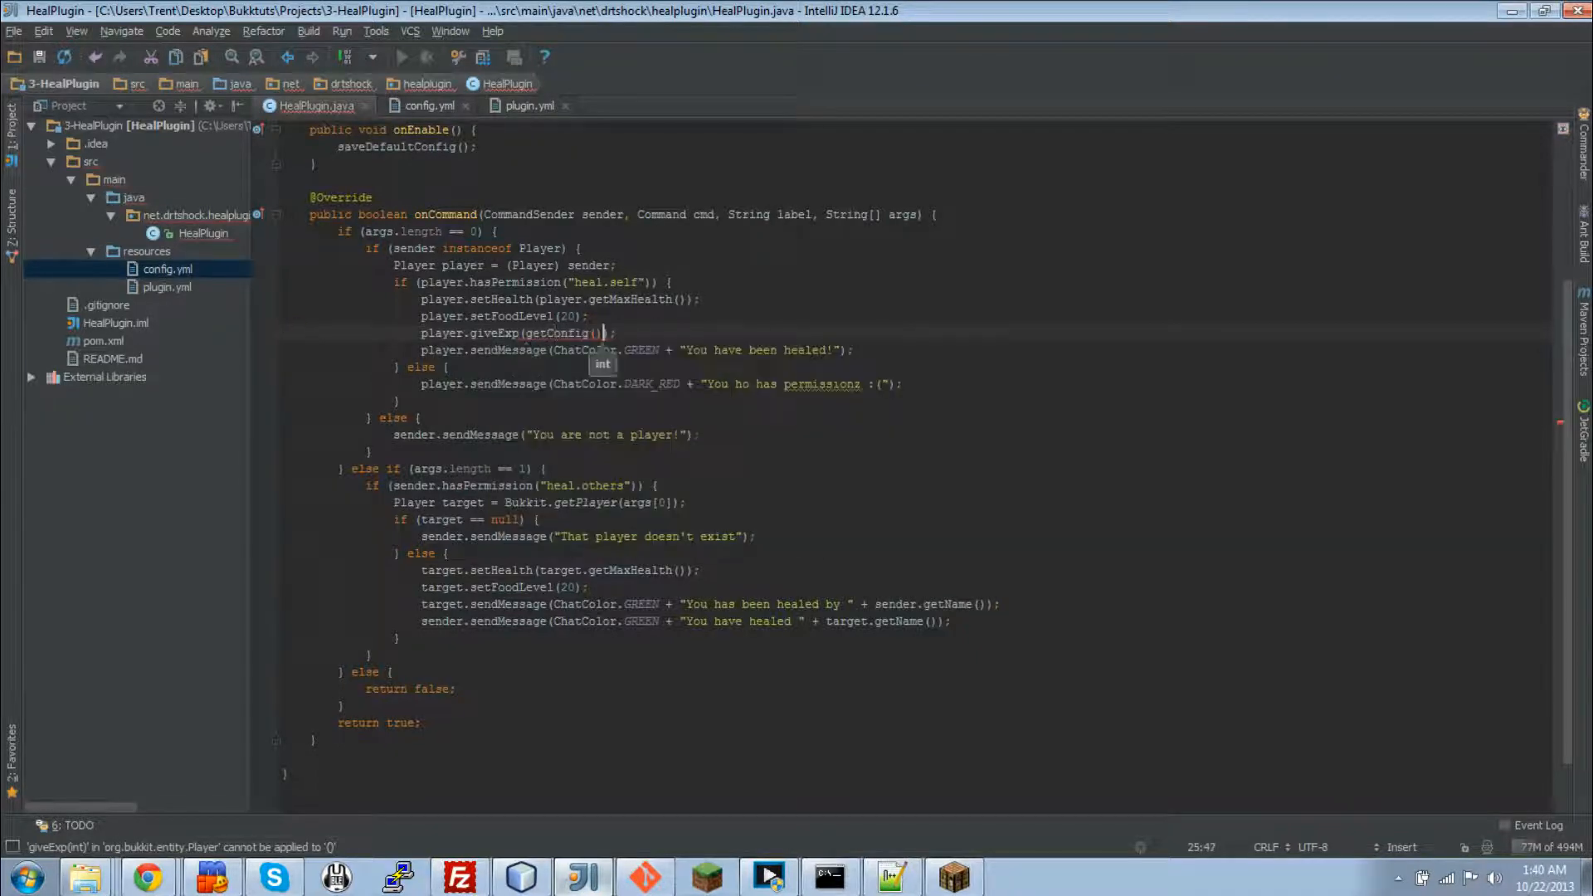
text(.getInt("exp-on-heal", 100)
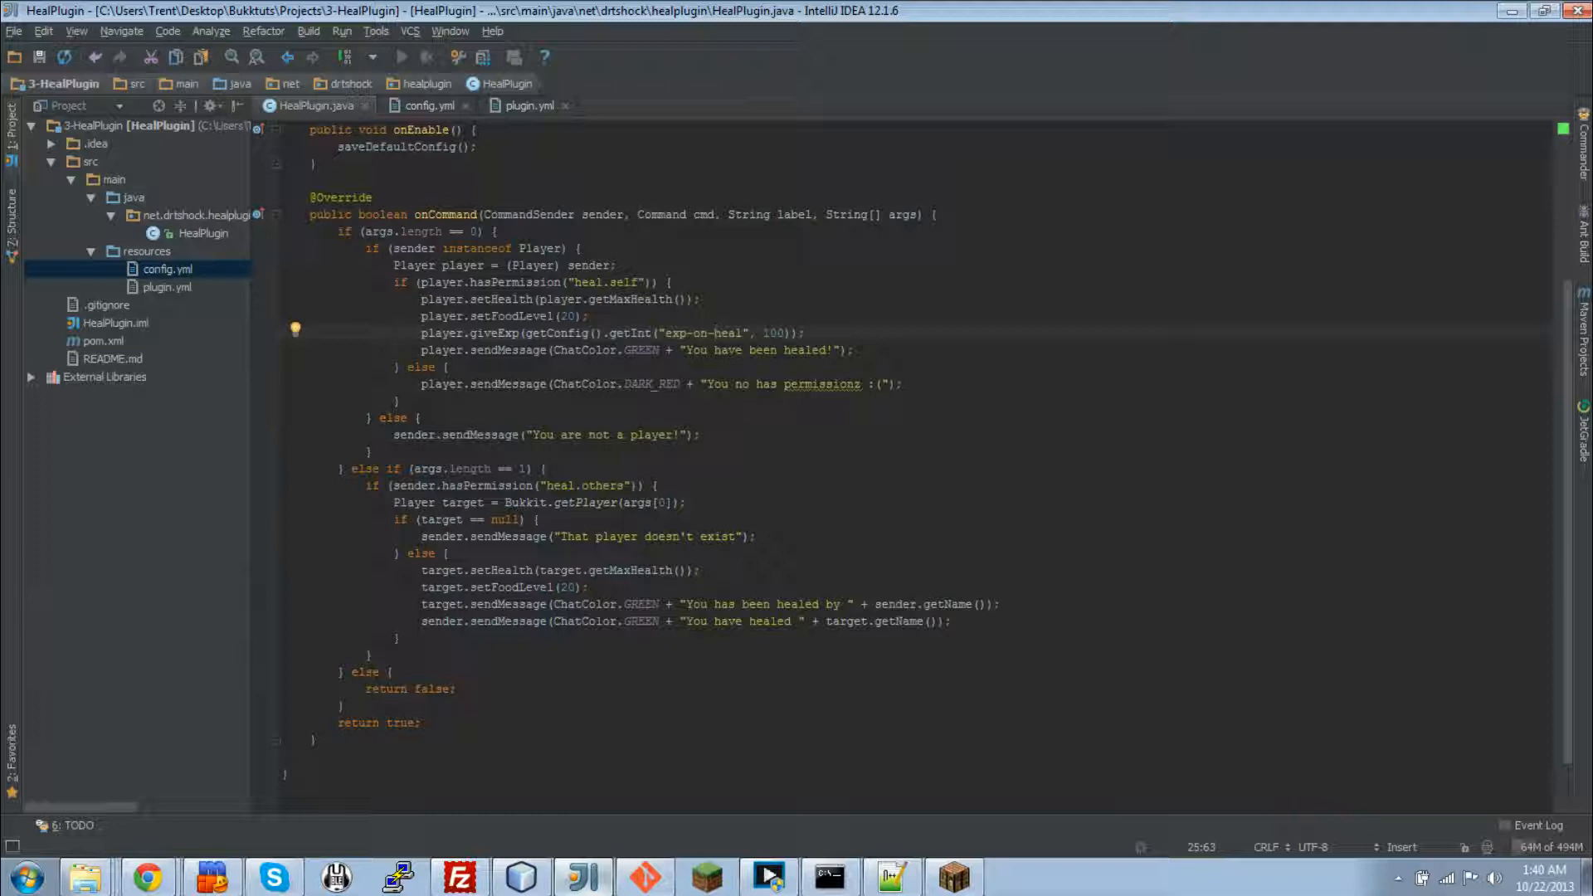
double_click(775, 332)
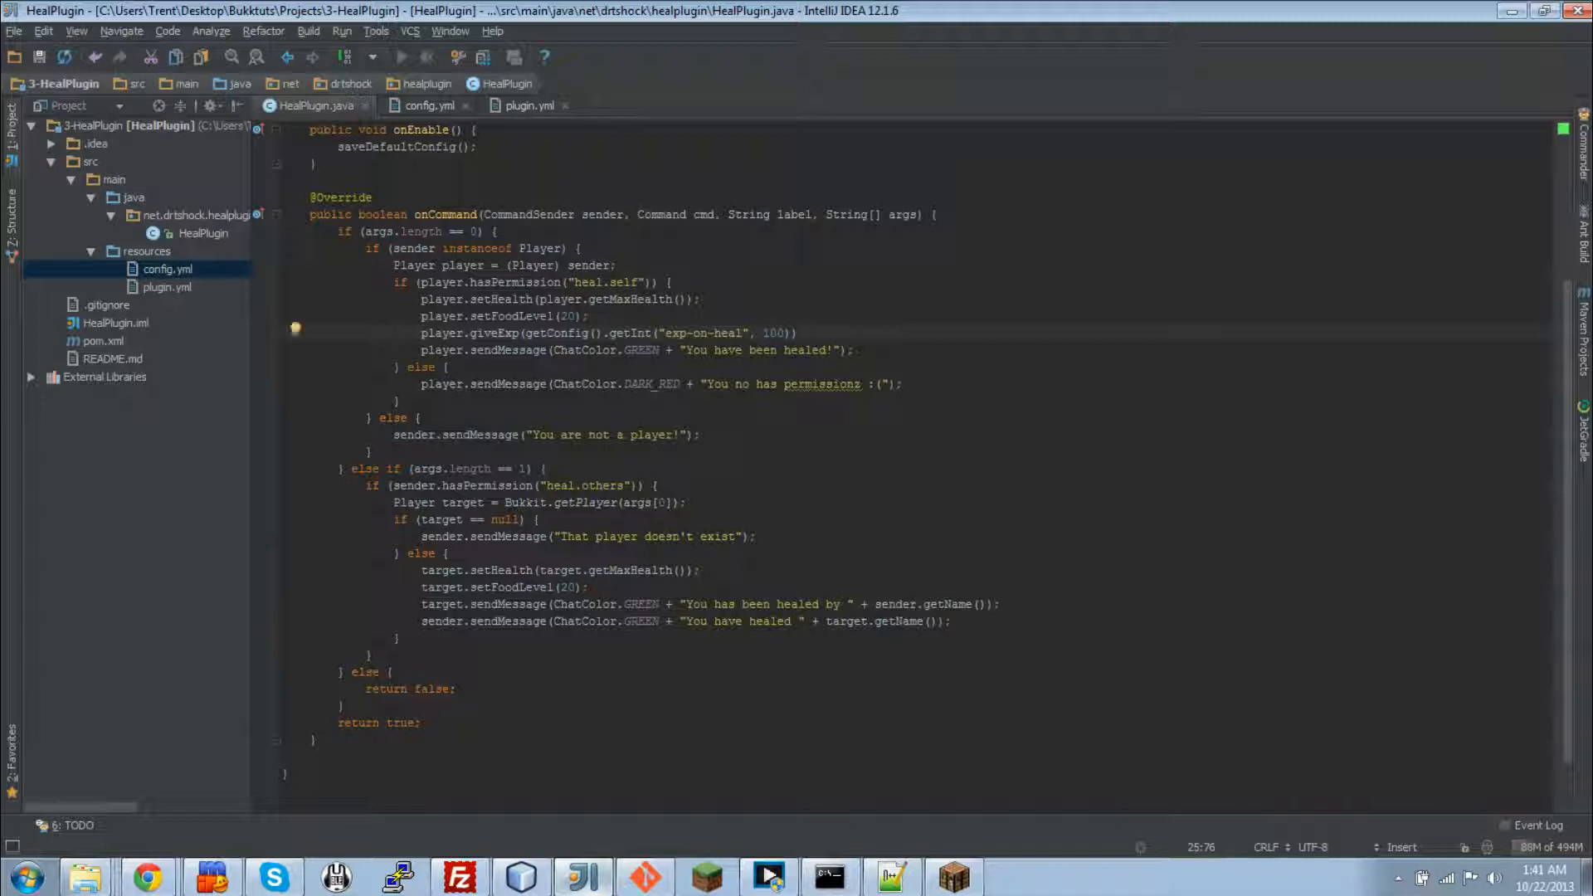
Step: Extend the self-heal message with " and given " + exp-on-heal amount + " exp :D"
click(833, 351)
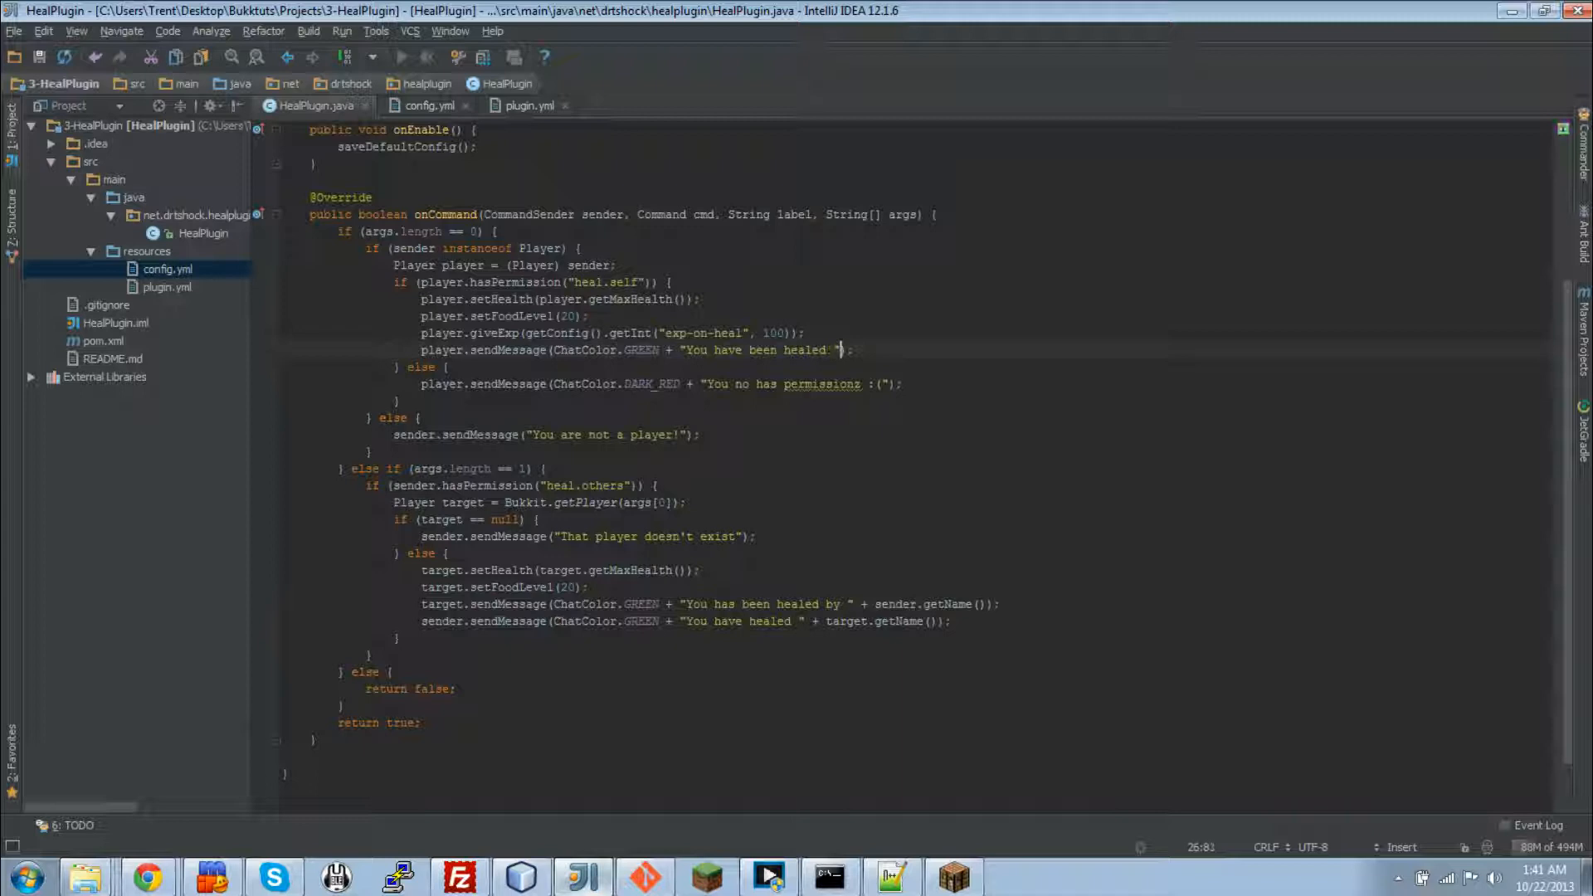
text(and gived)
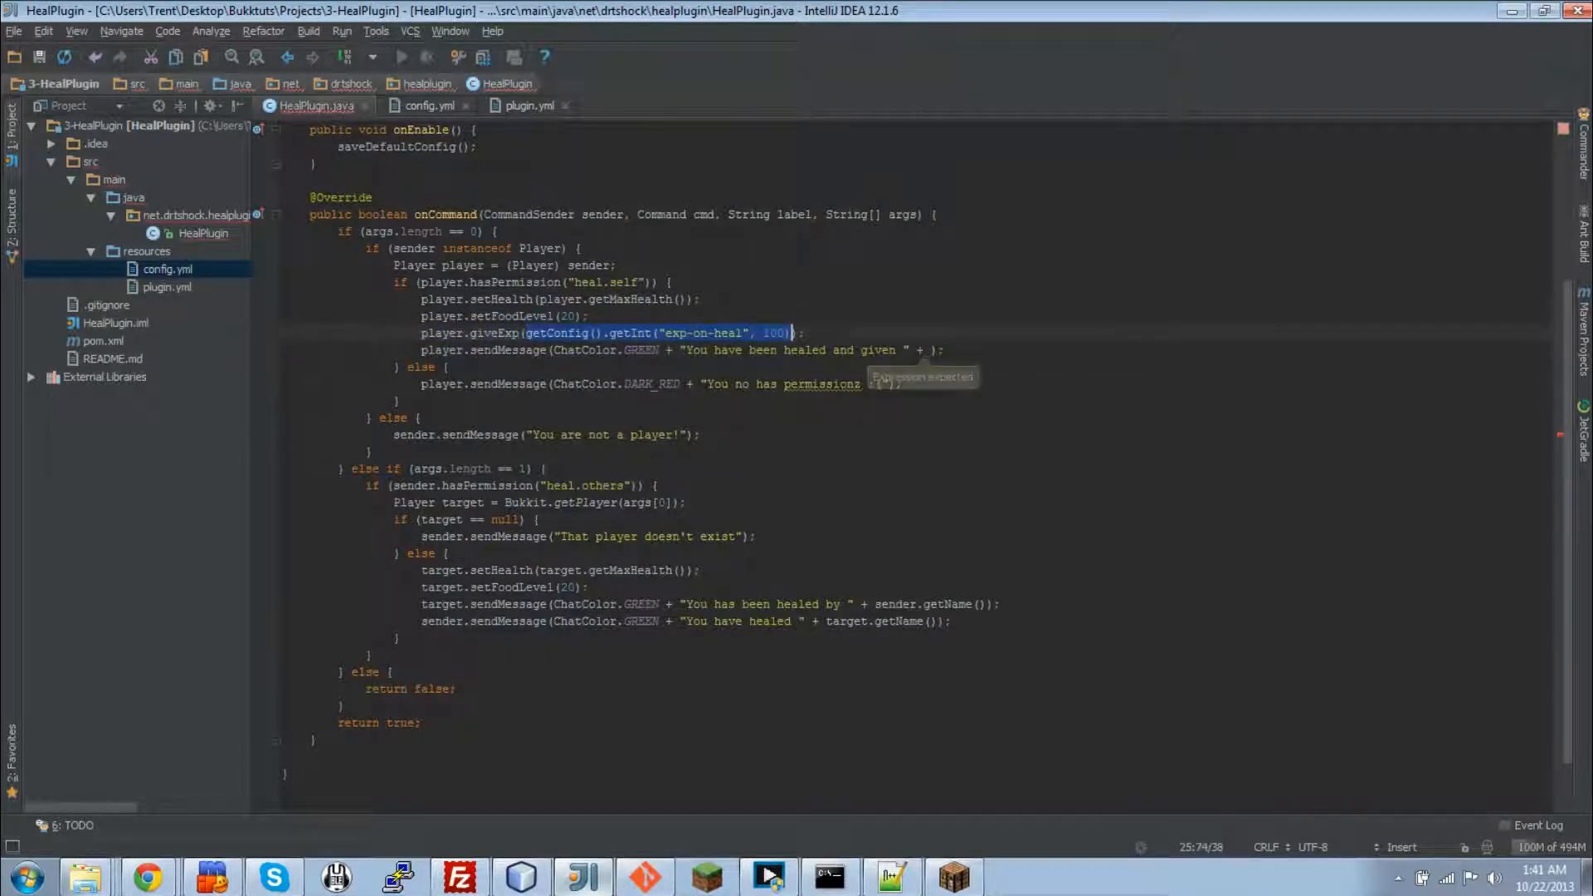
text(+ getConfig().getInt("exp-on-heal", 100) + " ")
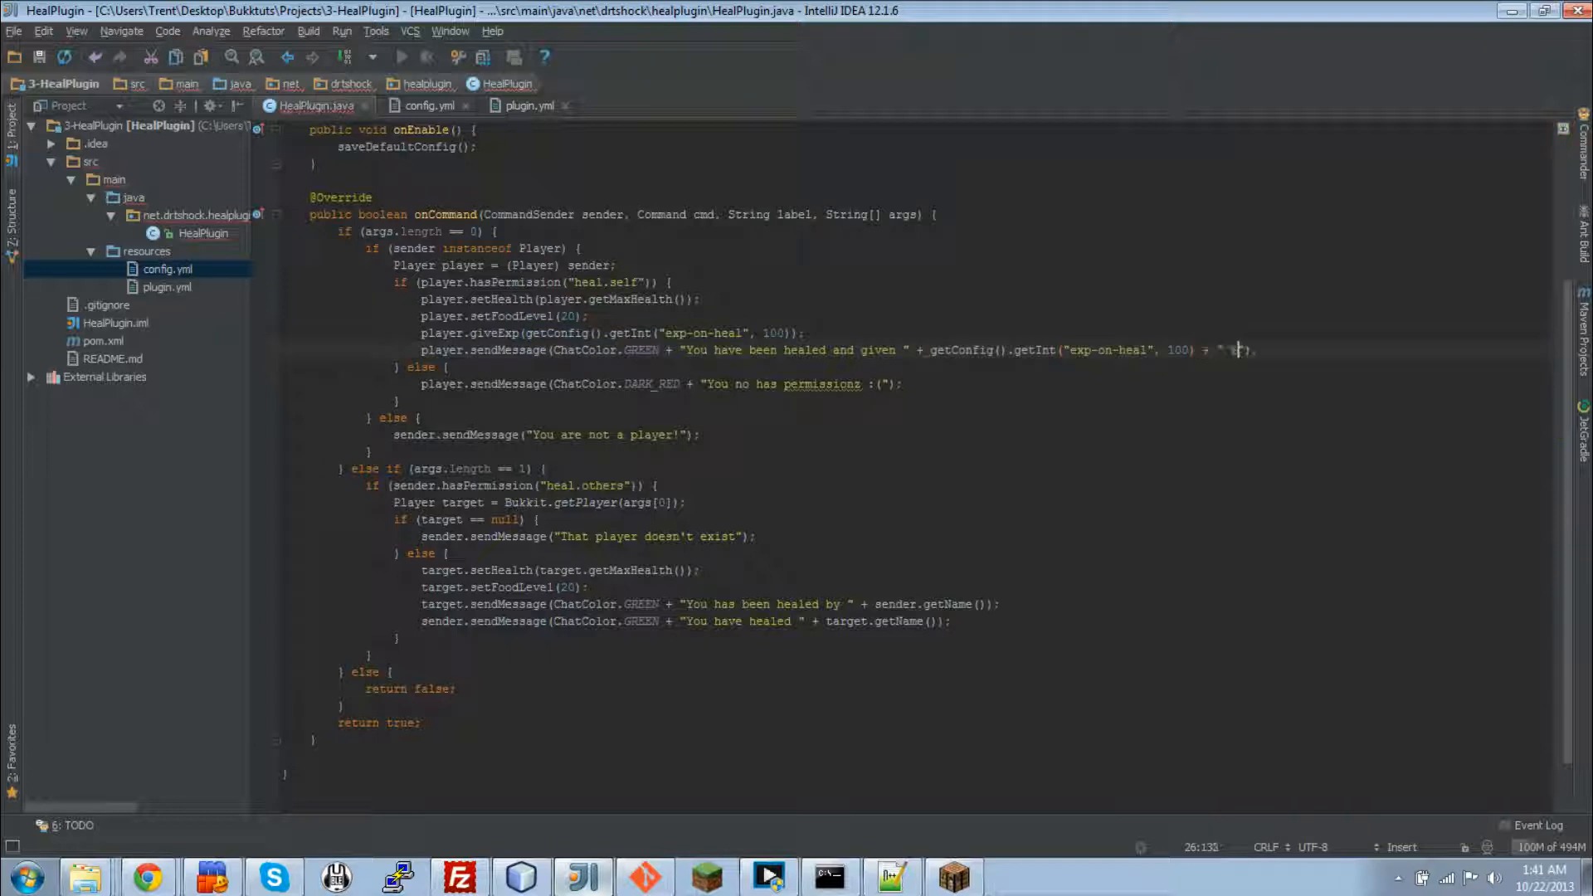
text(exp :D)
text(target)
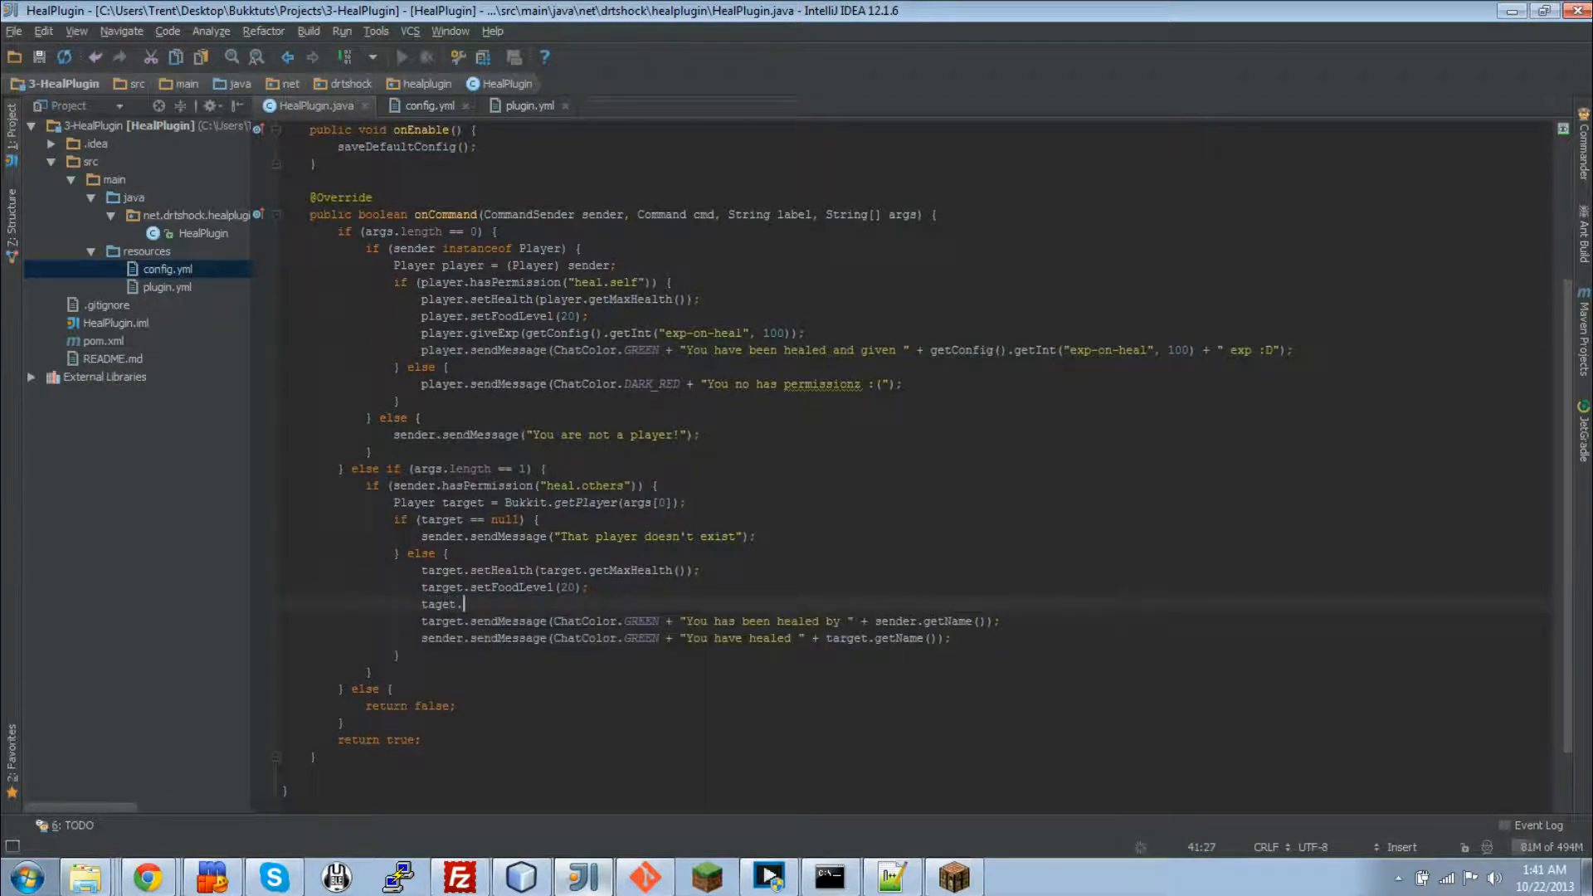
Step: Give the healed target the configured exp and append the amount to their message
text(.)
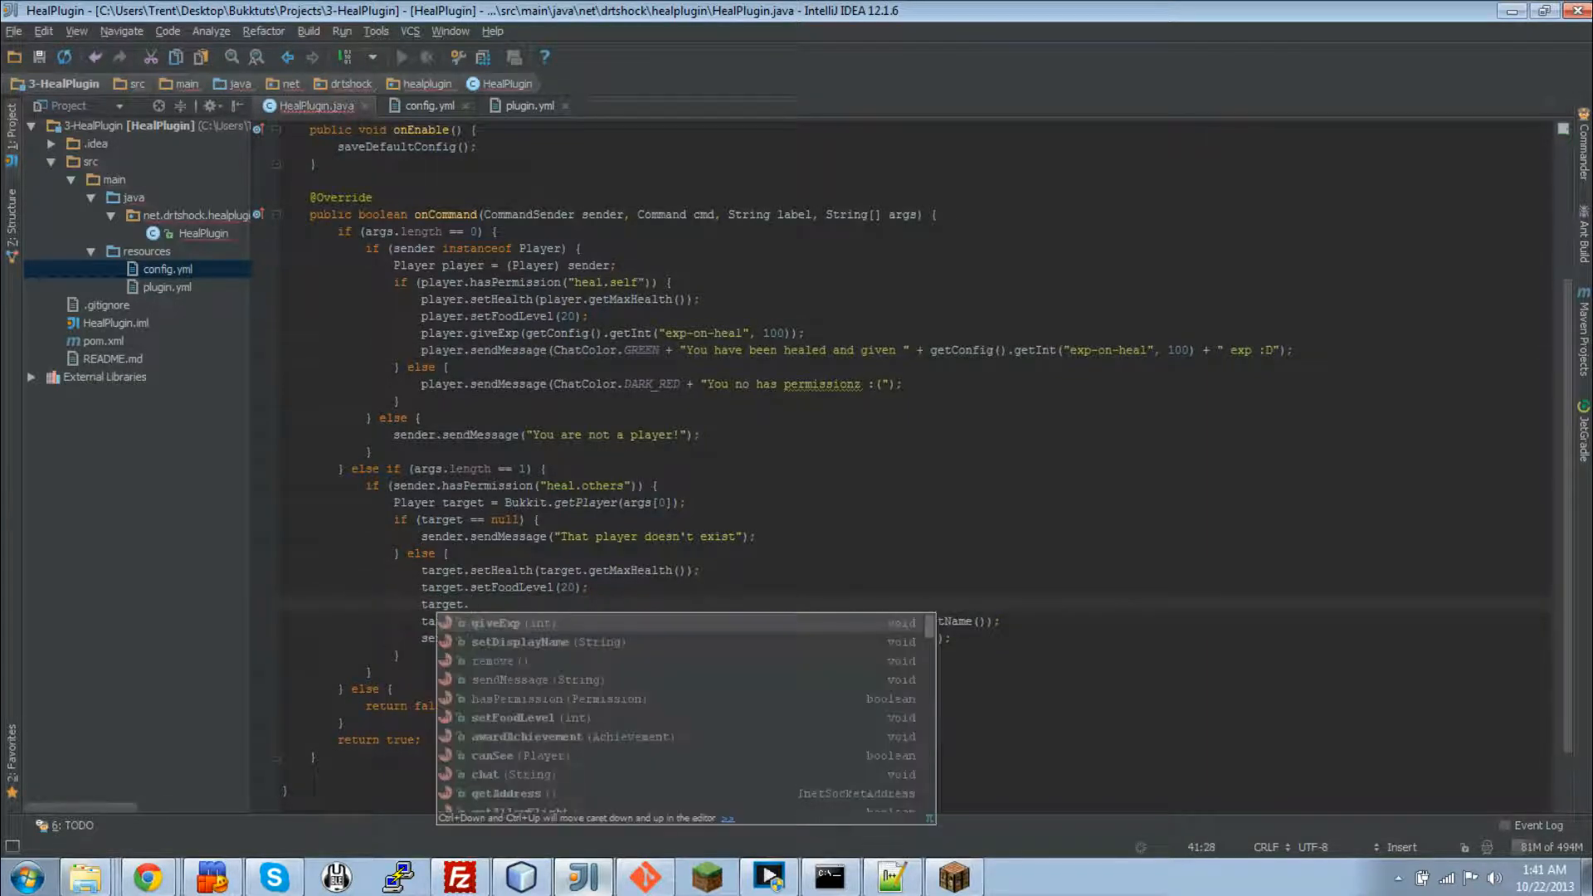
click(496, 622)
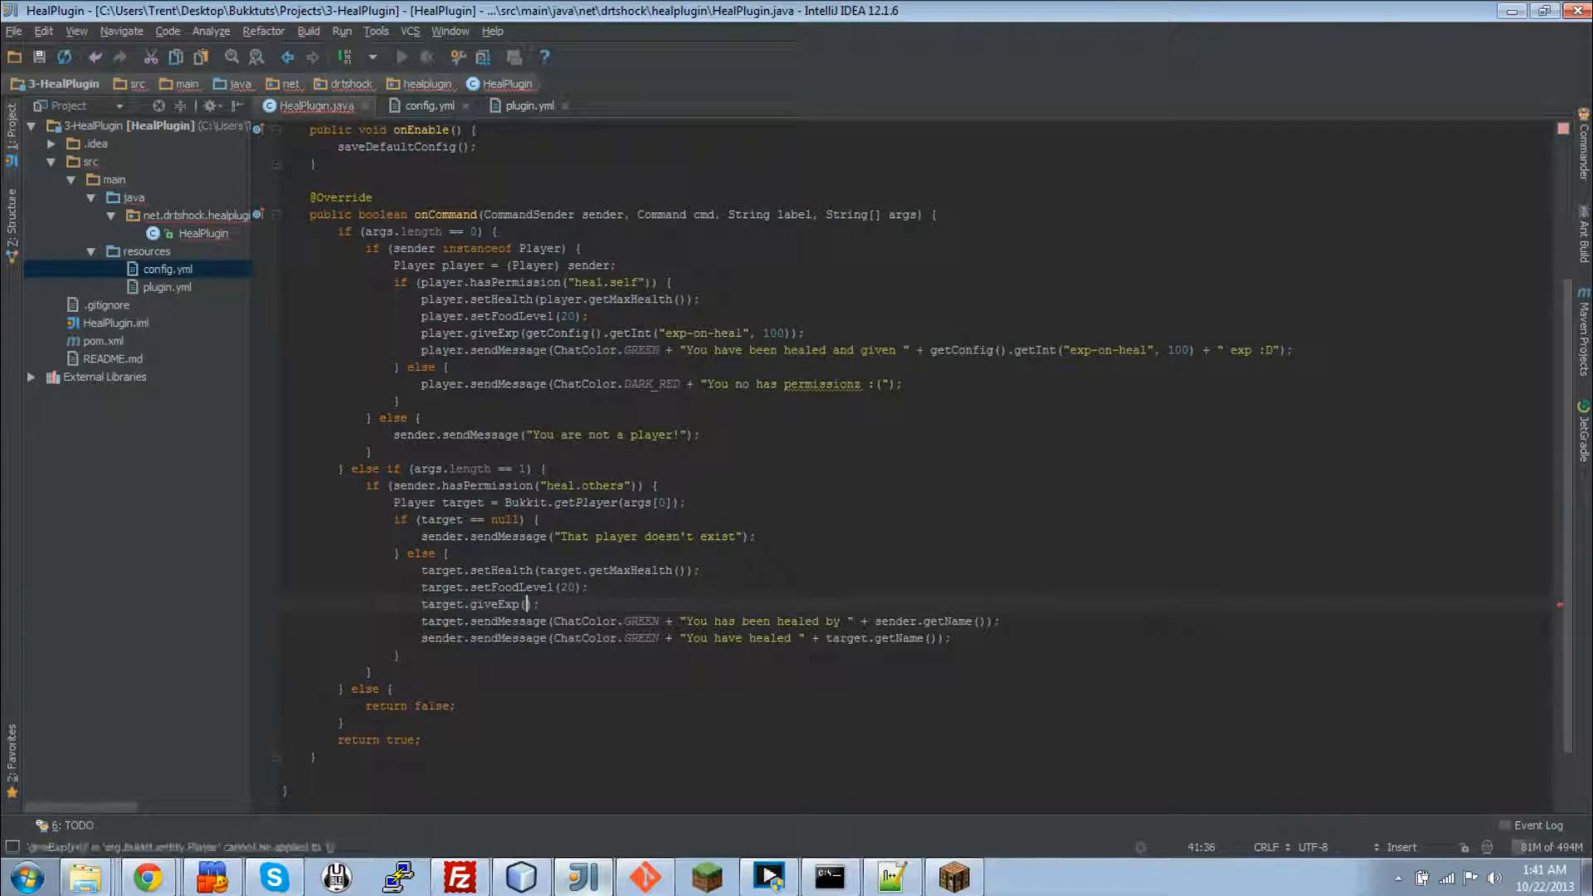
text(getConfig().getInt("exp-on-heal", 100))
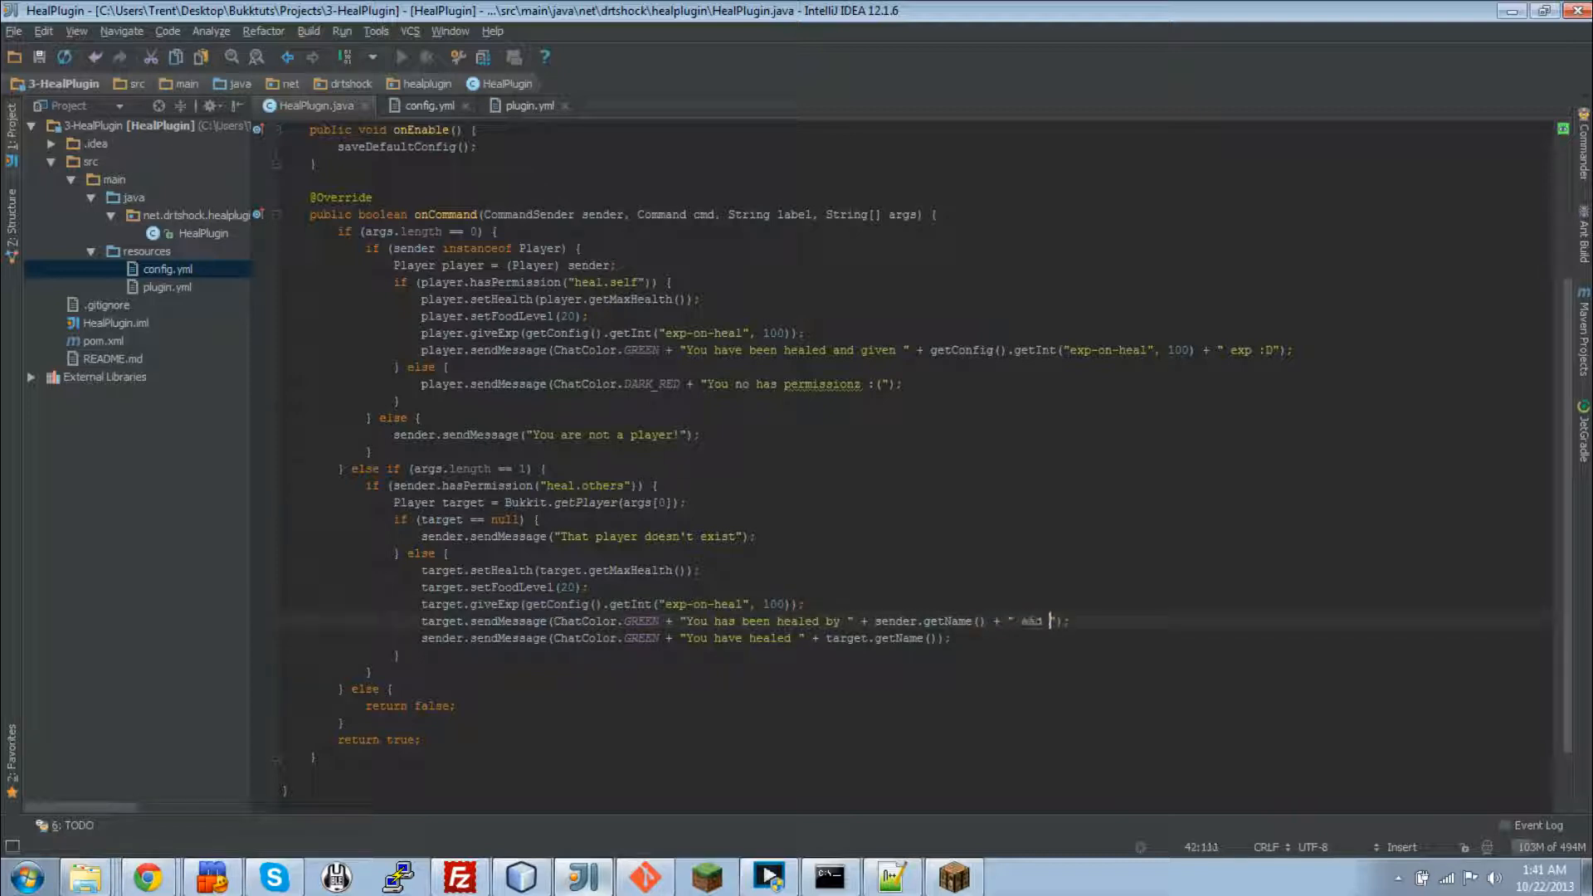
text(and given " + getConfig().getInt("exp-on-heal", 100) + " exp :3)
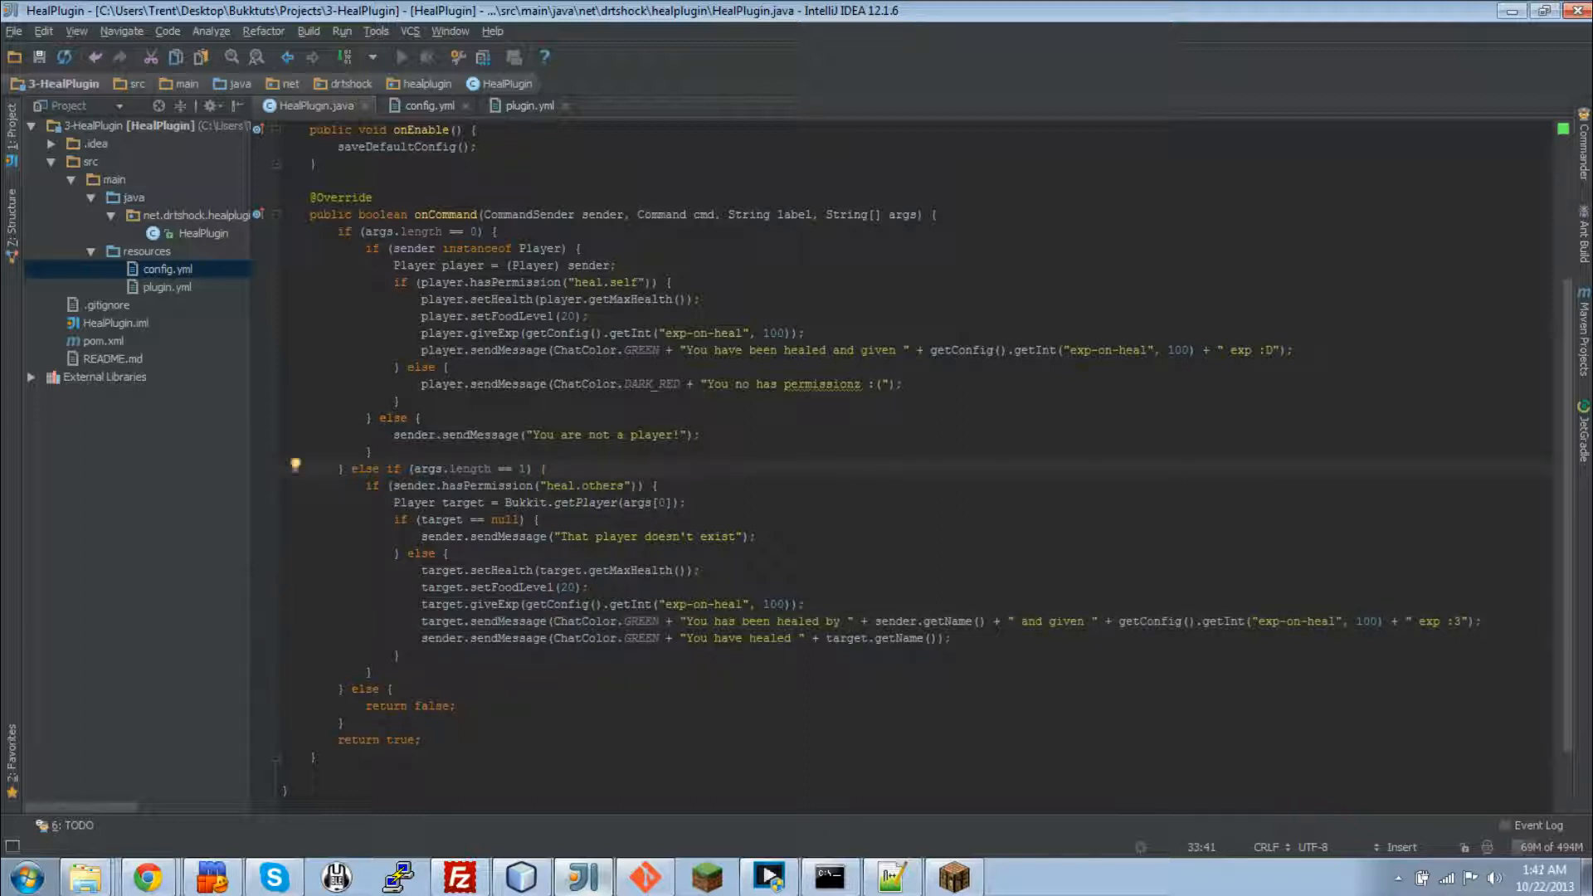
text(if(ai)
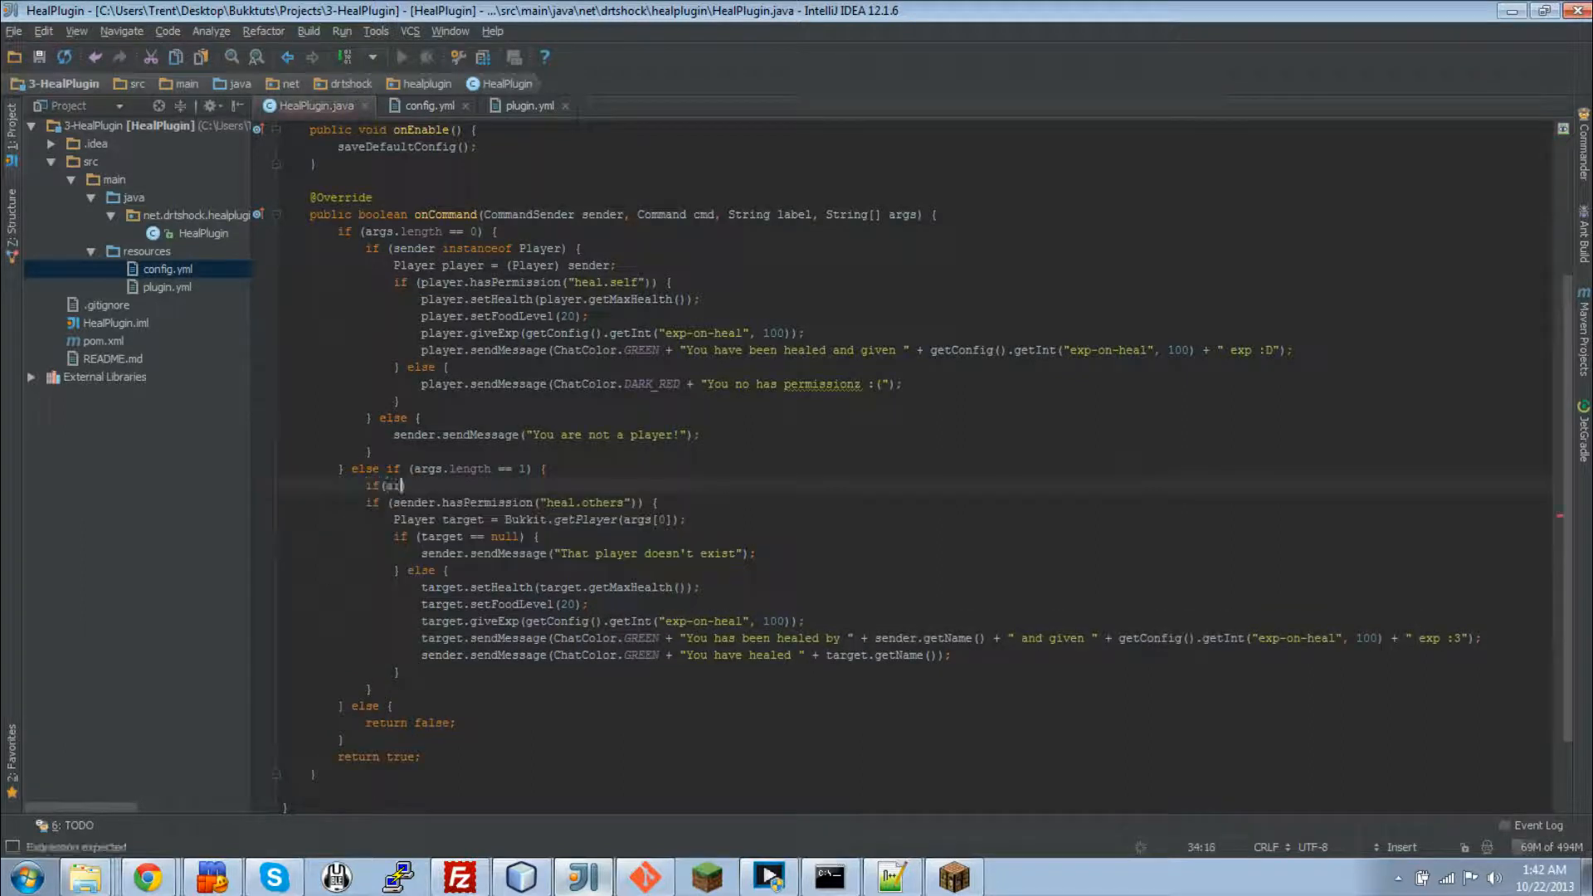
Step: Start an if checking args[0] equals "reload" and sender has heal.admin permission
text(rgs[0].equalsIgnoreCase(")
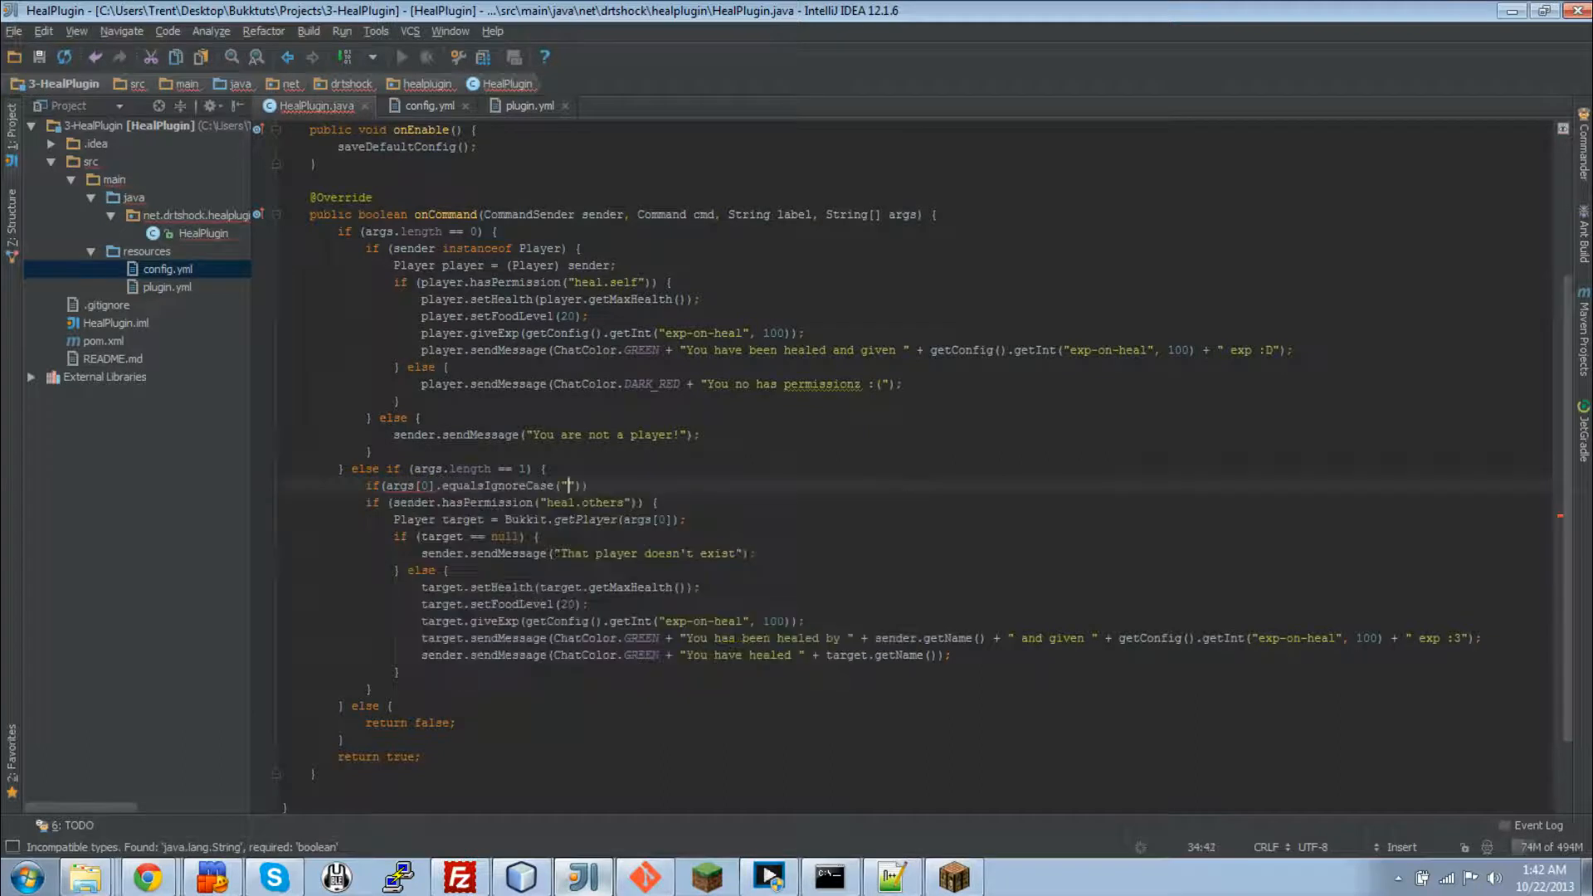
text(reload)
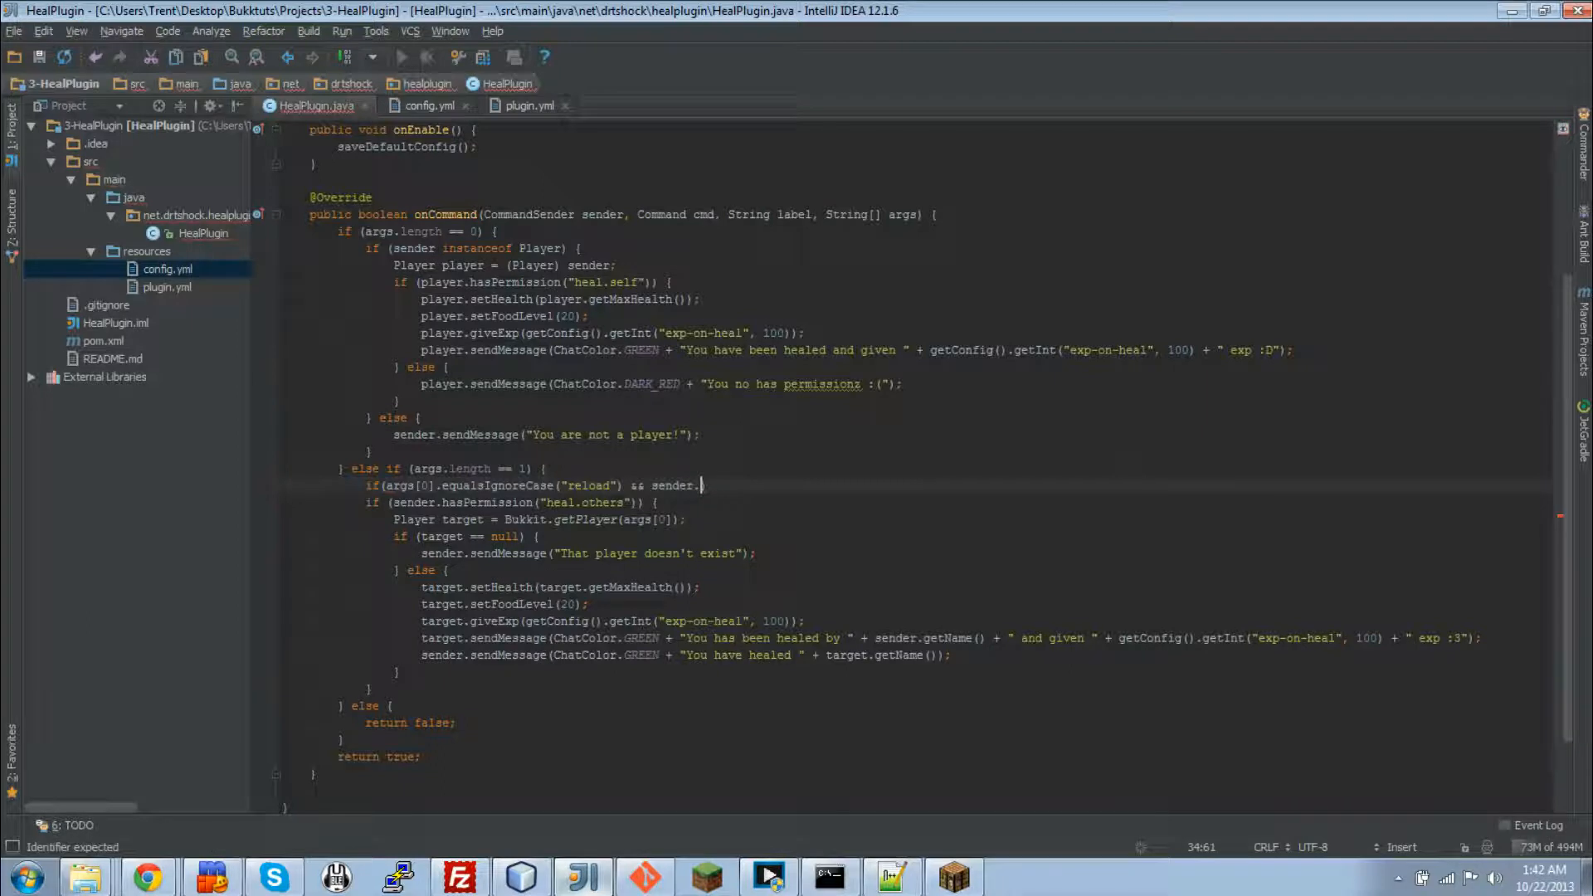
text(hasPermission("heal)
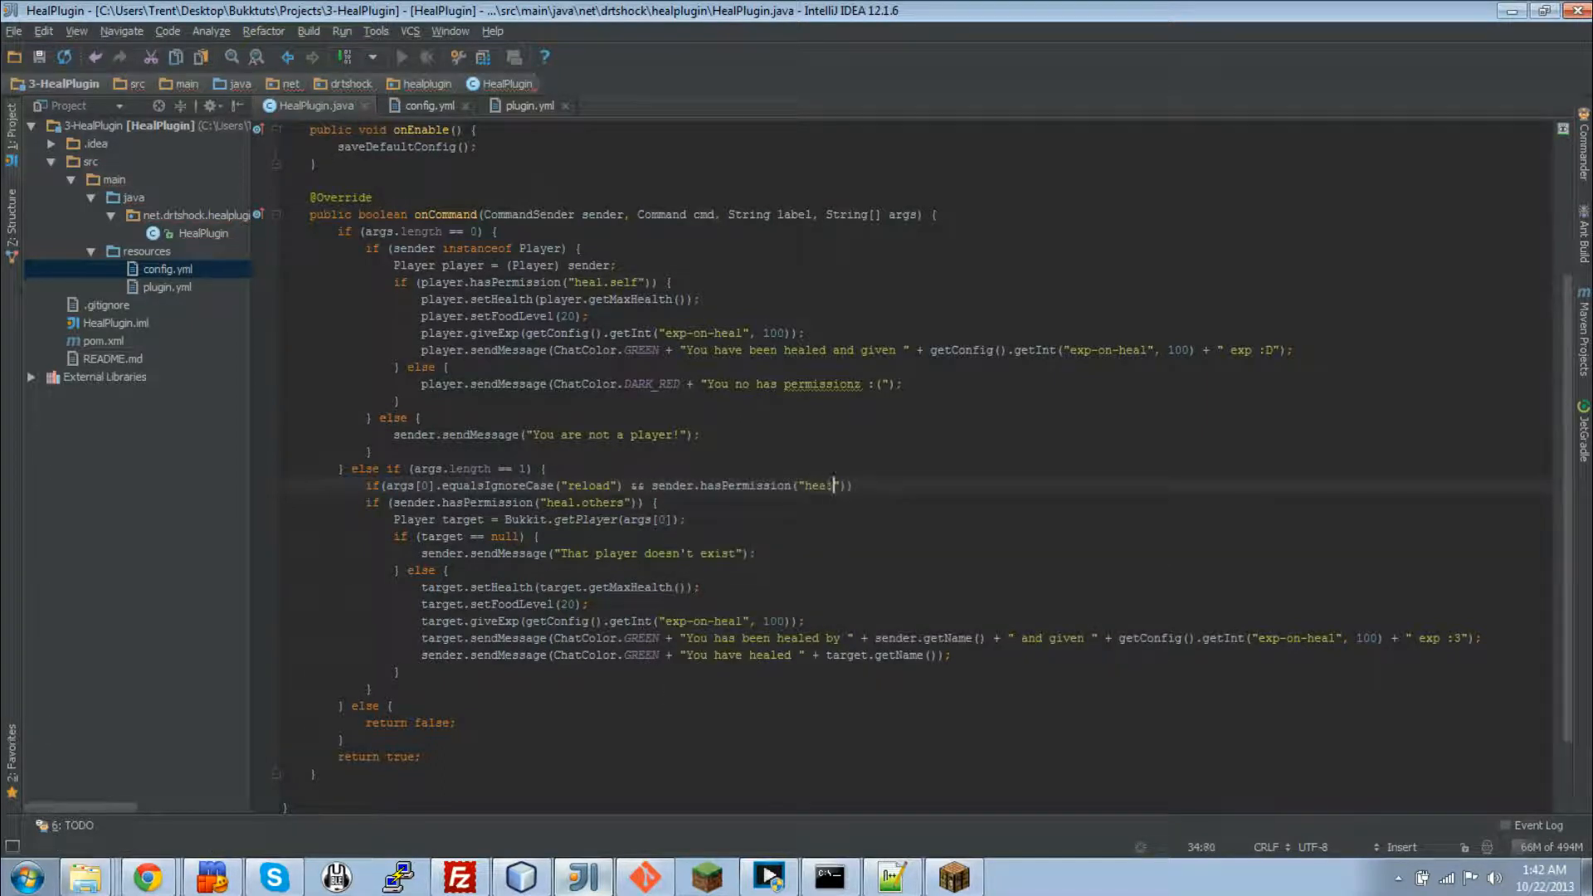
text(.admin)
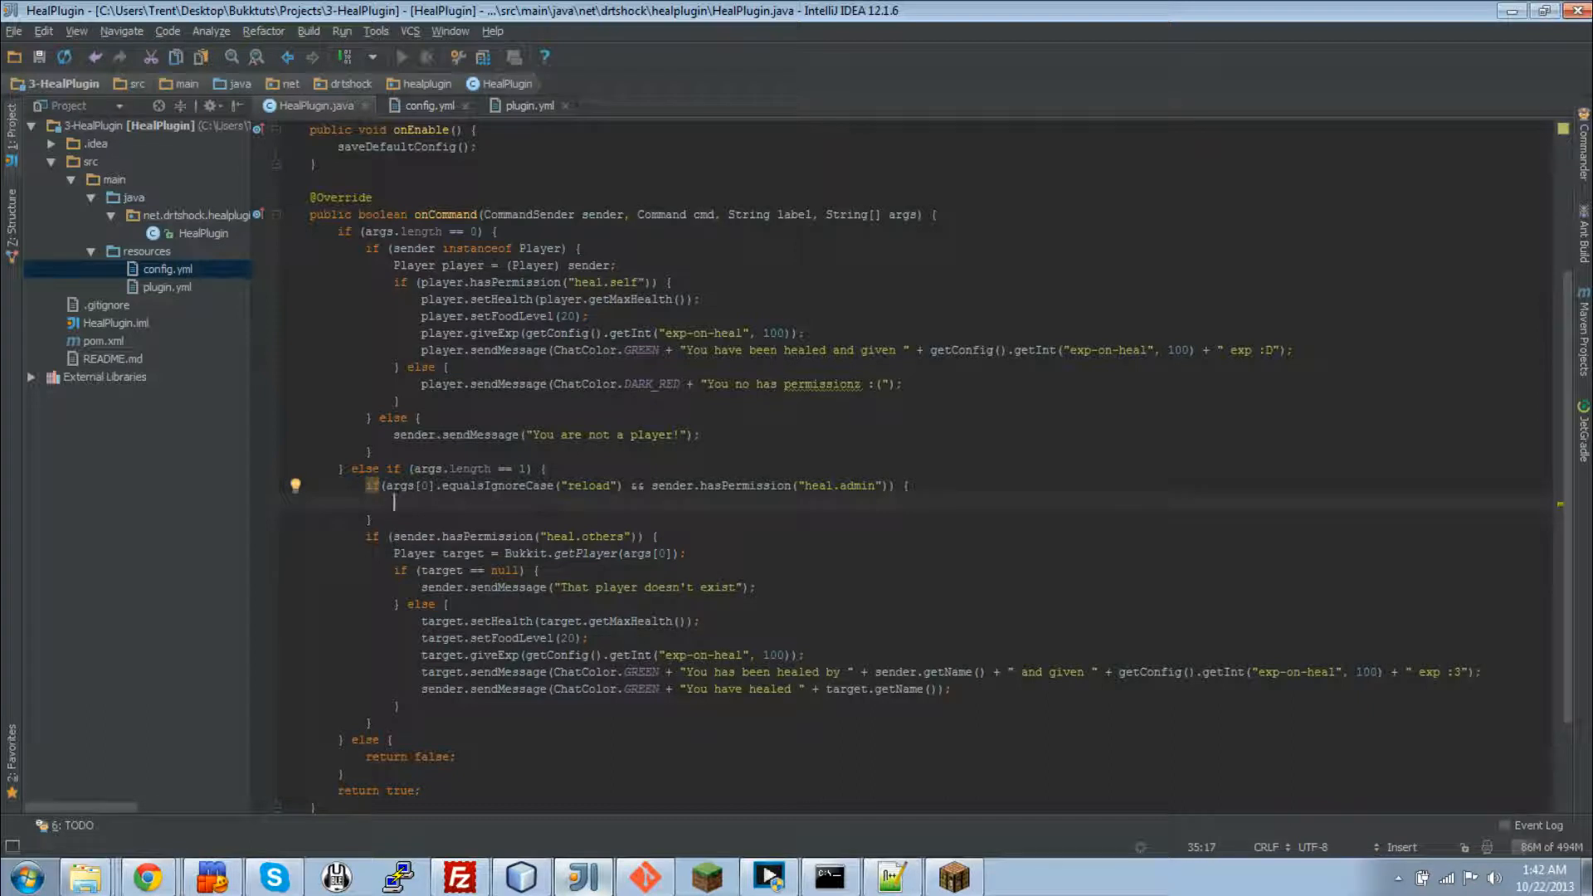
Step: Call reloadConfig(), send green "Config has been reloaded!", and chain heal.others as else-if
text(reloadConfig();)
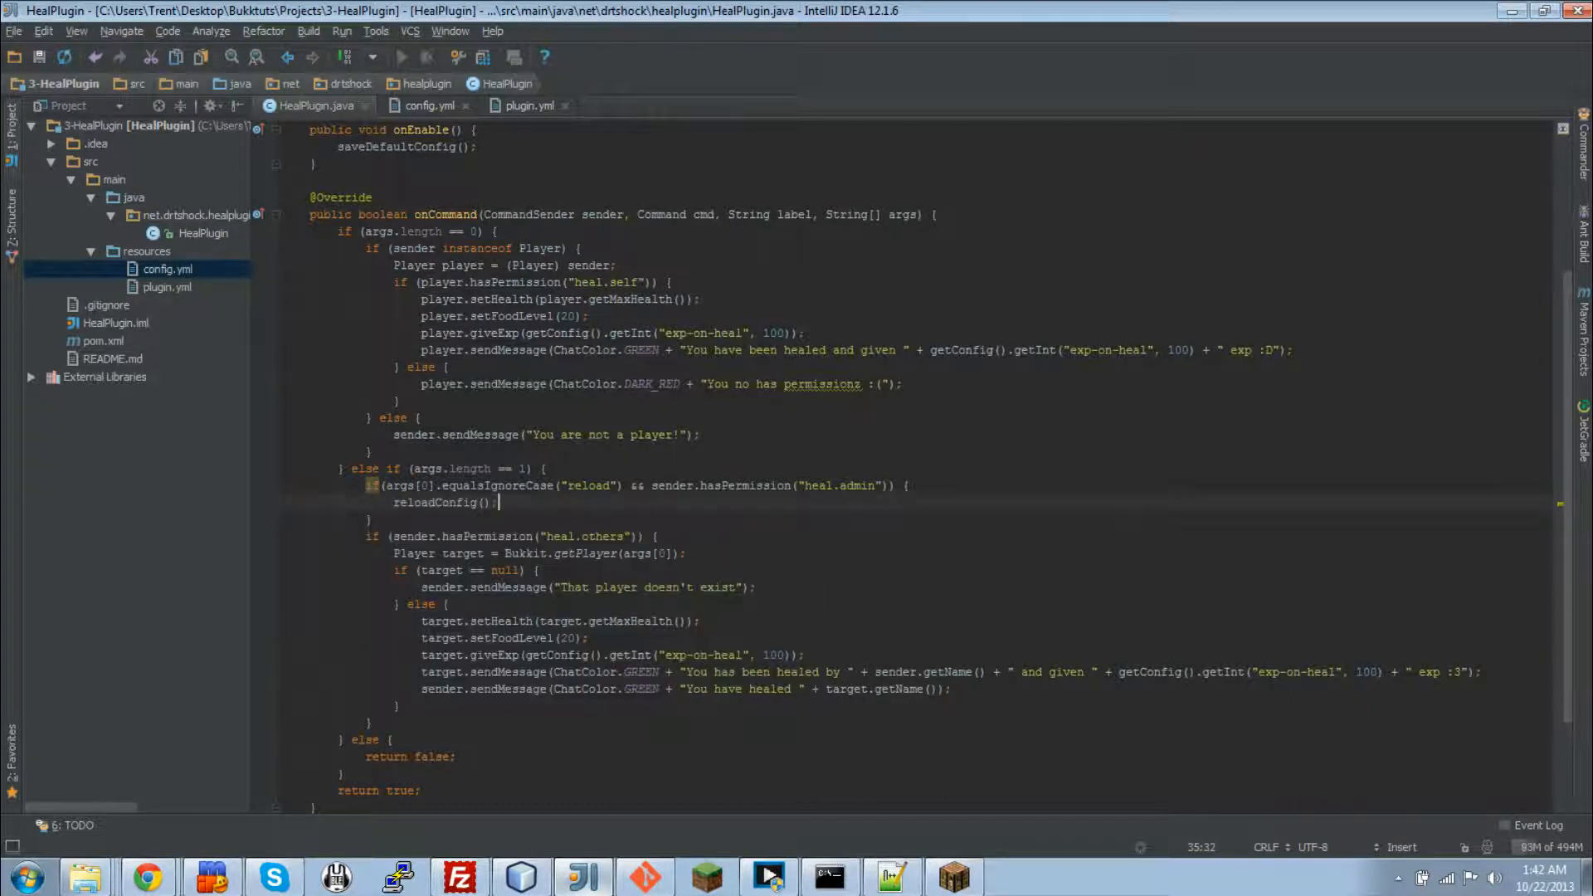
text(sender.send)
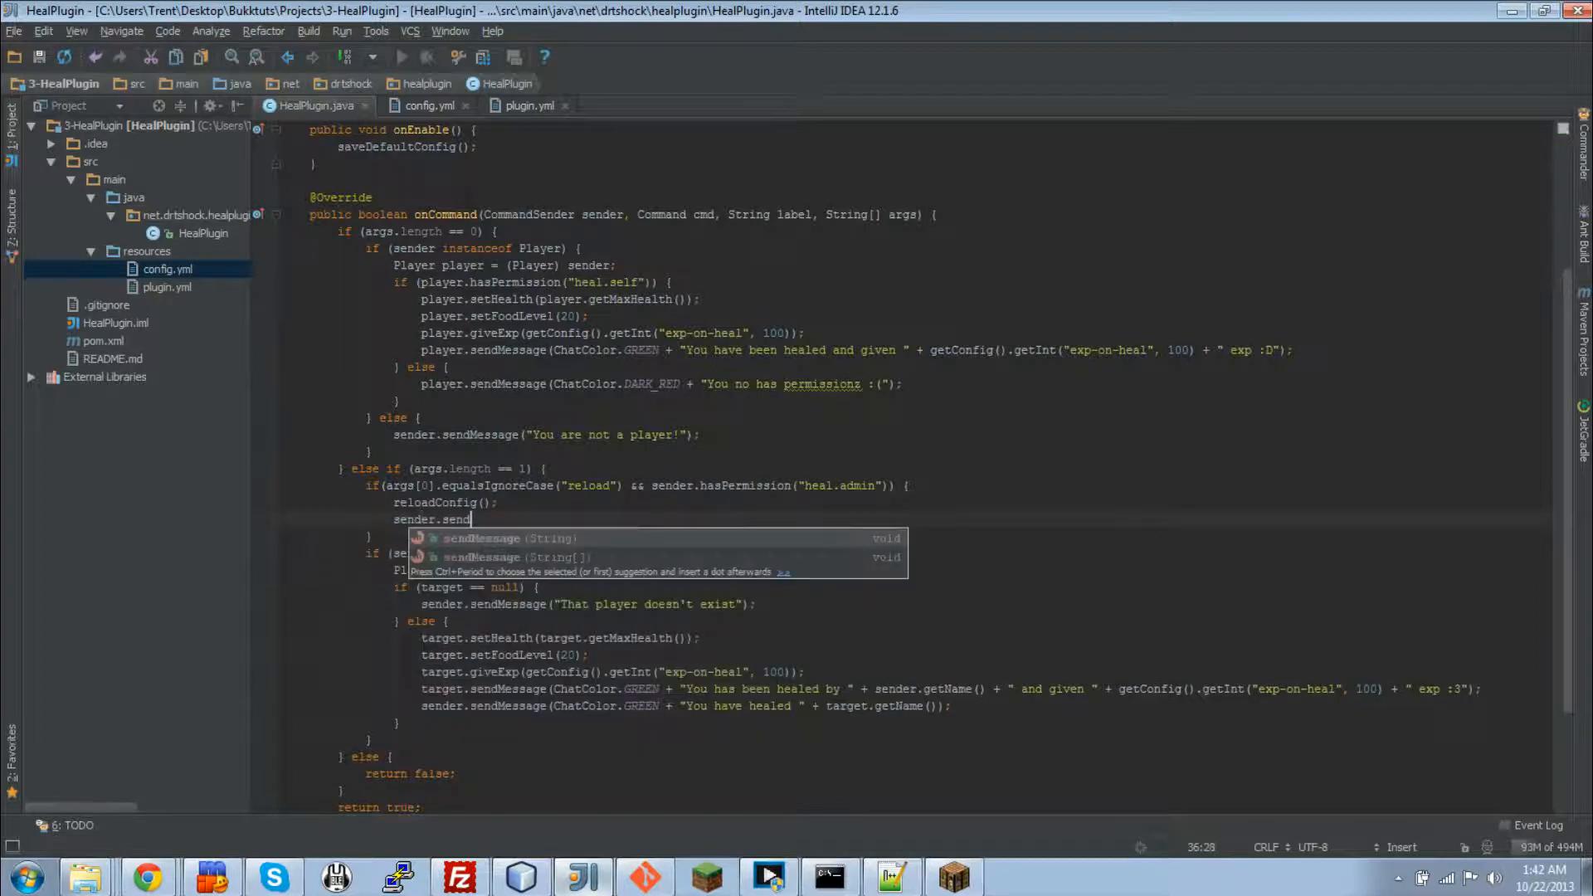
text(ChatColor.GREEN + "");)
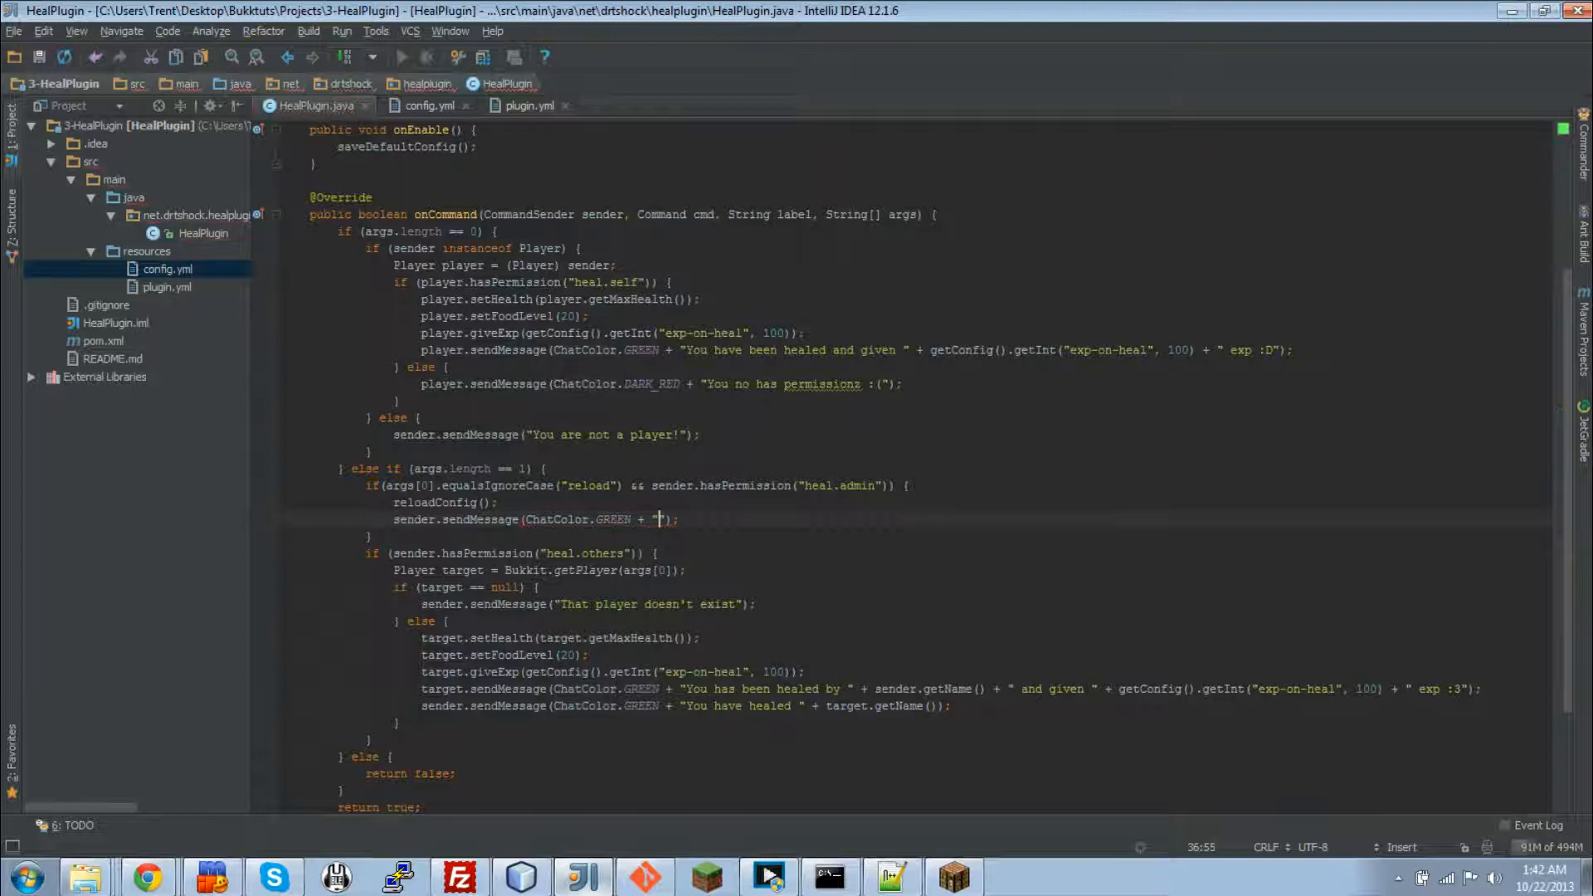
text(Config has been relo)
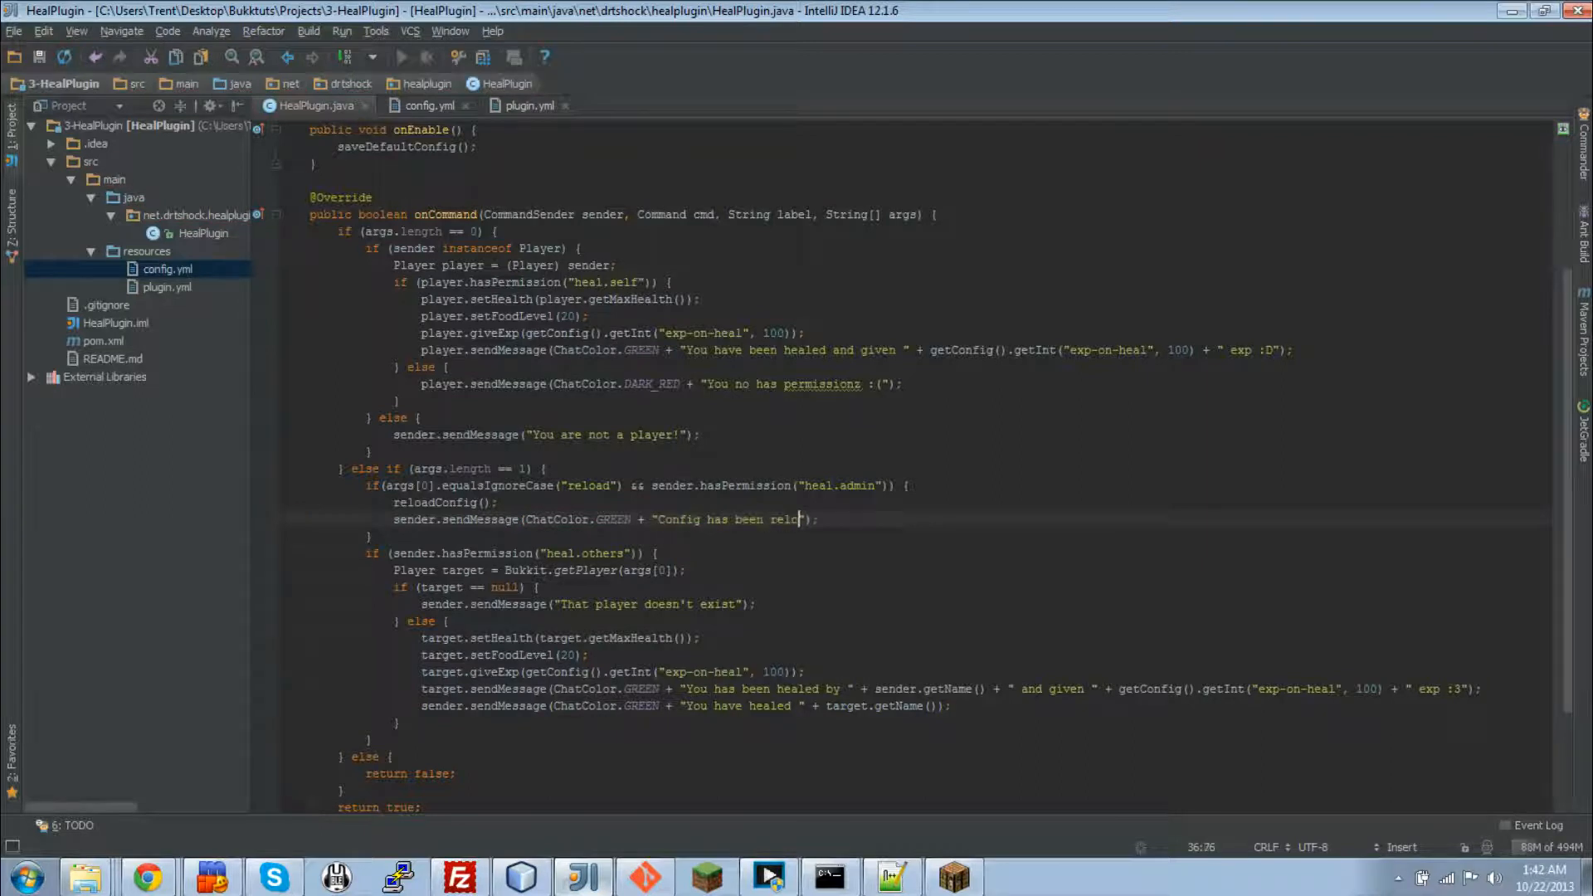
text(aded!)
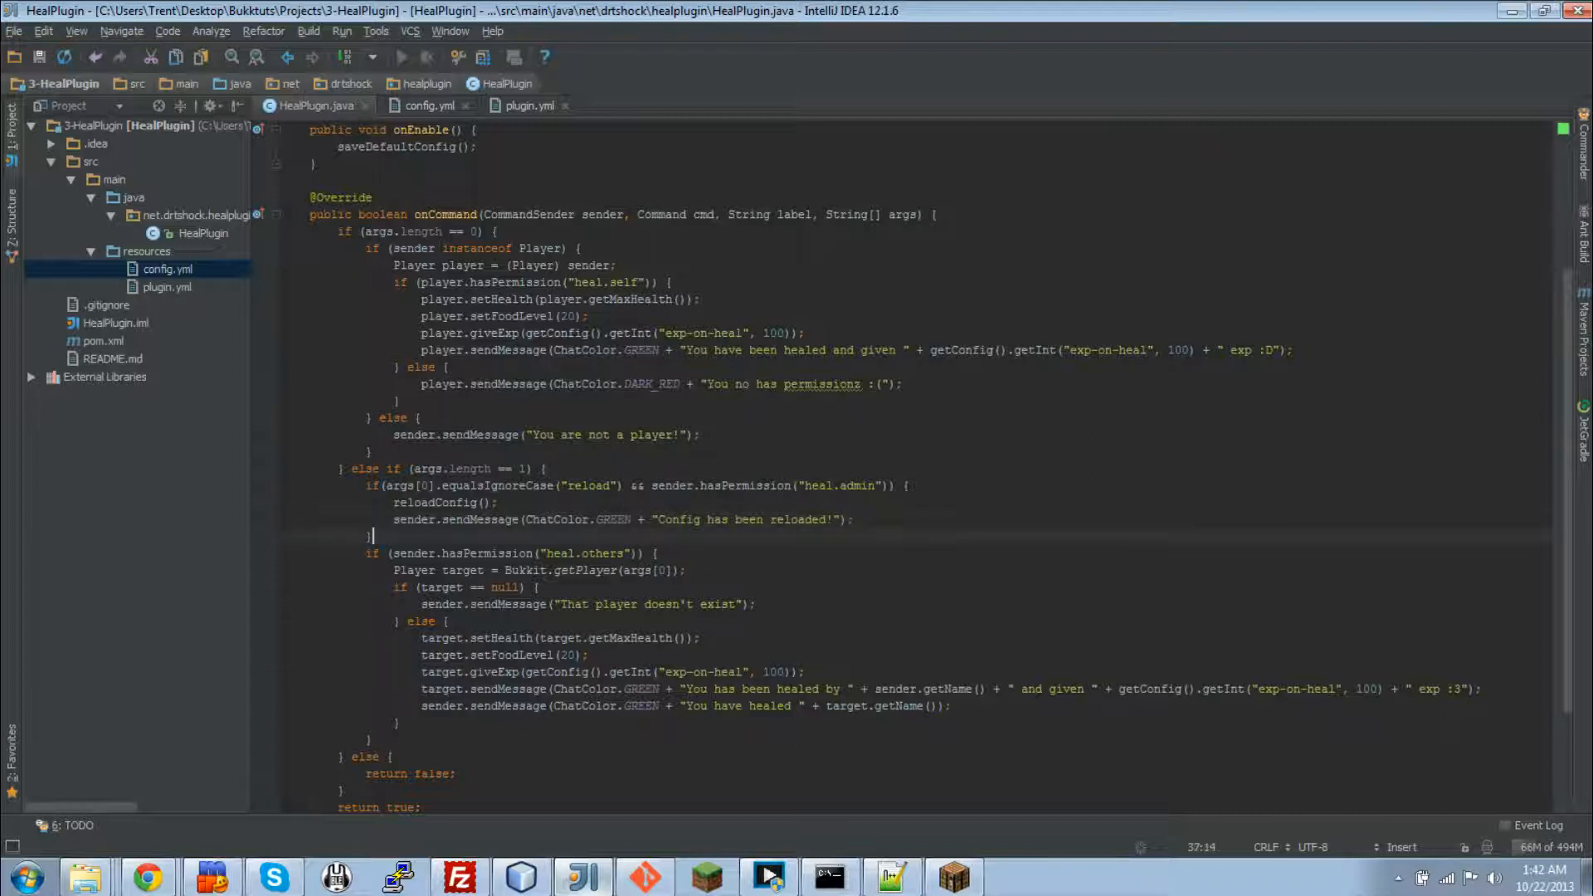
click(374, 553)
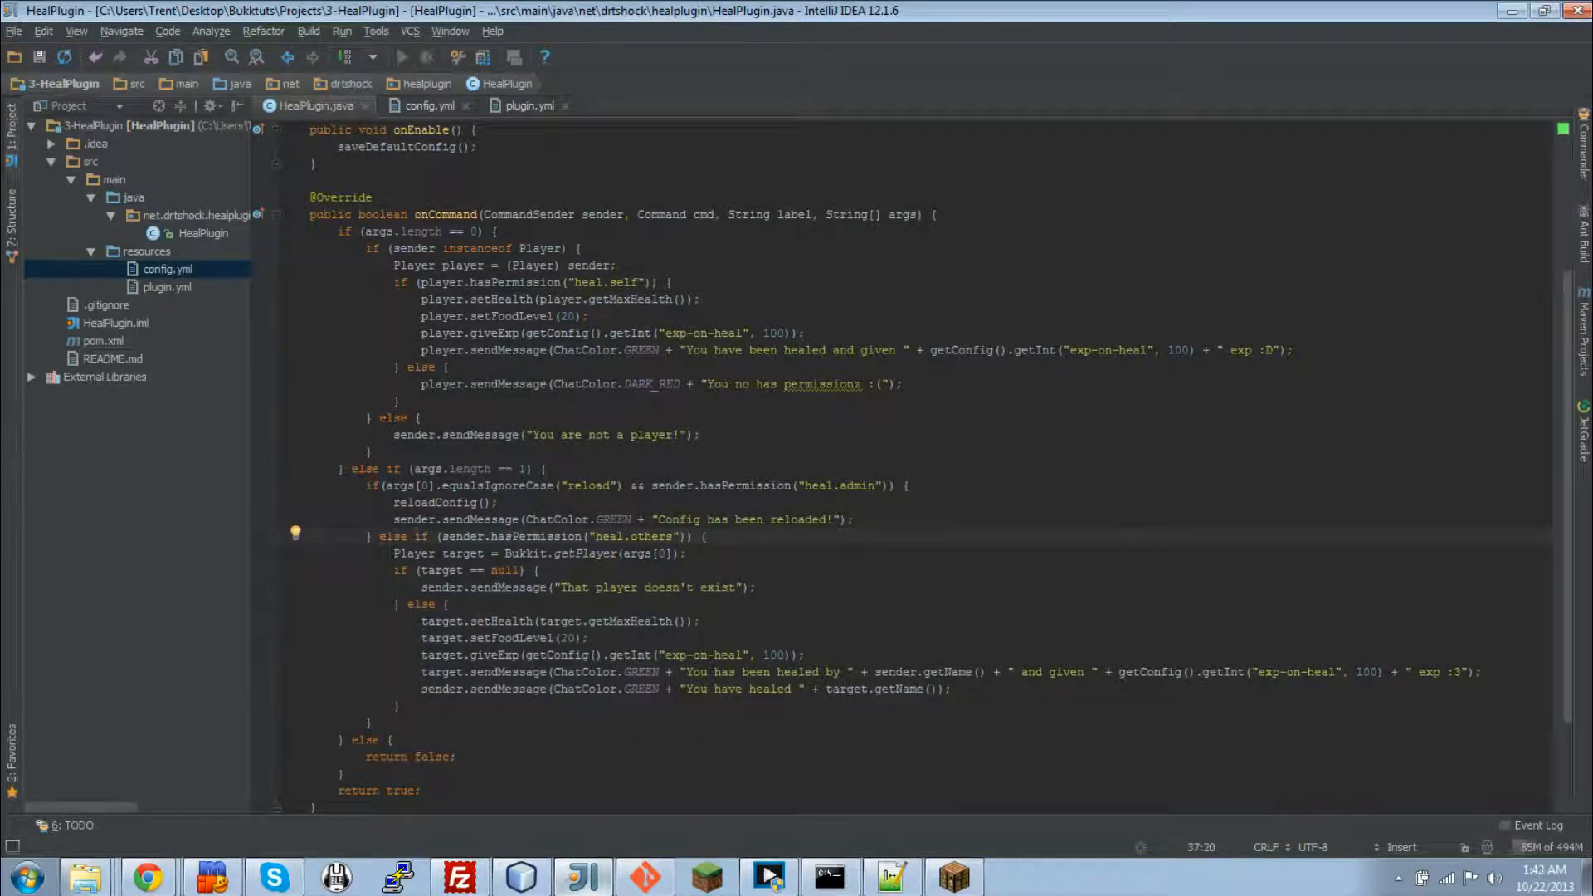
Step: Bring the Git Bash terminal with the Maven build output to the front
click(537, 519)
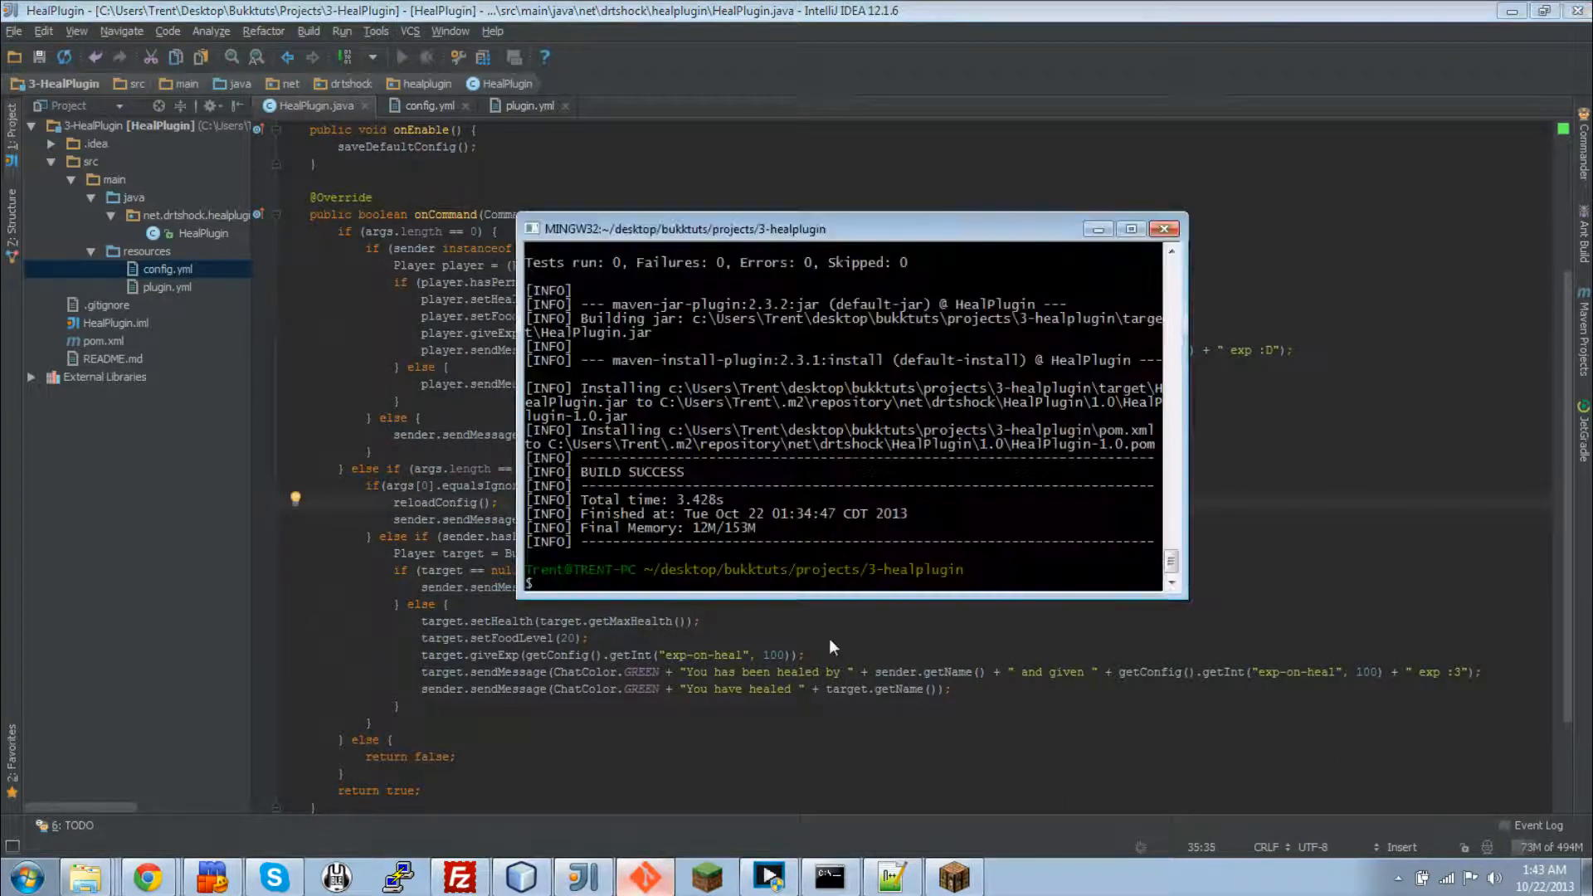
Step: Run mvn clean install to rebuild the HealPlugin jar into the target folder
text(mvn clean install)
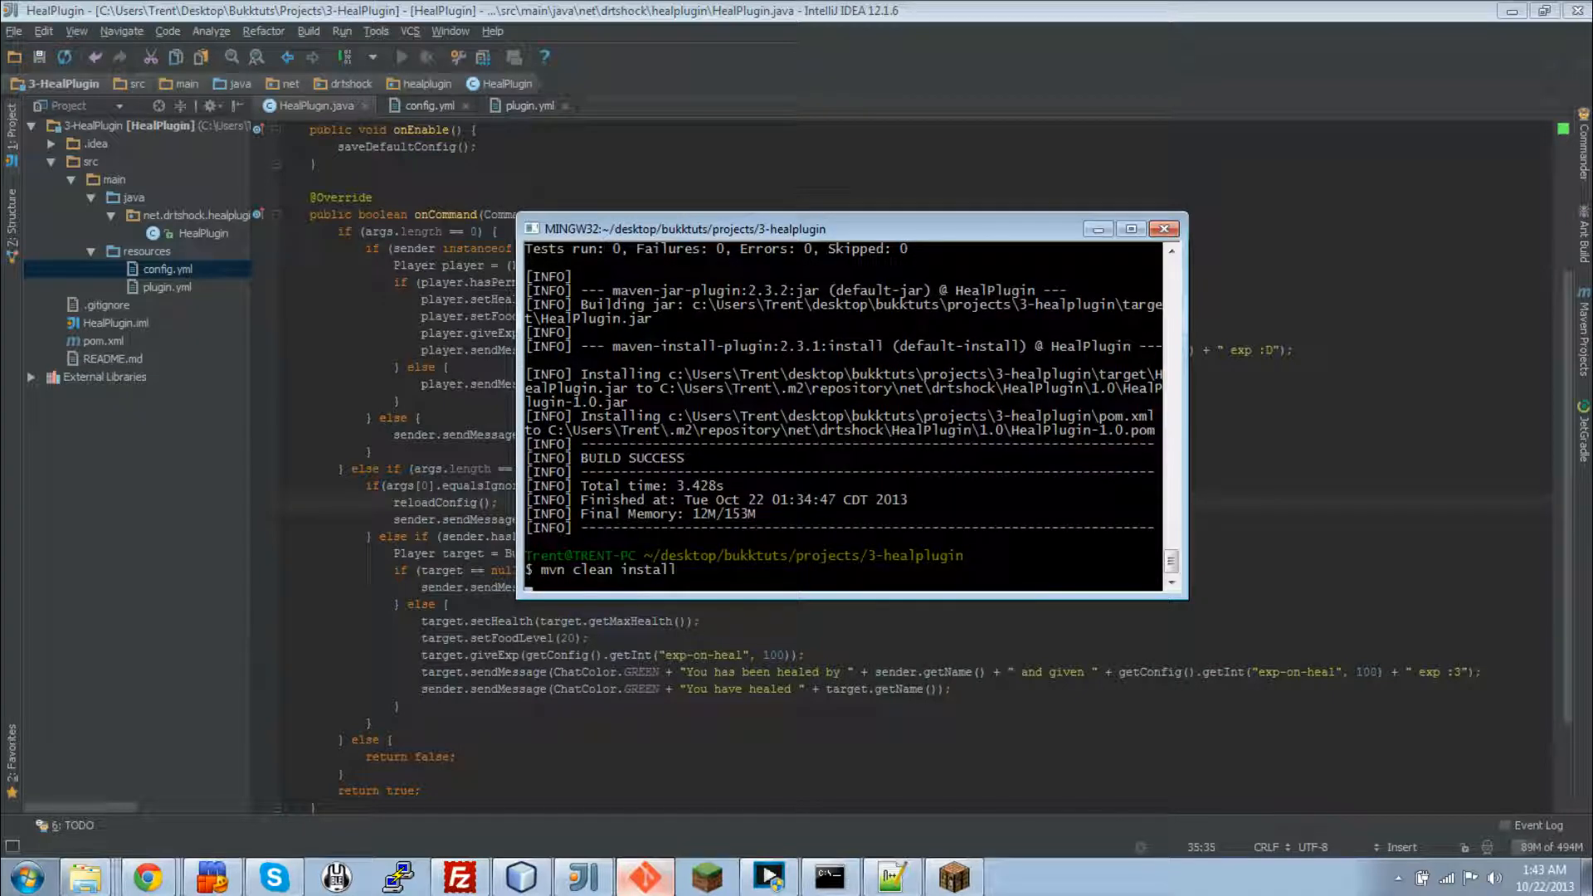
key(Return)
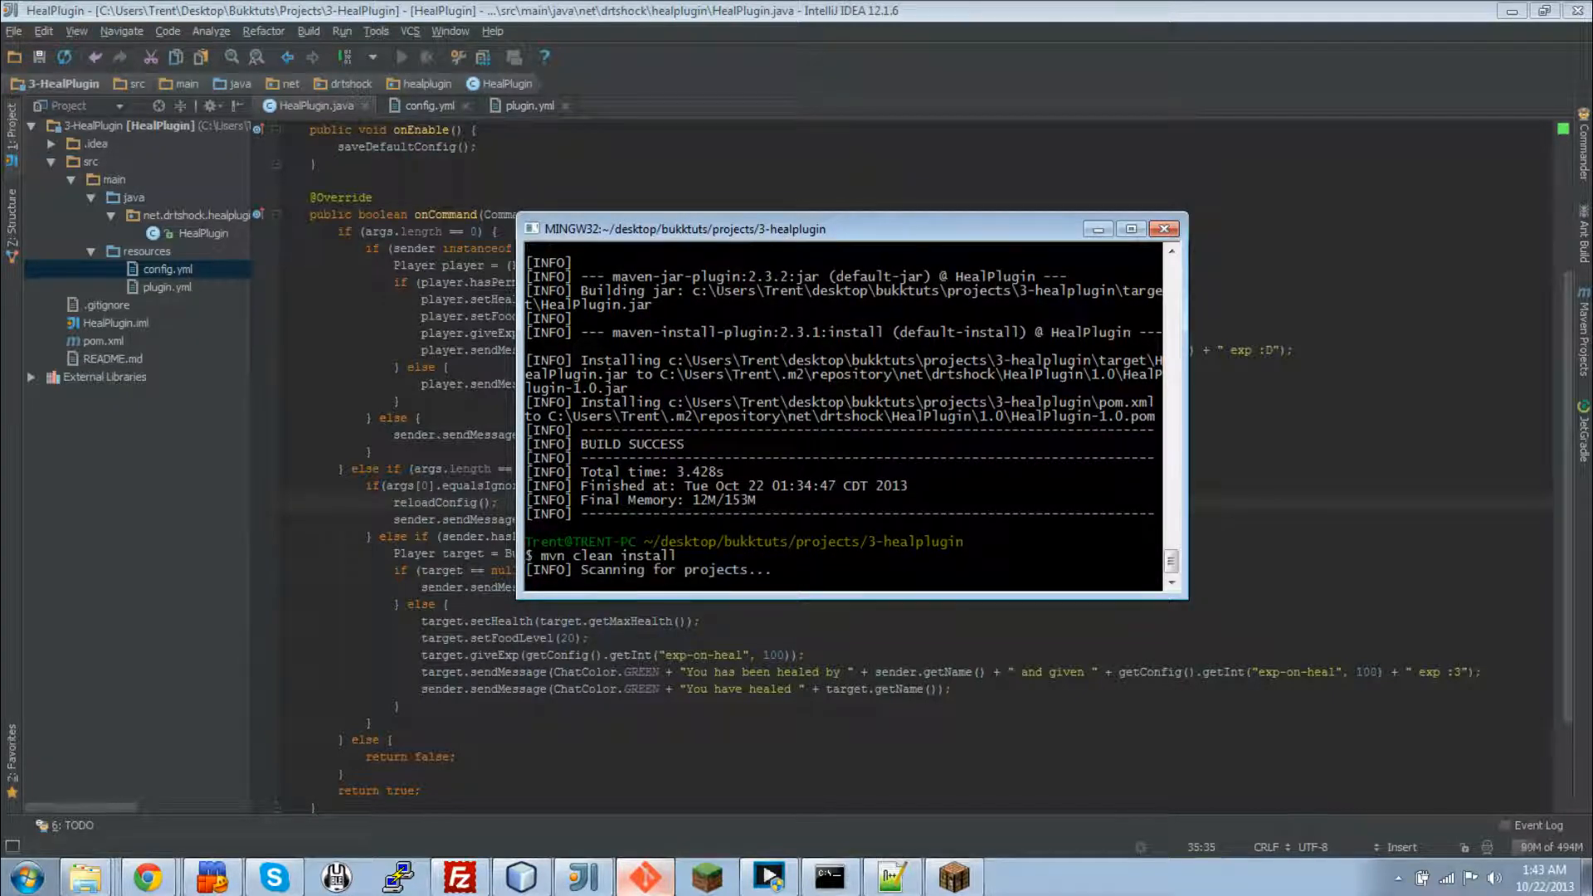
scroll(down, 3)
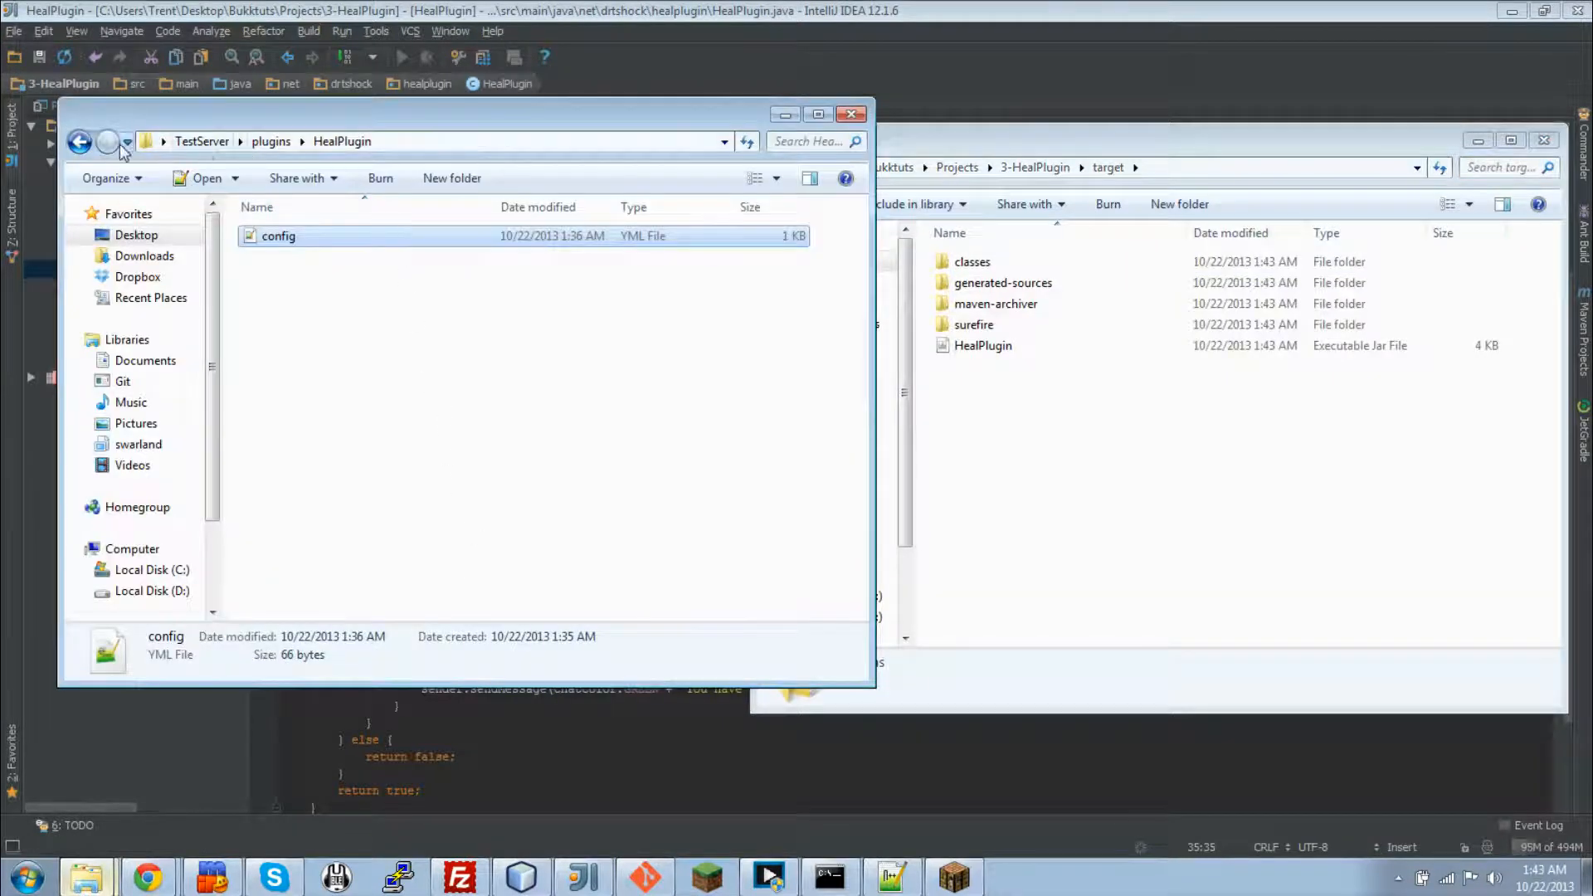
Step: Replace the old HealPlugin jar in TestServer\plugins with the new one and launch startserver
click(80, 141)
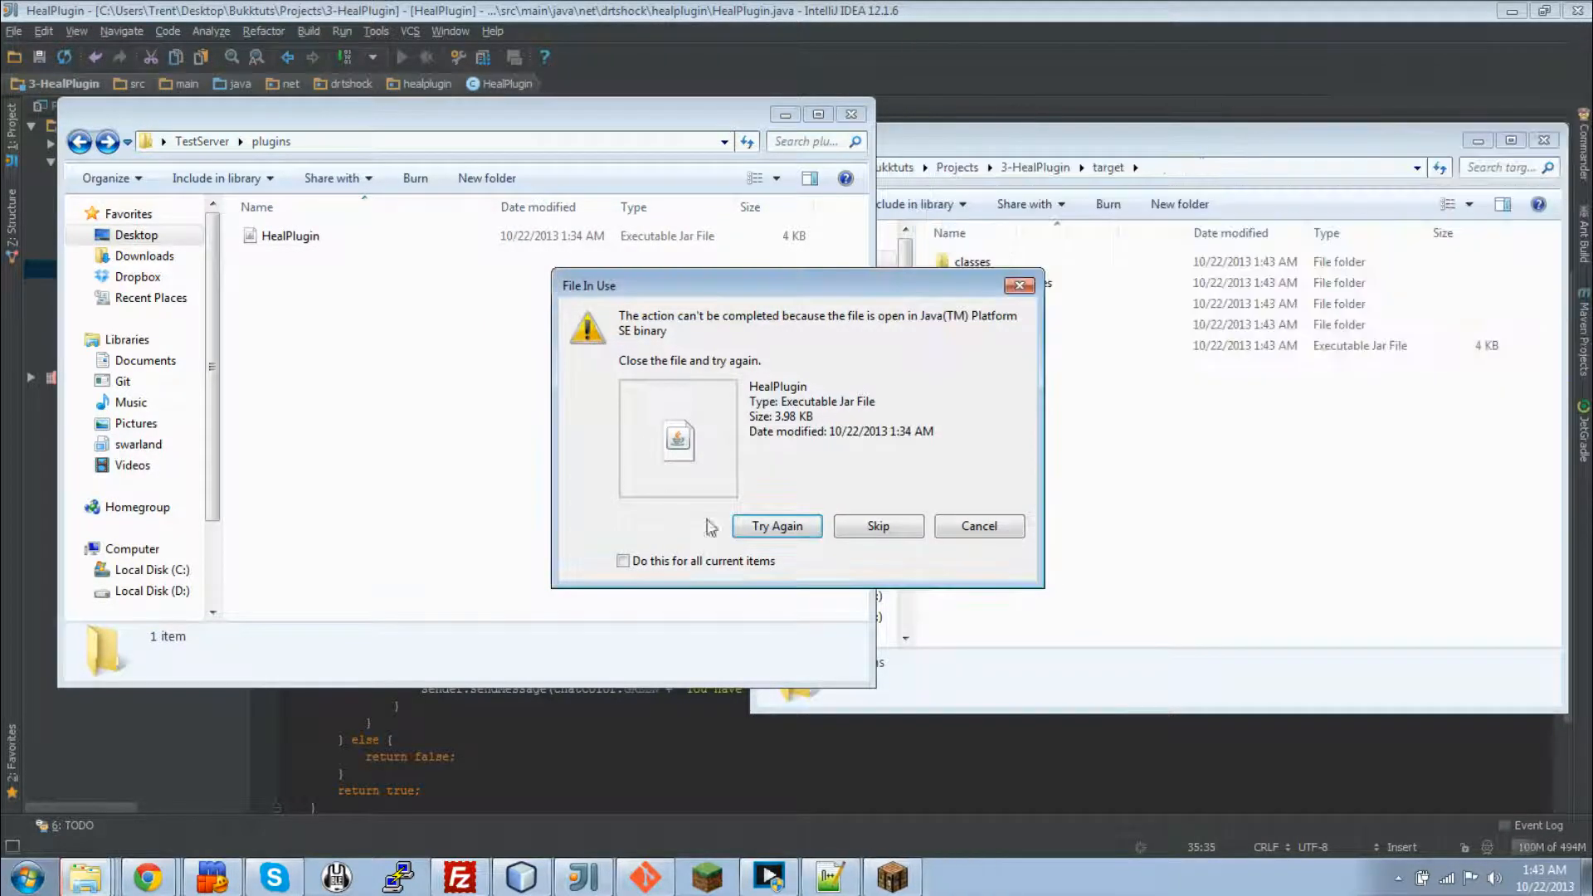
click(876, 526)
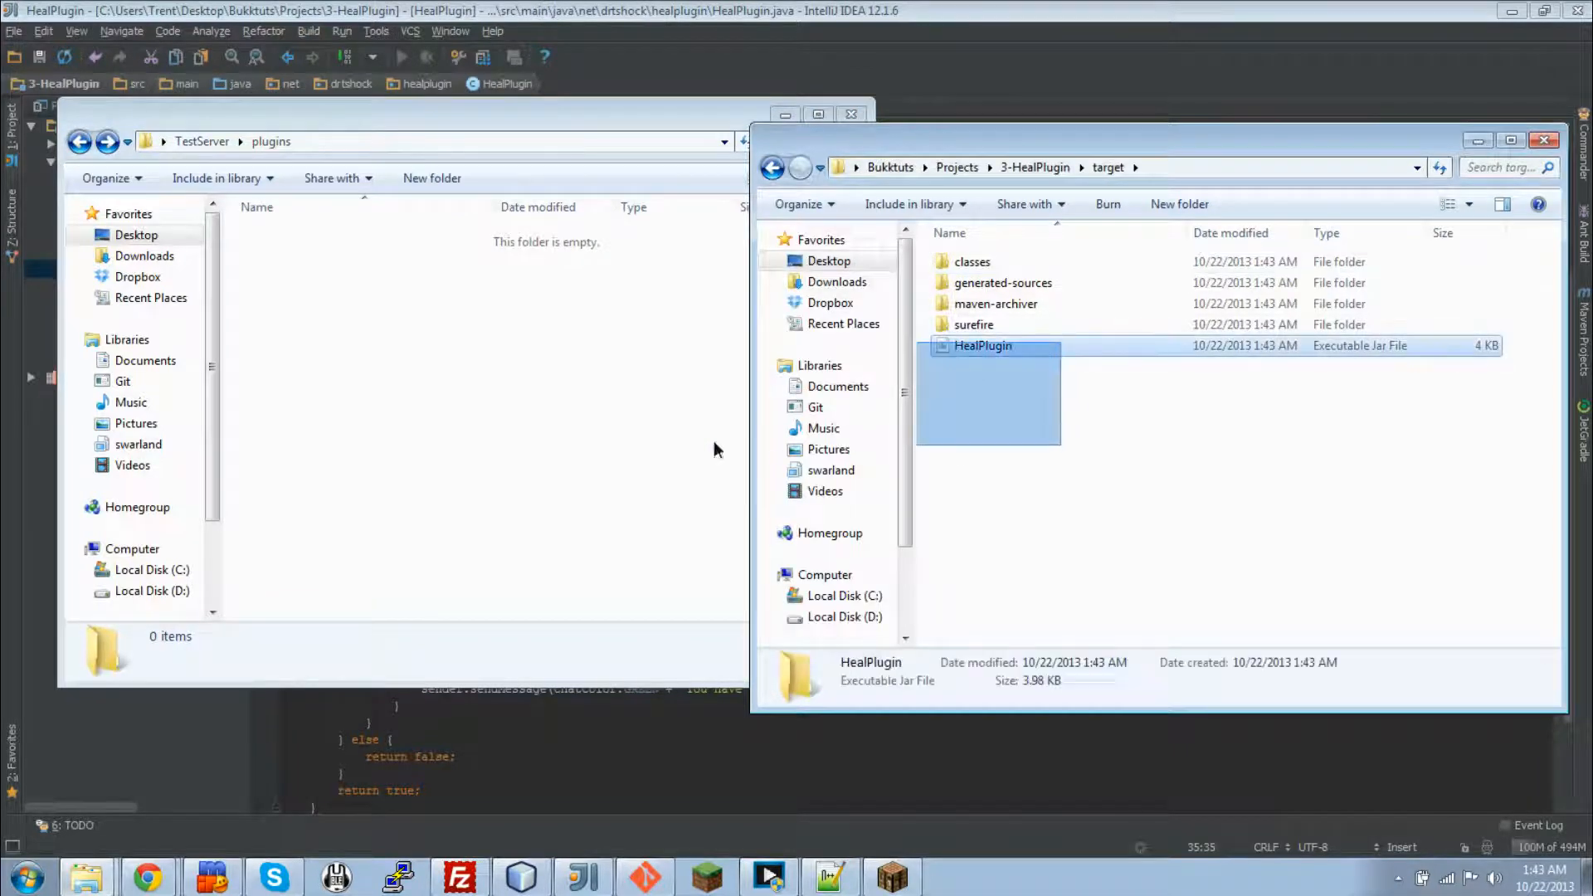
click(426, 486)
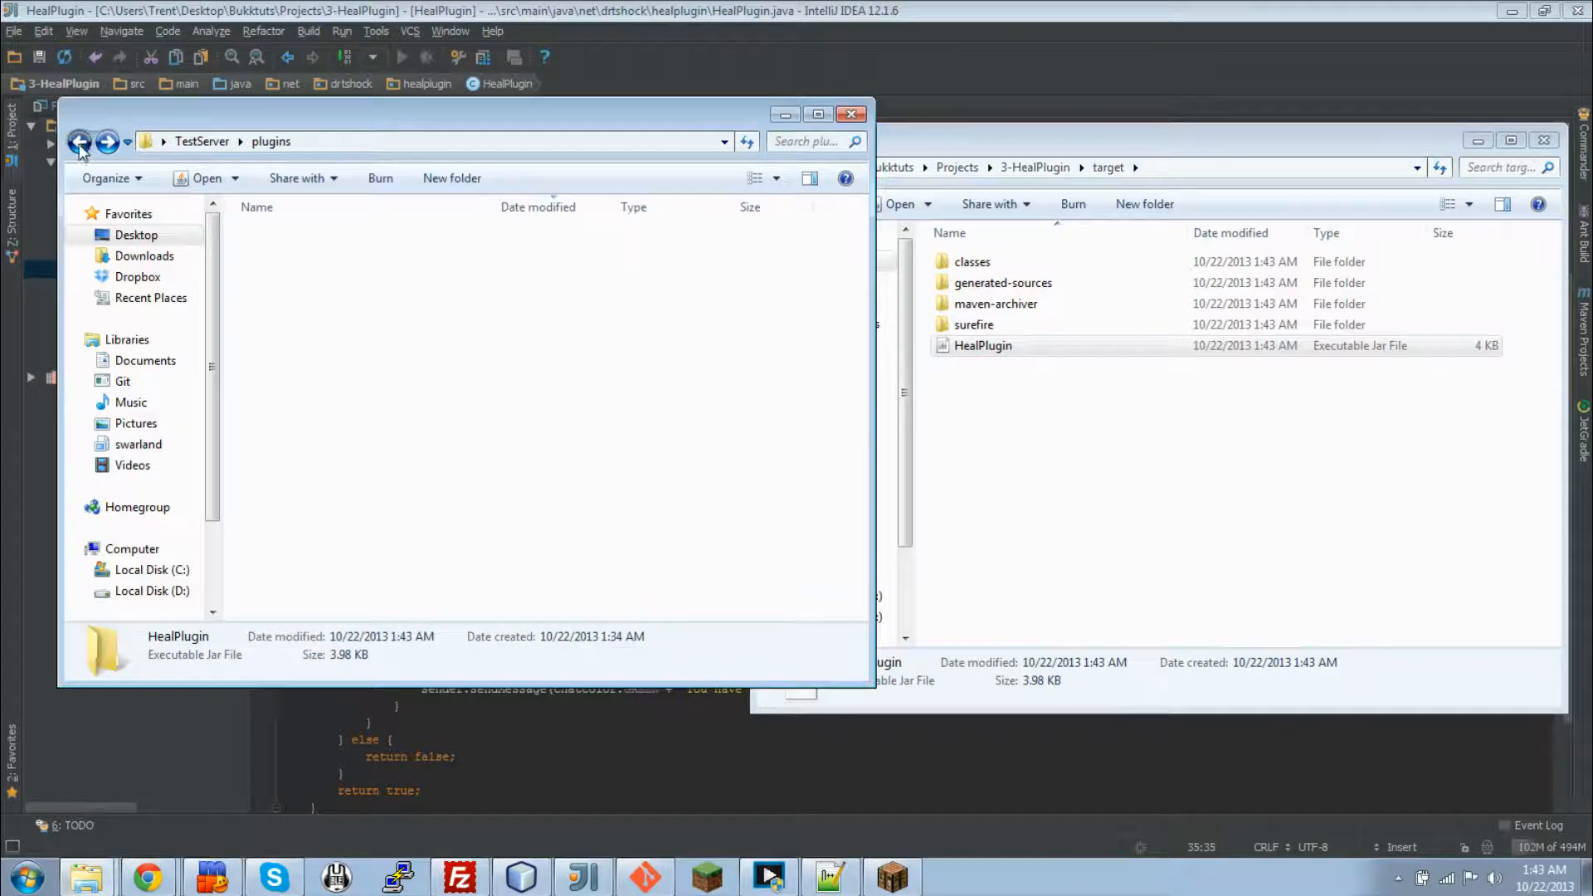
click(79, 141)
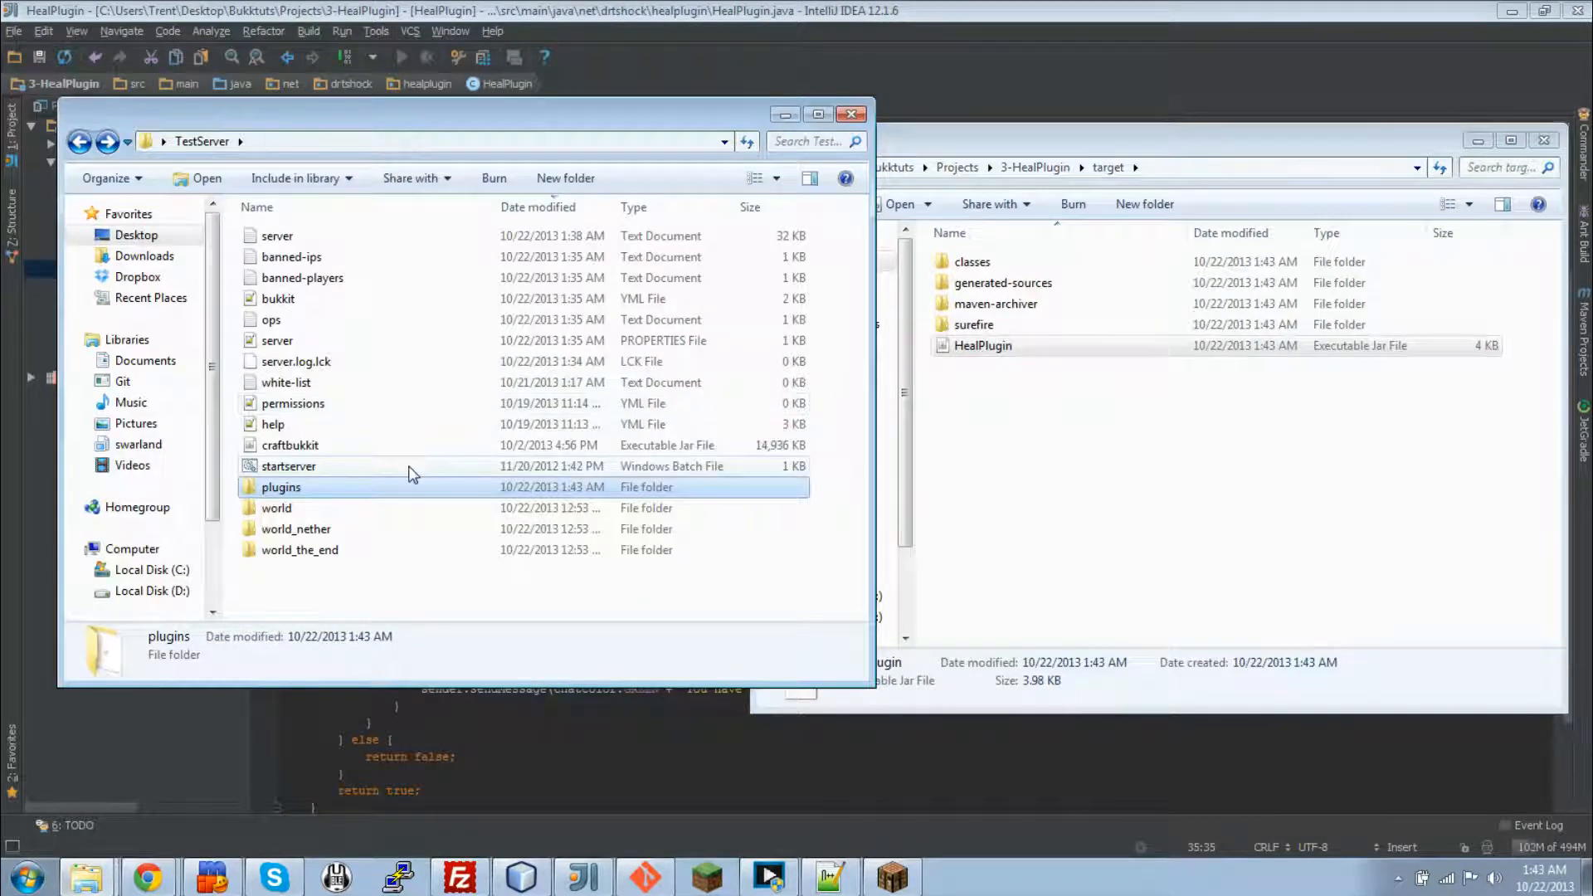
double_click(287, 464)
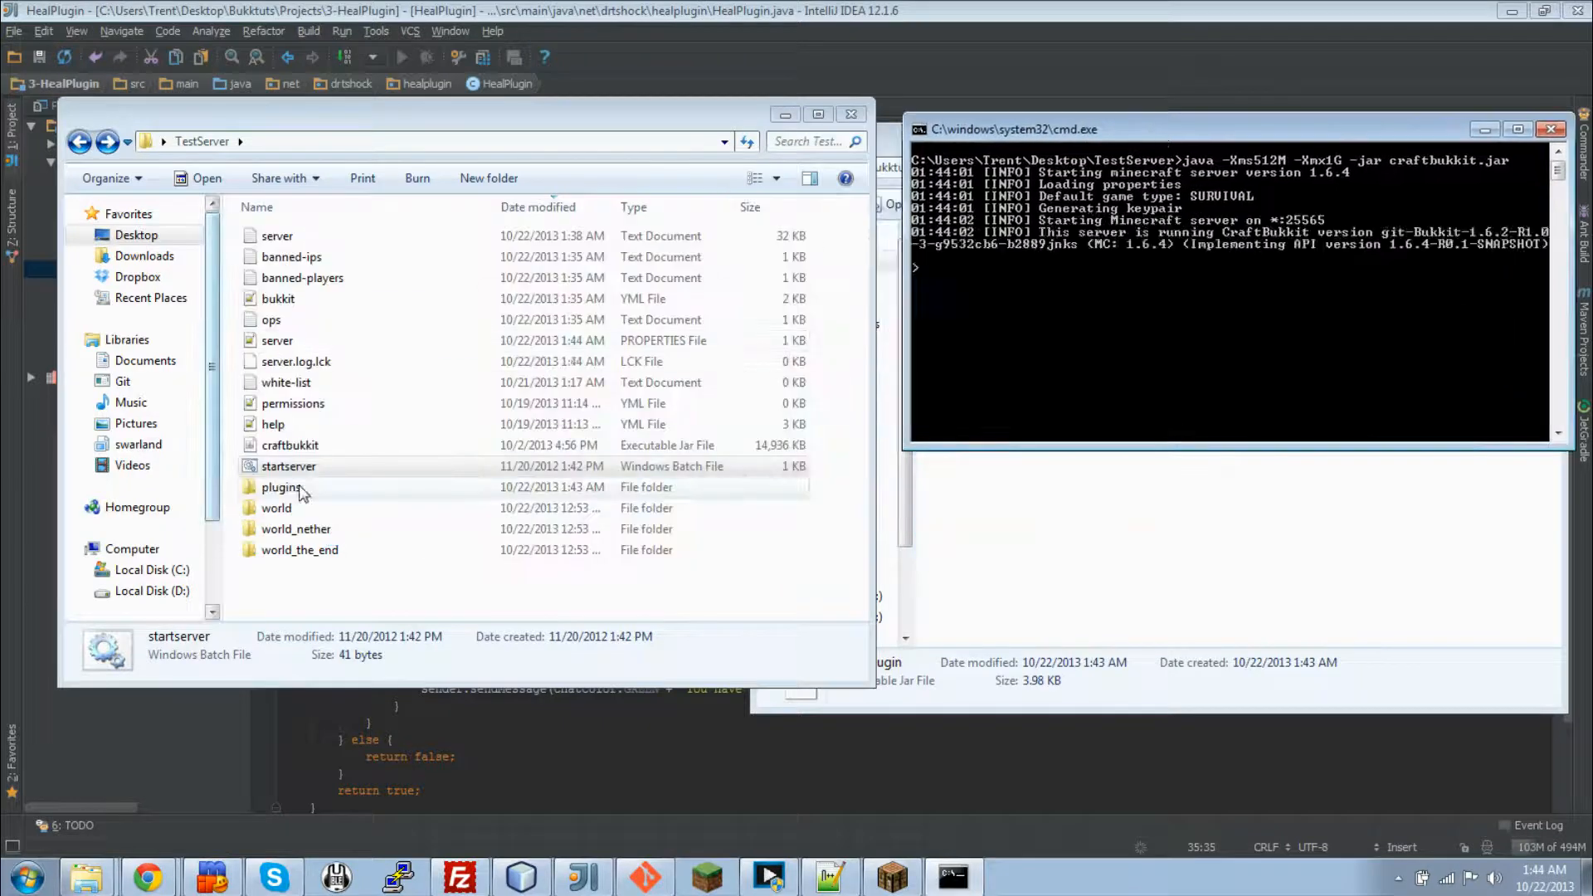
Step: Navigate into plugins\HealPlugin to reach the plugin's config.yml
double_click(282, 486)
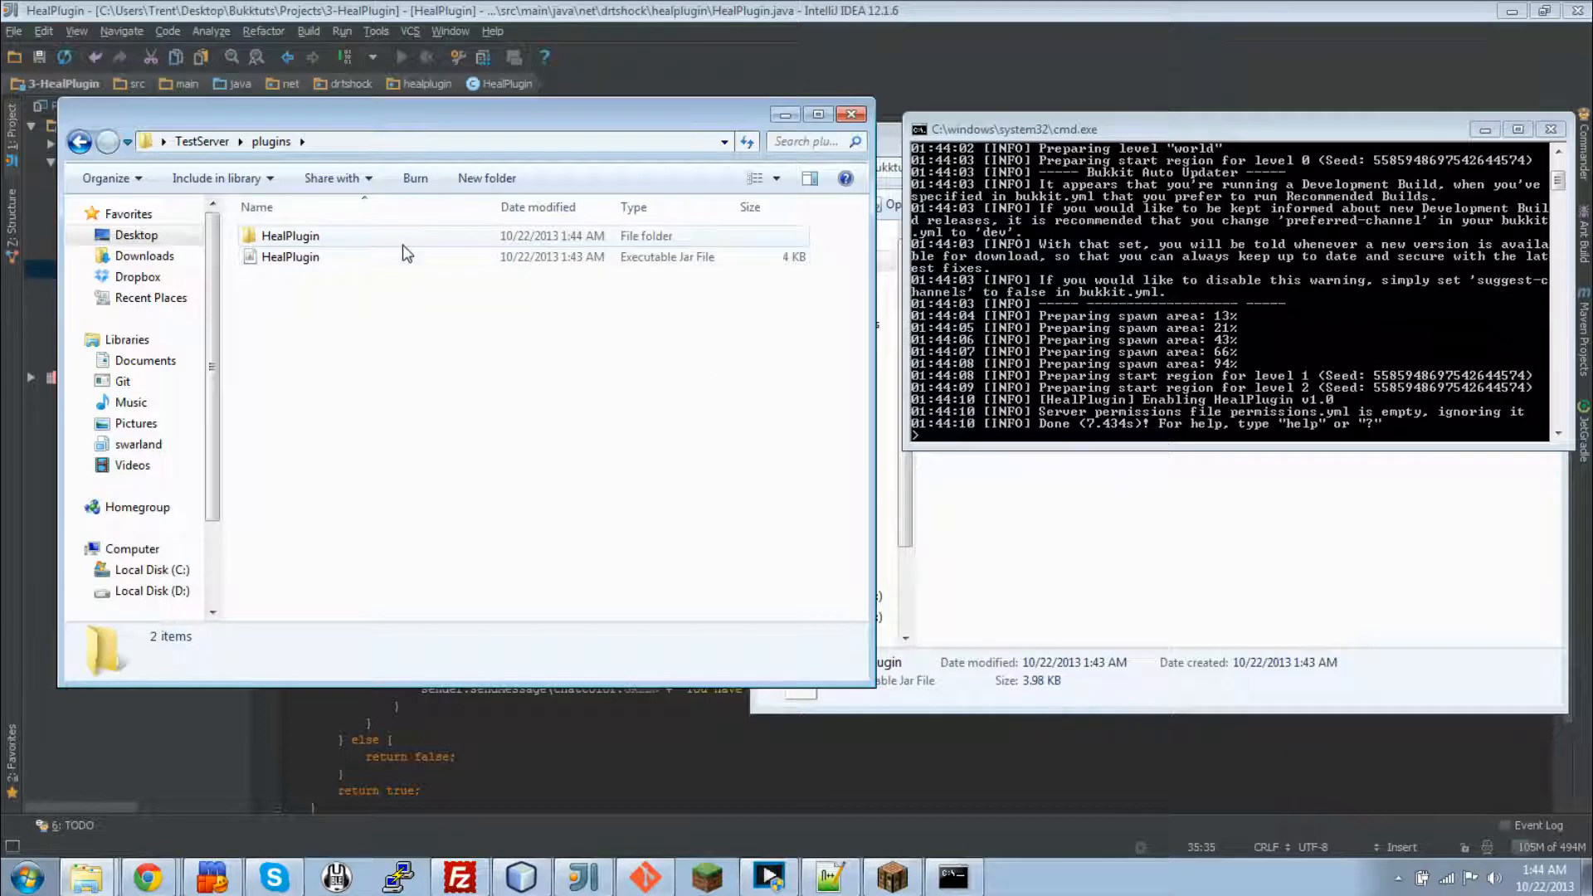
double_click(289, 234)
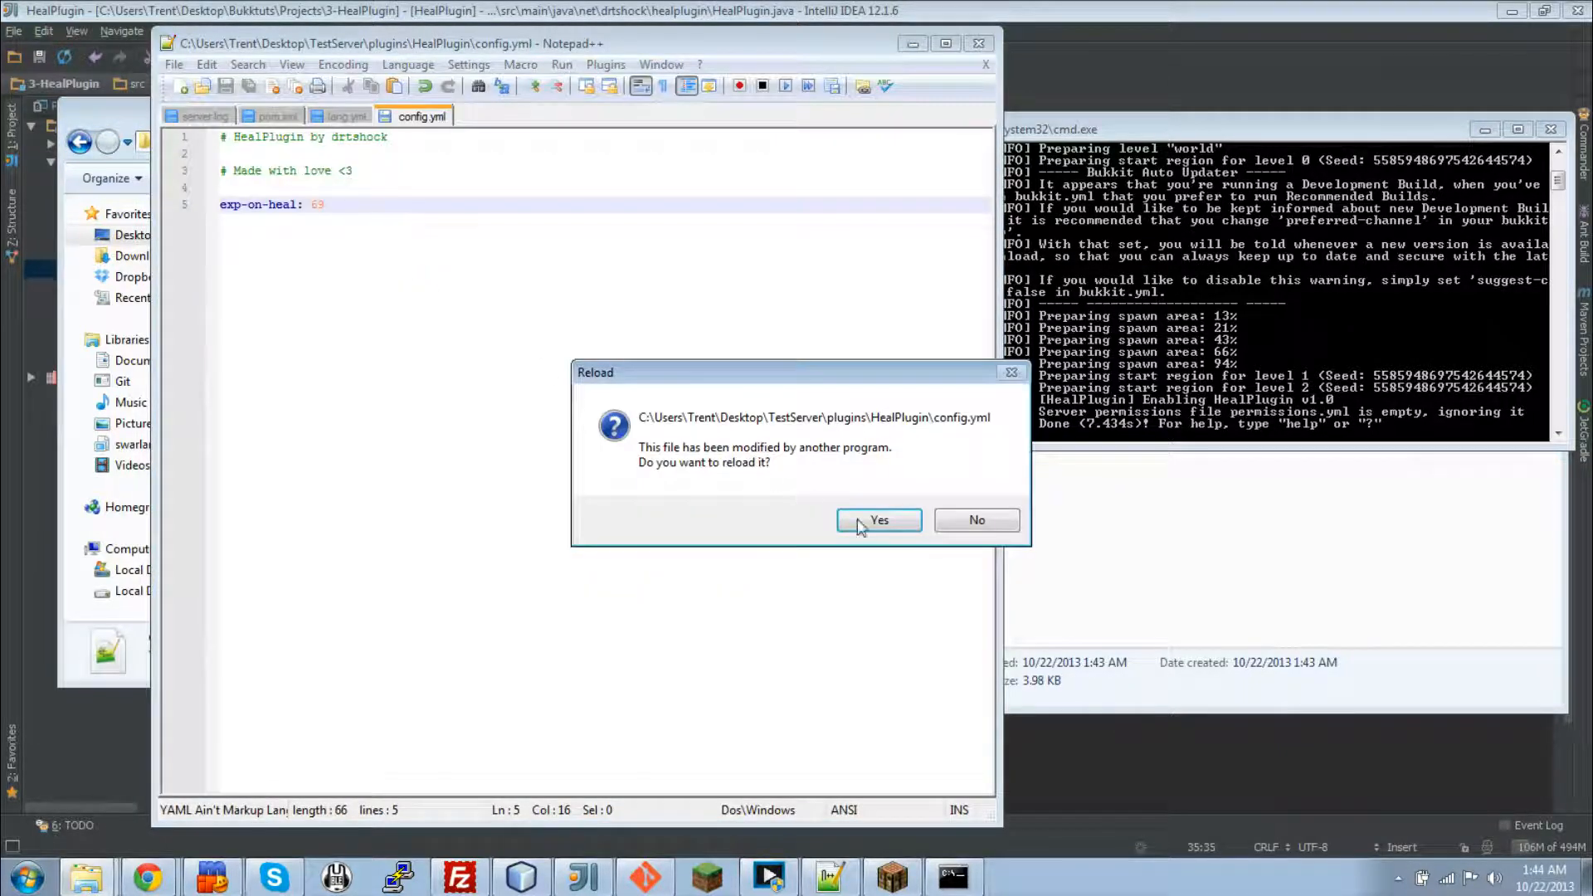
Step: Reload config.yml showing exp-on-heal: 100 and switch to the Minecraft game
click(880, 519)
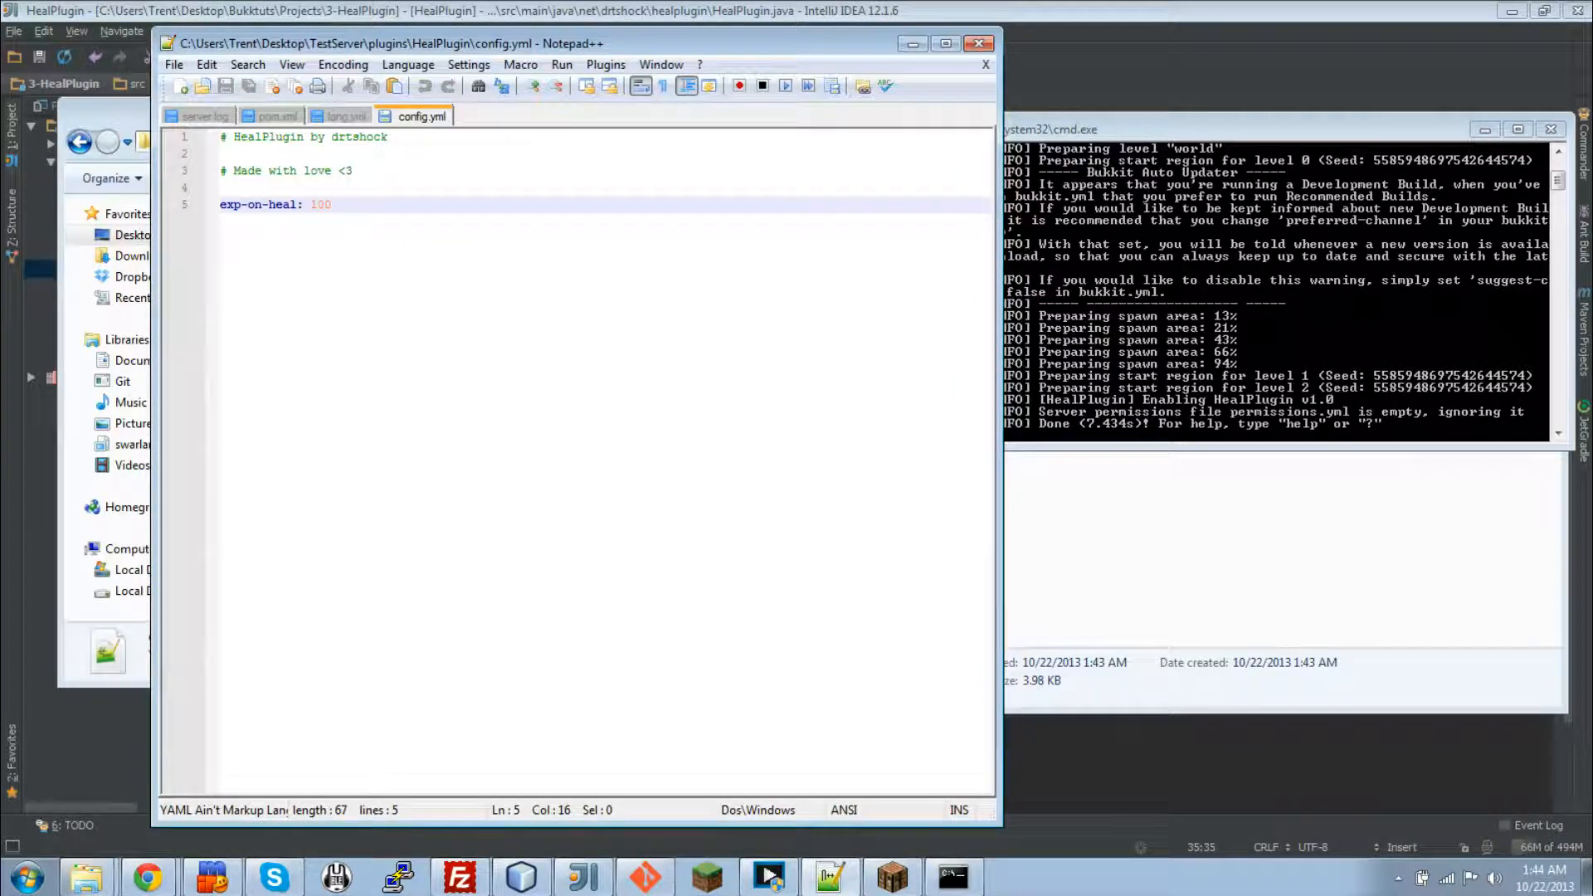
click(704, 876)
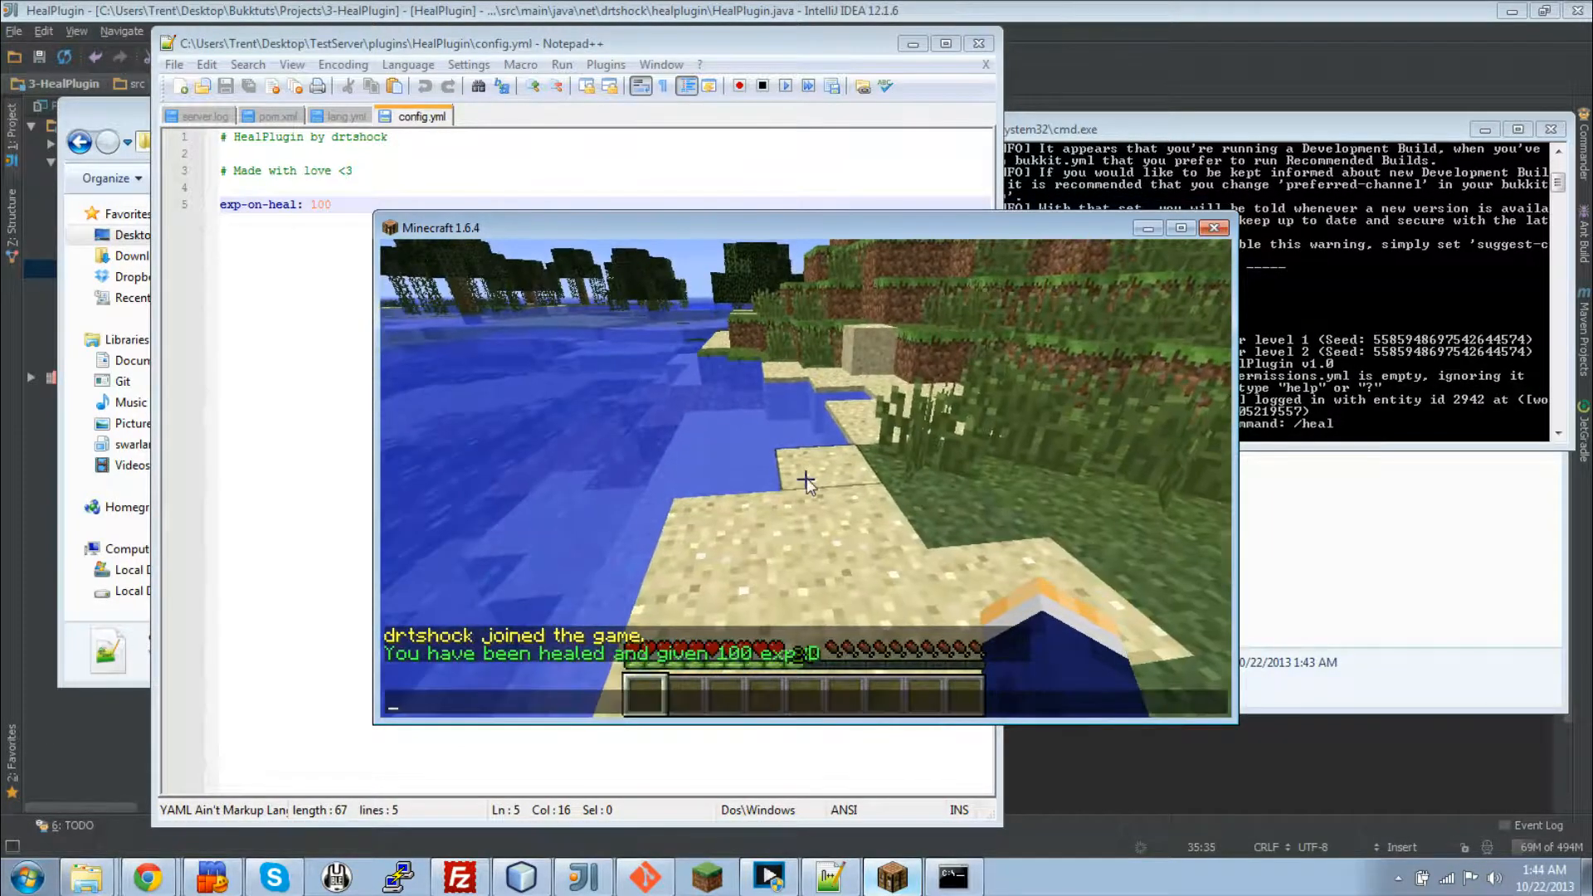
mouse_move(807, 478)
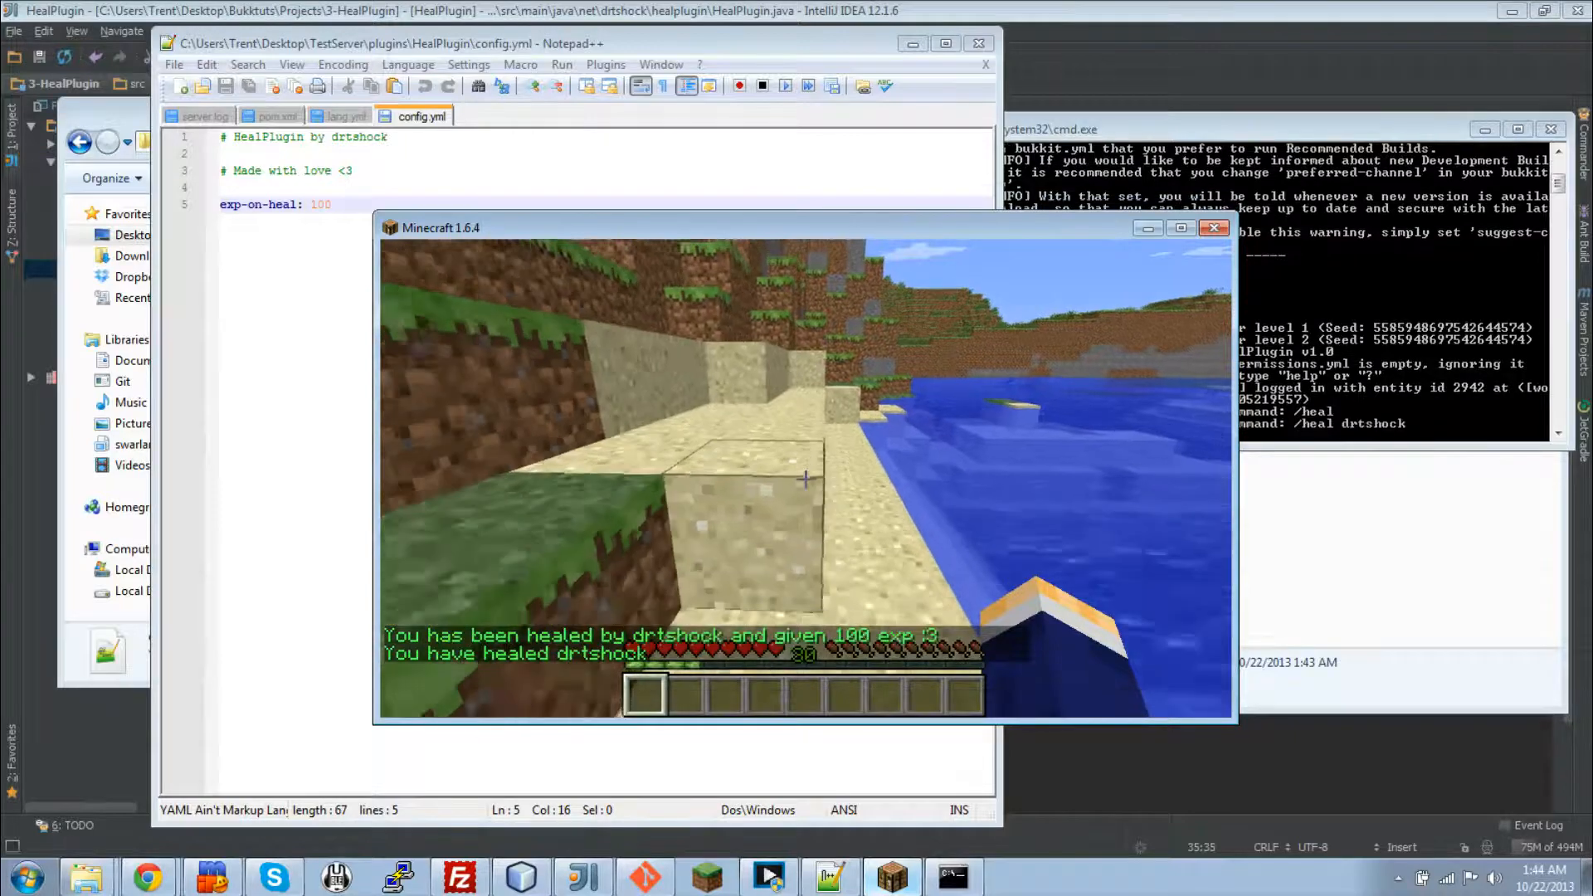
mouse_move(807, 478)
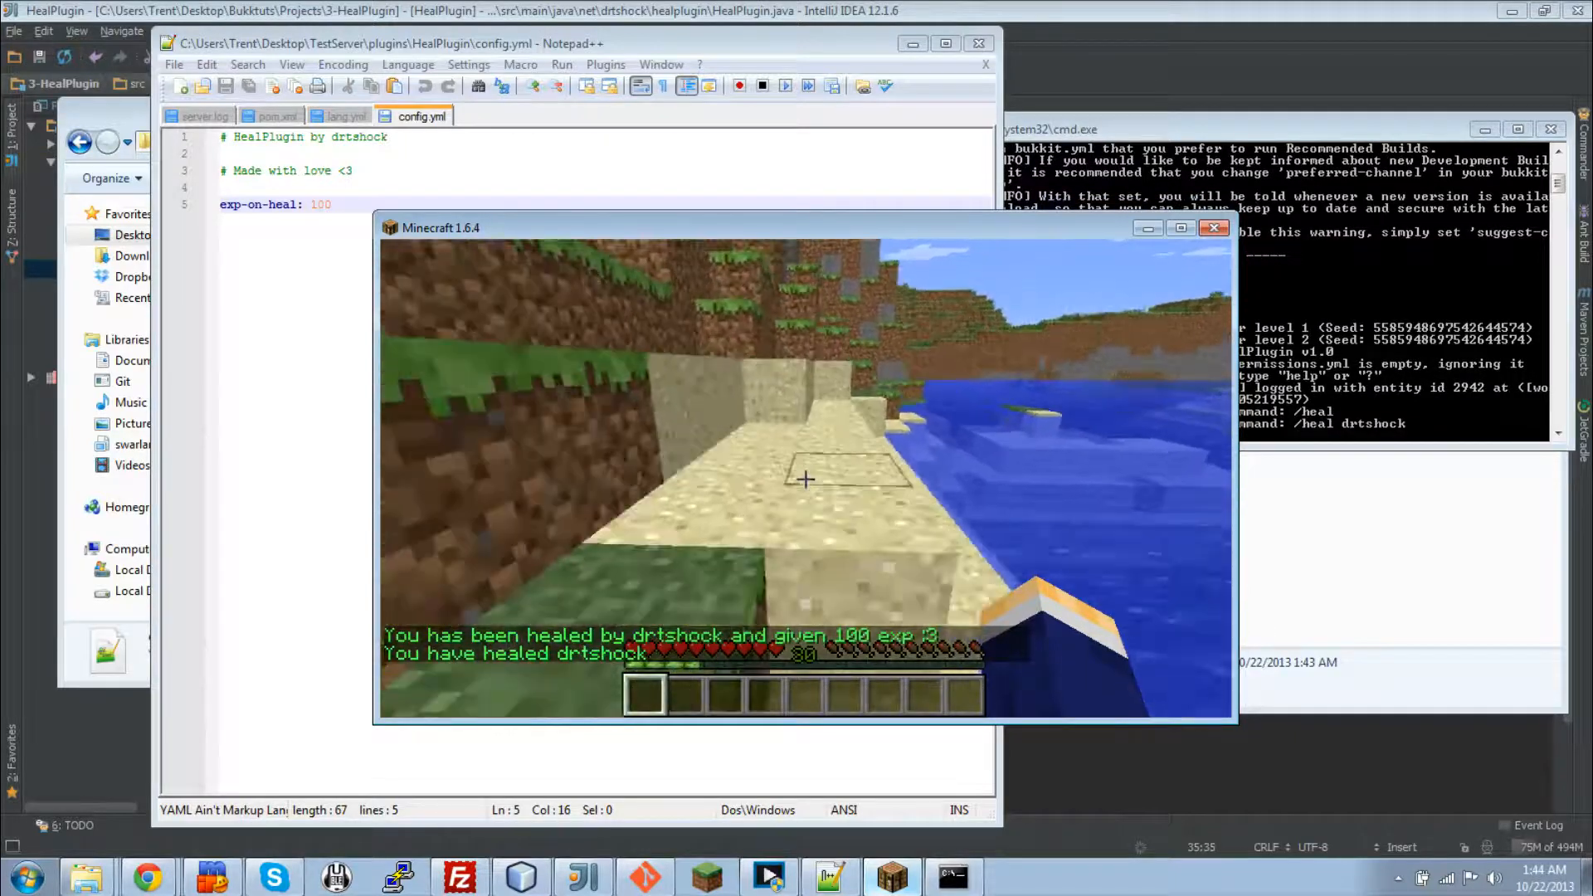